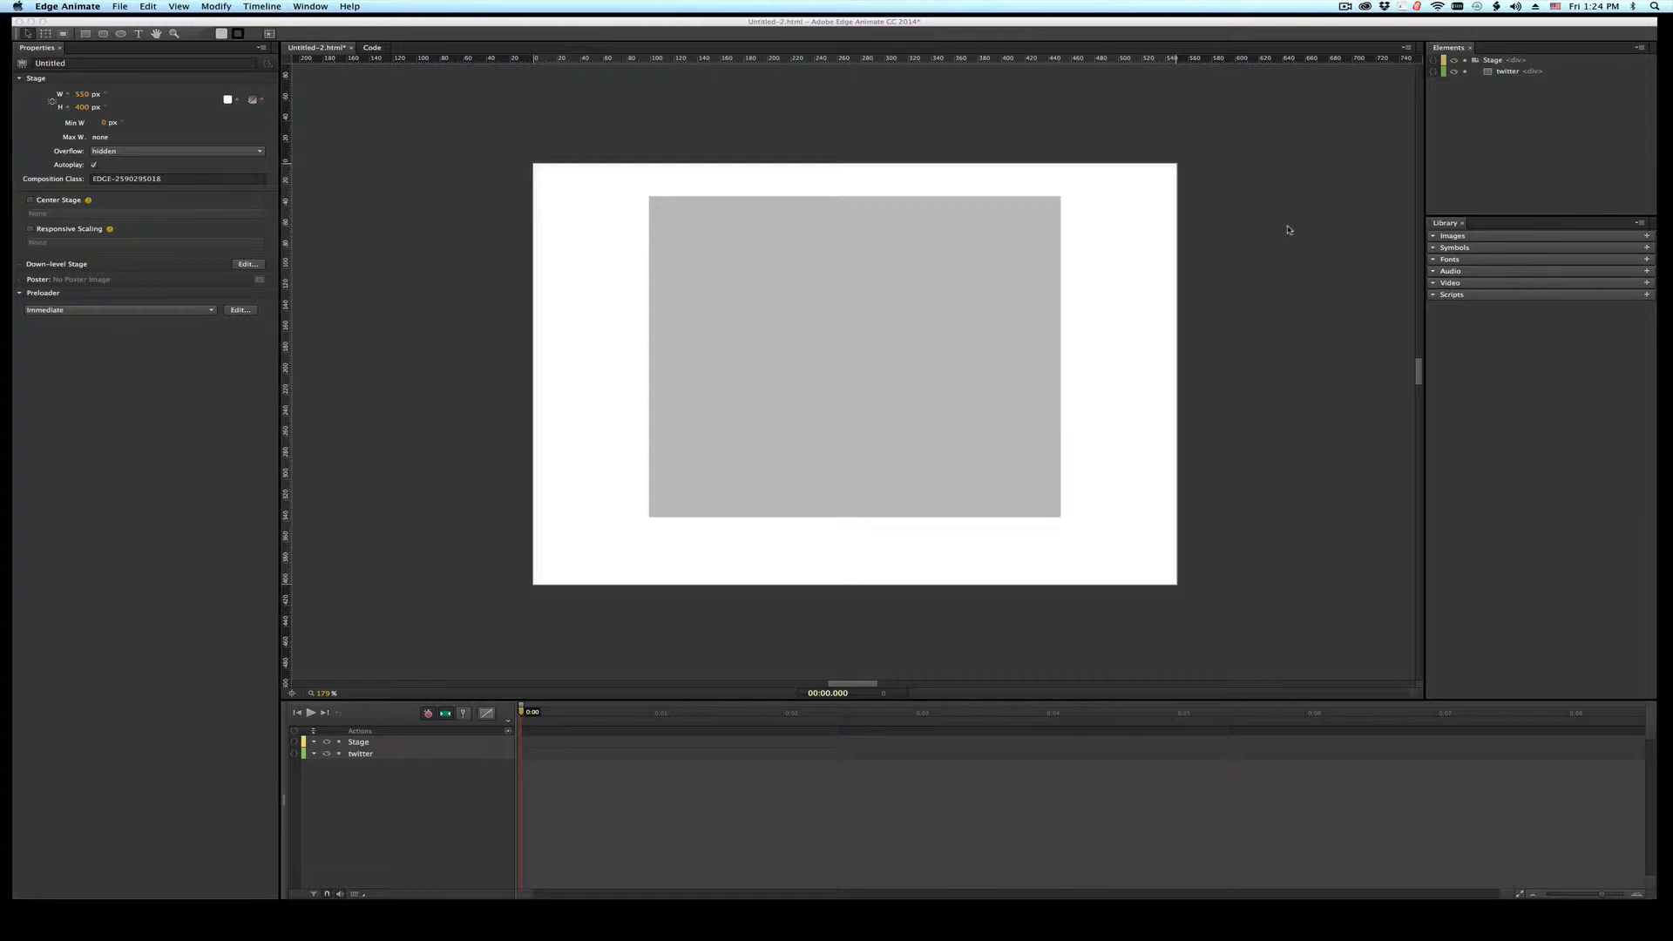
{"action": "mouse_move", "coordinate": [1110, 267]}
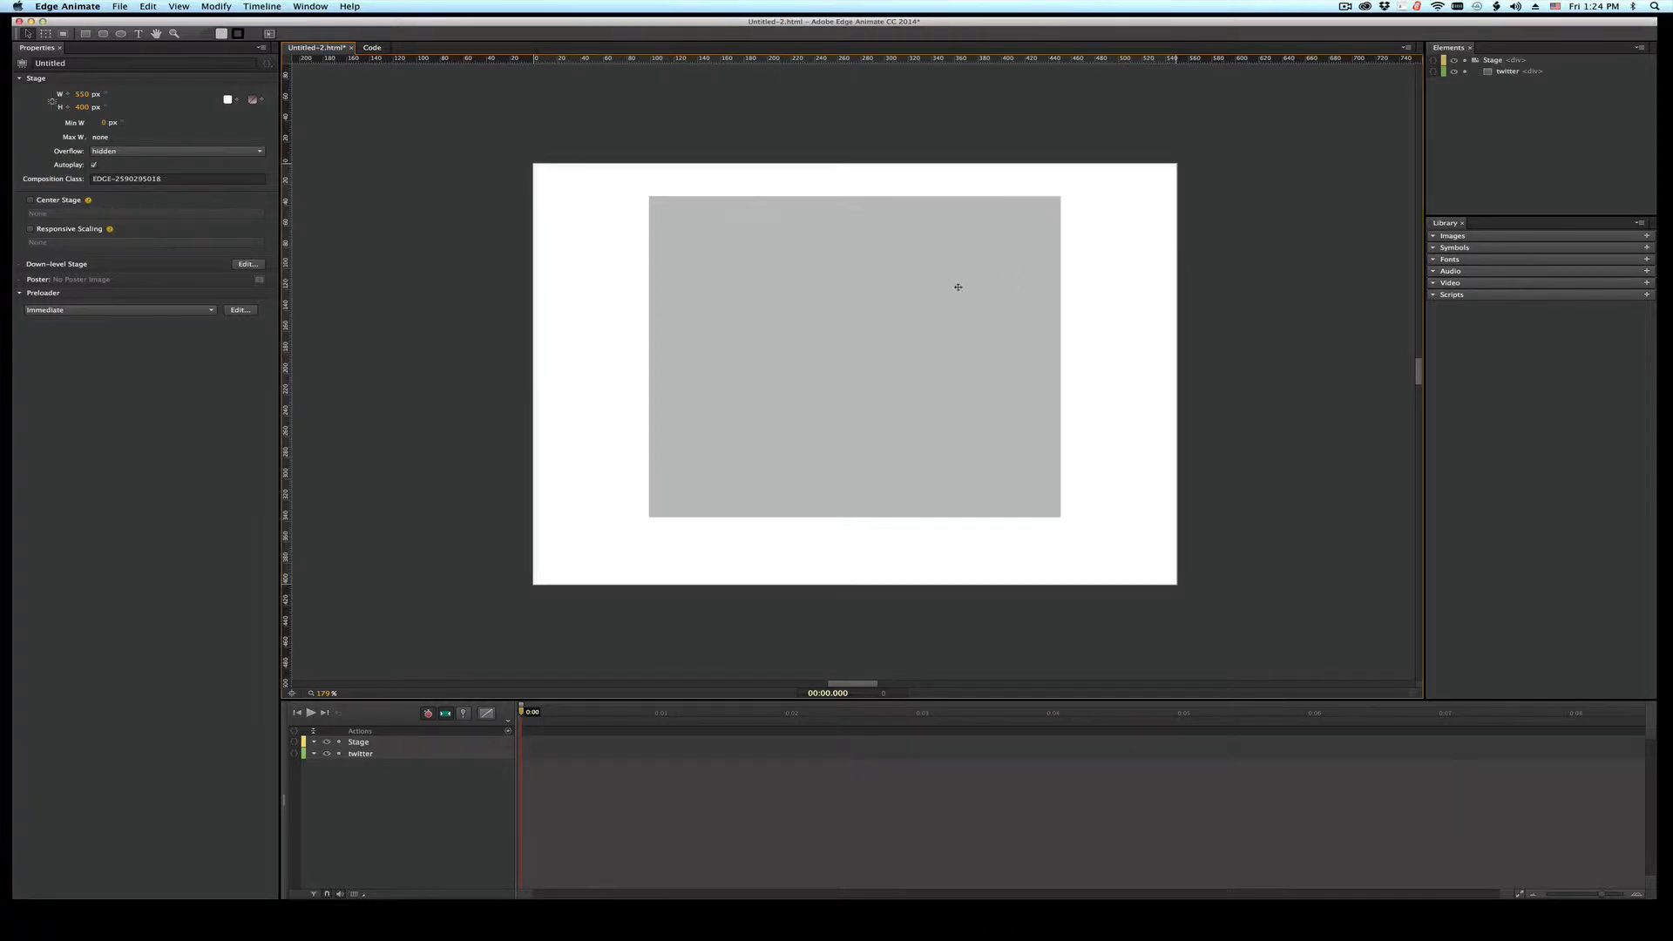
Go from the selected twitter div to Twitter's Settings > Widgets page listing existing timeline widgets
{"action": "left_click", "coordinate": [854, 357]}
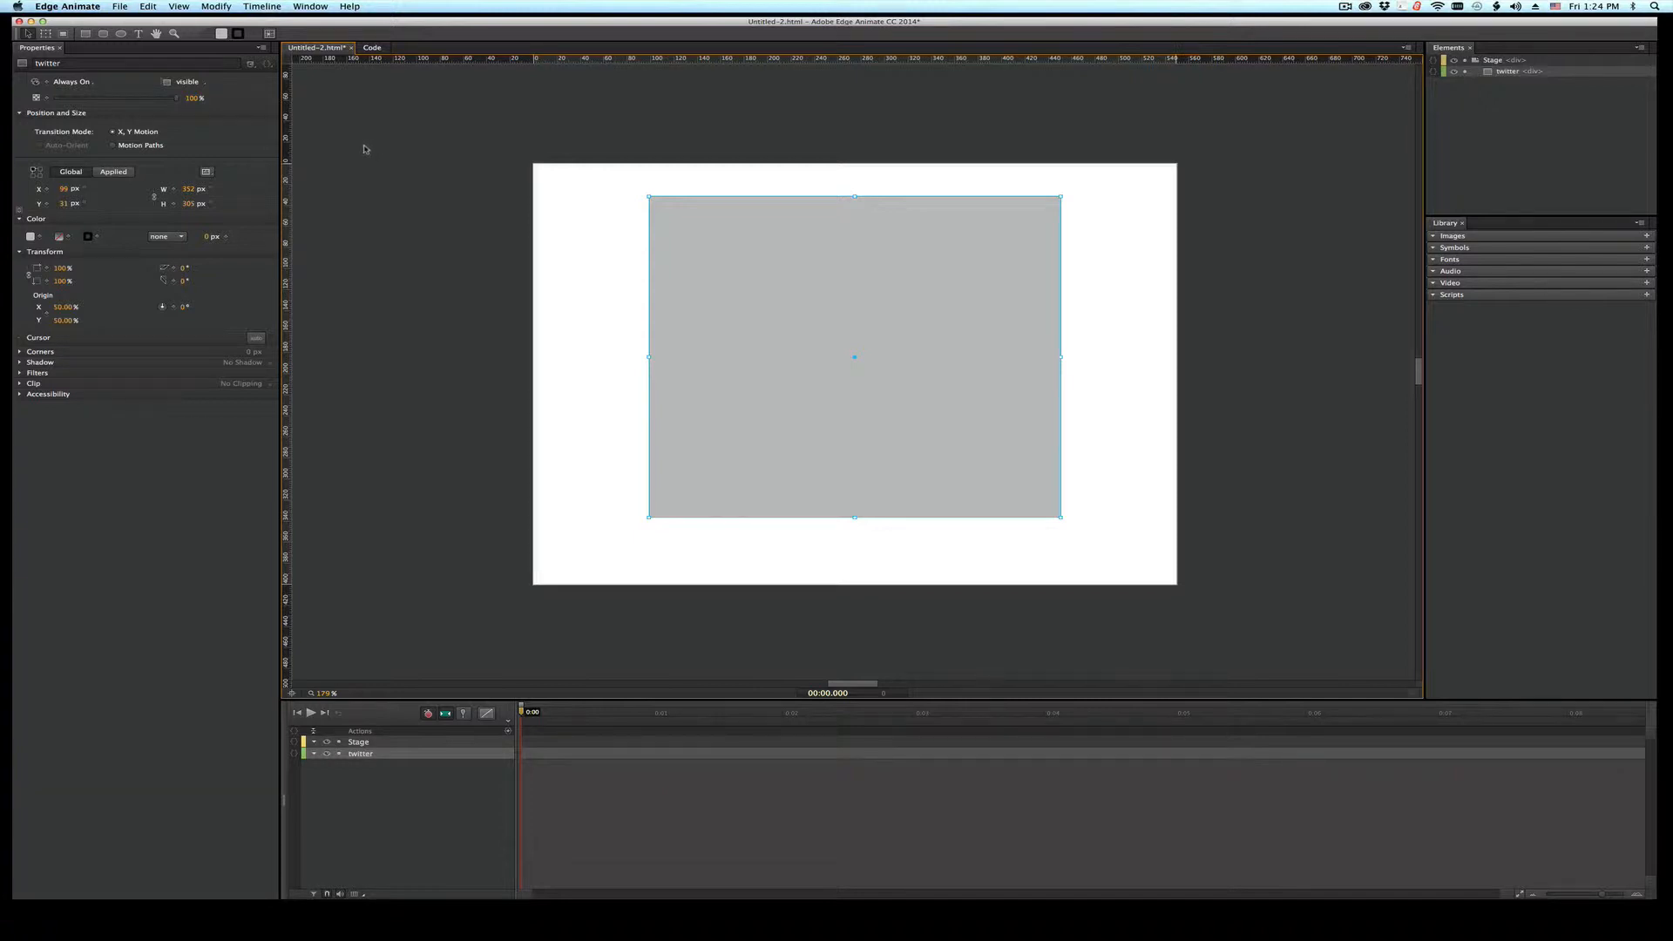
{"action": "mouse_move", "coordinate": [395, 364]}
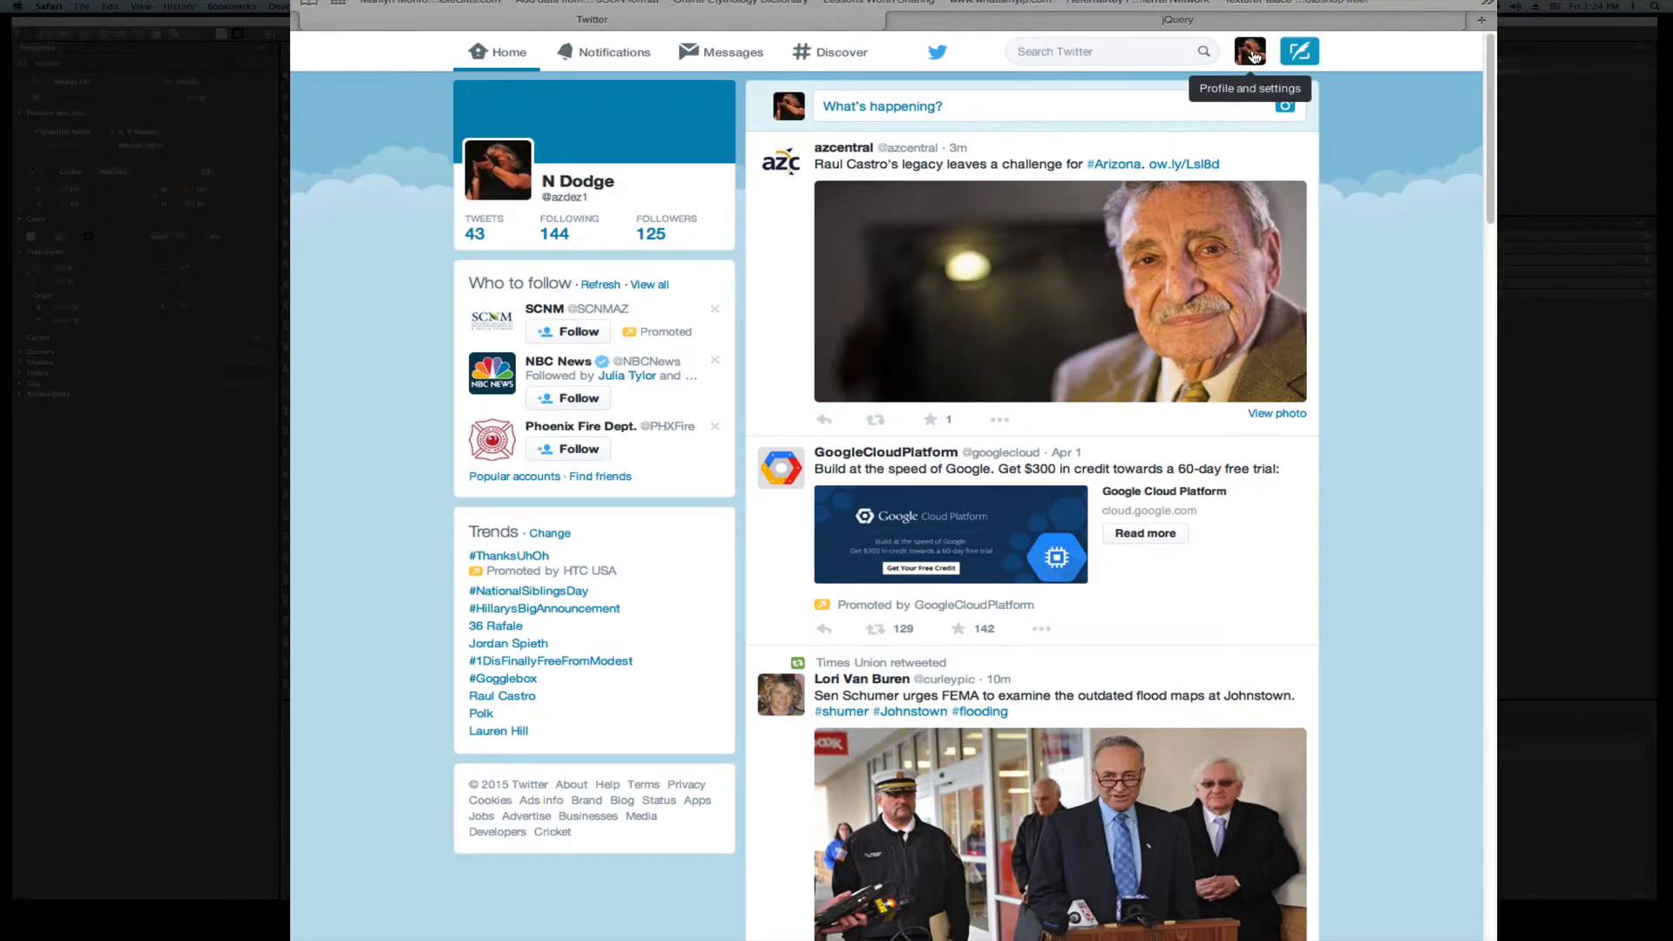
{"action": "left_click", "coordinate": [1249, 51]}
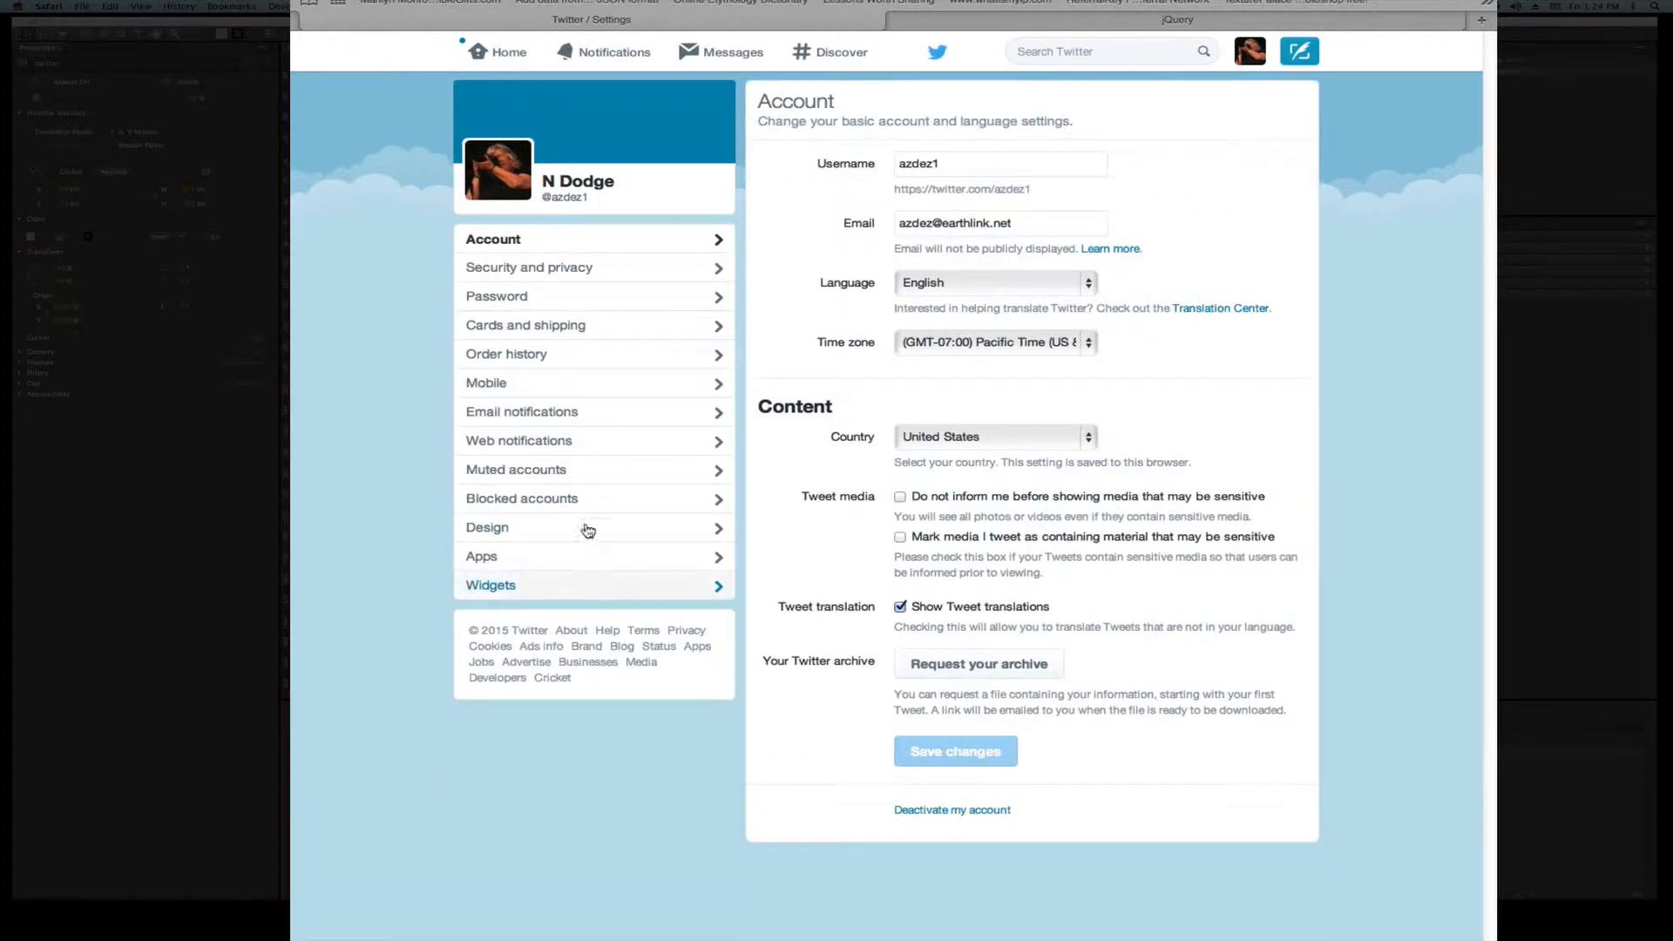
{"action": "mouse_move", "coordinate": [559, 469]}
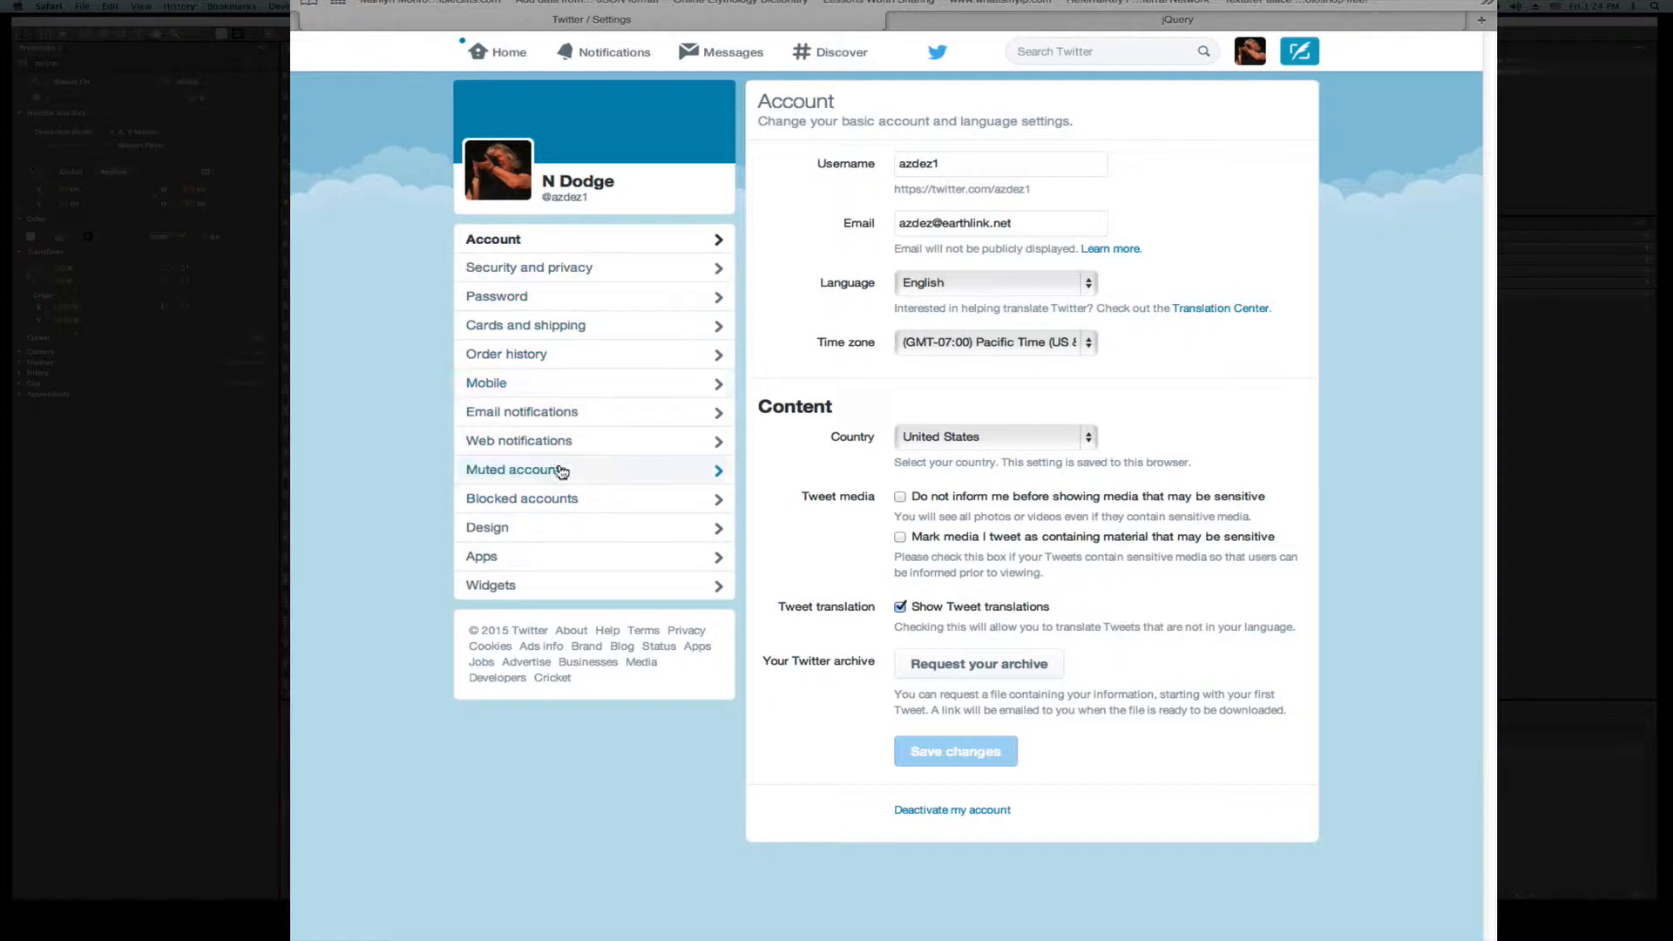
{"action": "mouse_move", "coordinate": [535, 592]}
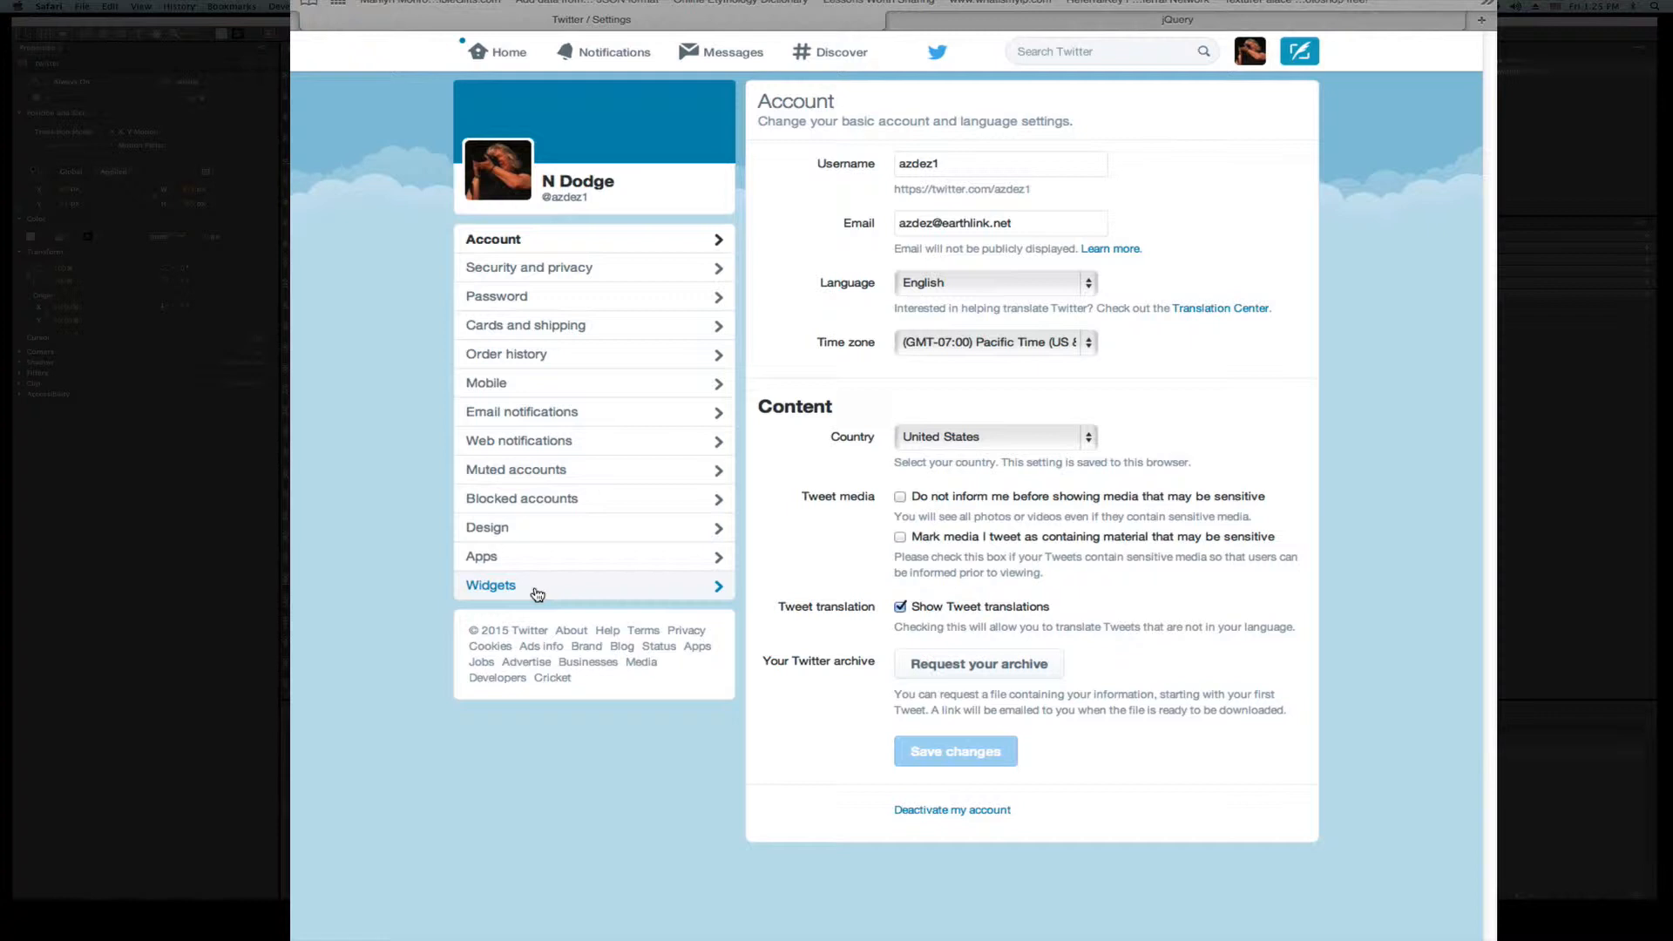
{"action": "left_click", "coordinate": [492, 585]}
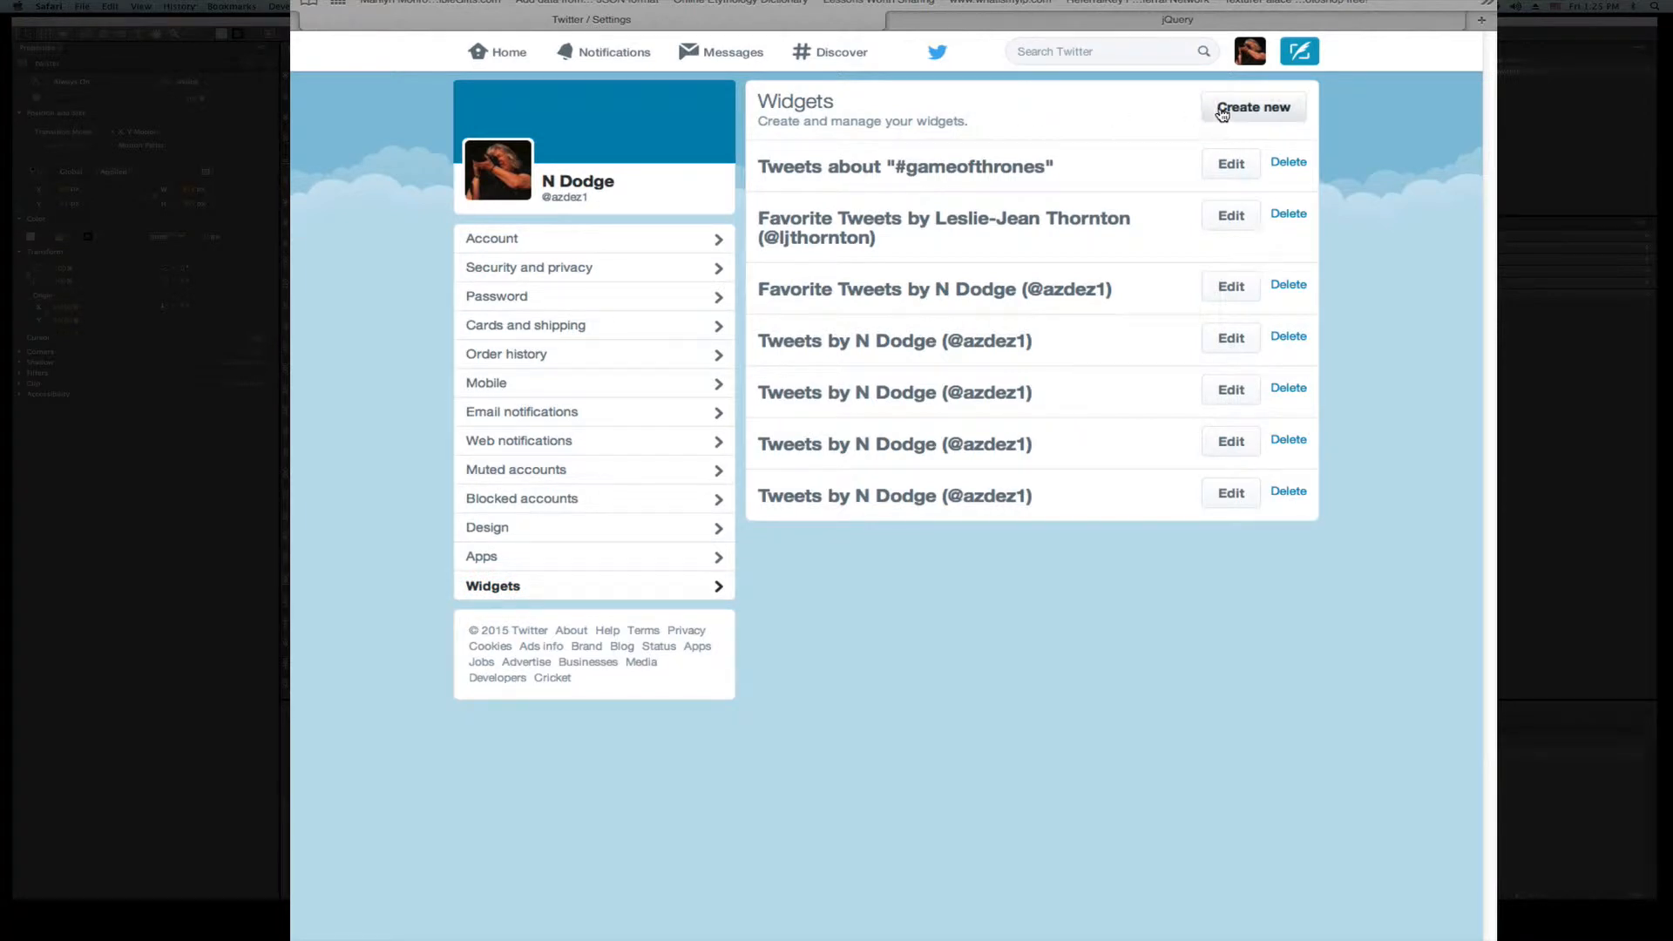
Start a new user-timeline widget for ljthornton with the Dark theme and height 300
{"action": "left_click", "coordinate": [1251, 107]}
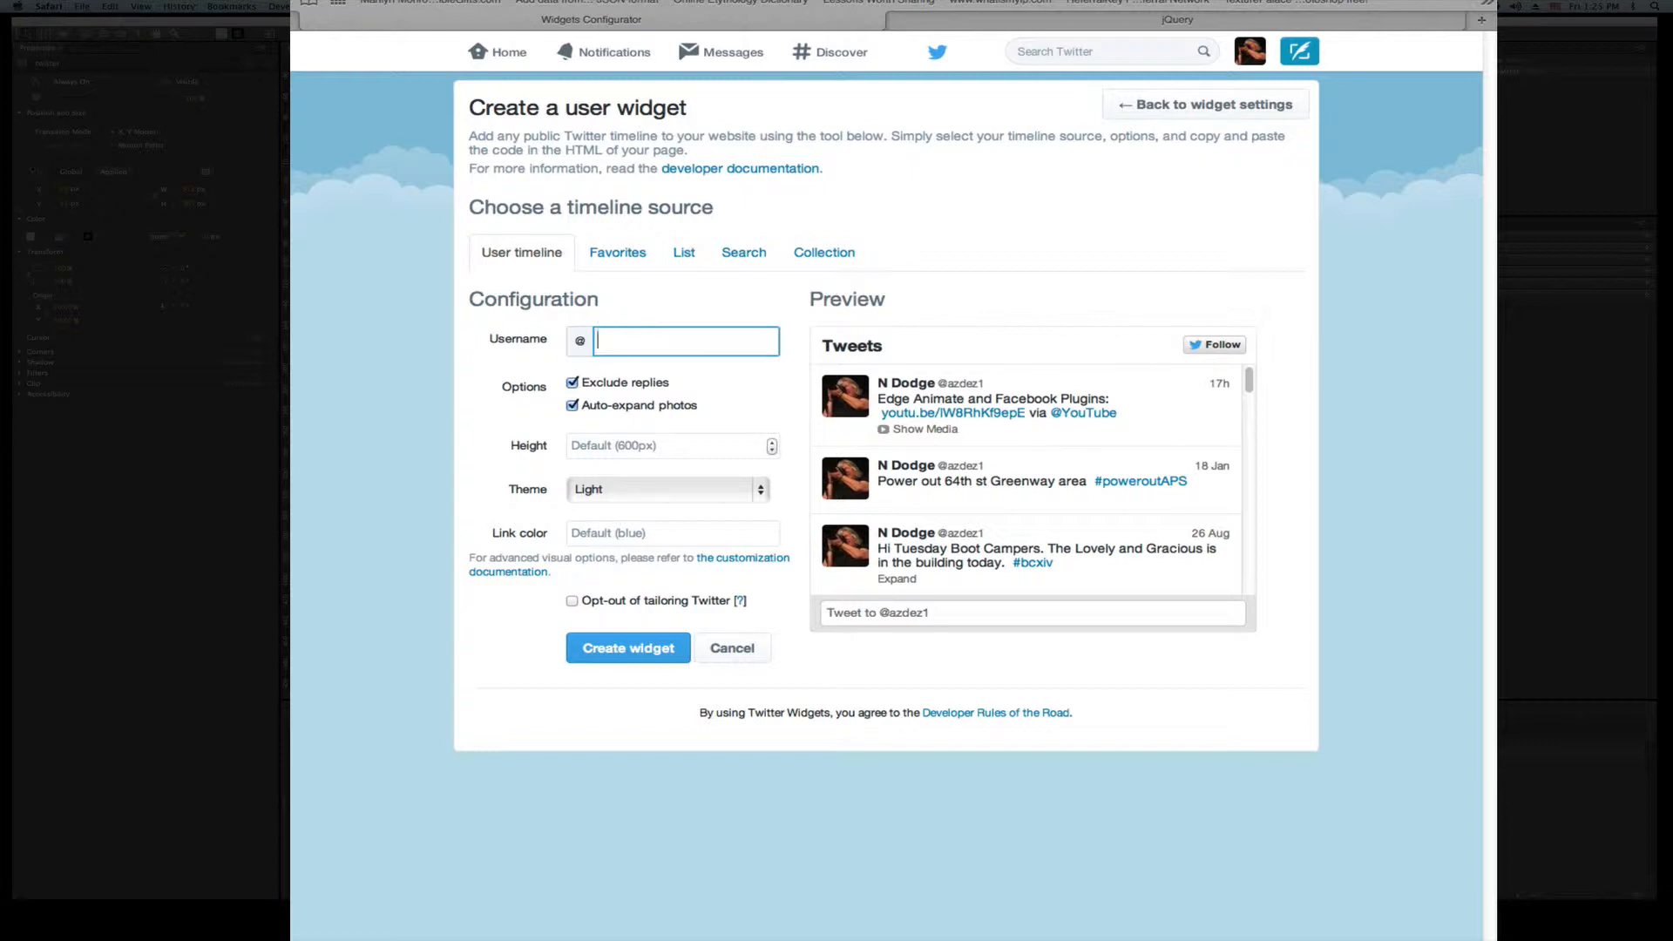
{"action": "type", "text": "ljthornton"}
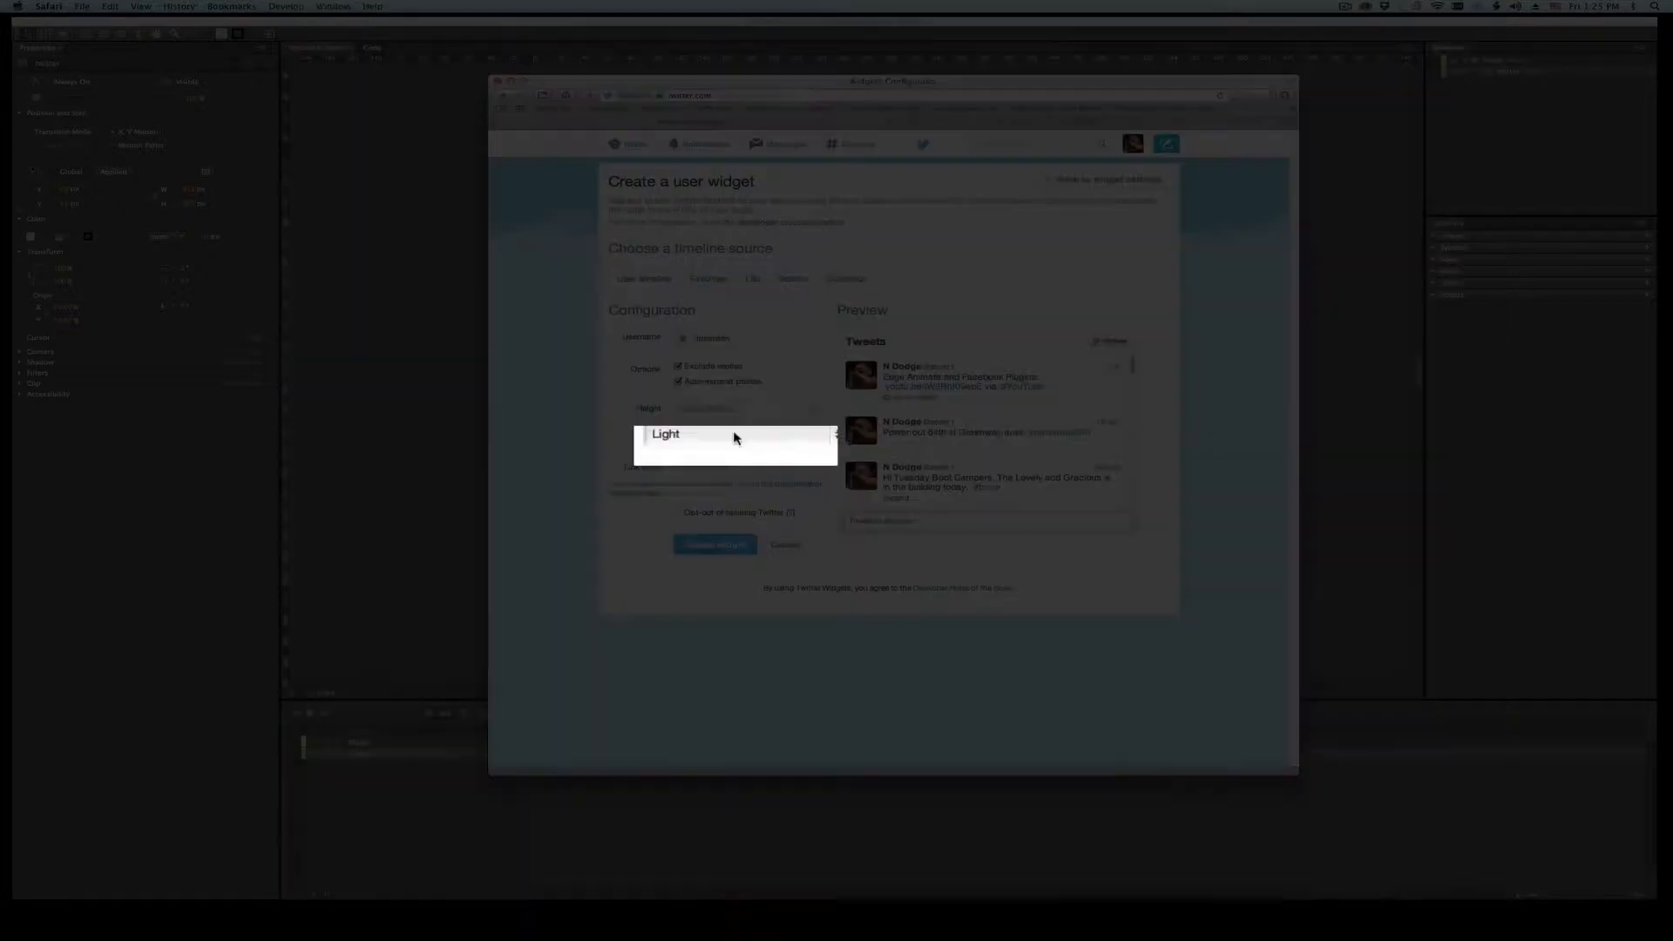
{"action": "left_click", "coordinate": [670, 488]}
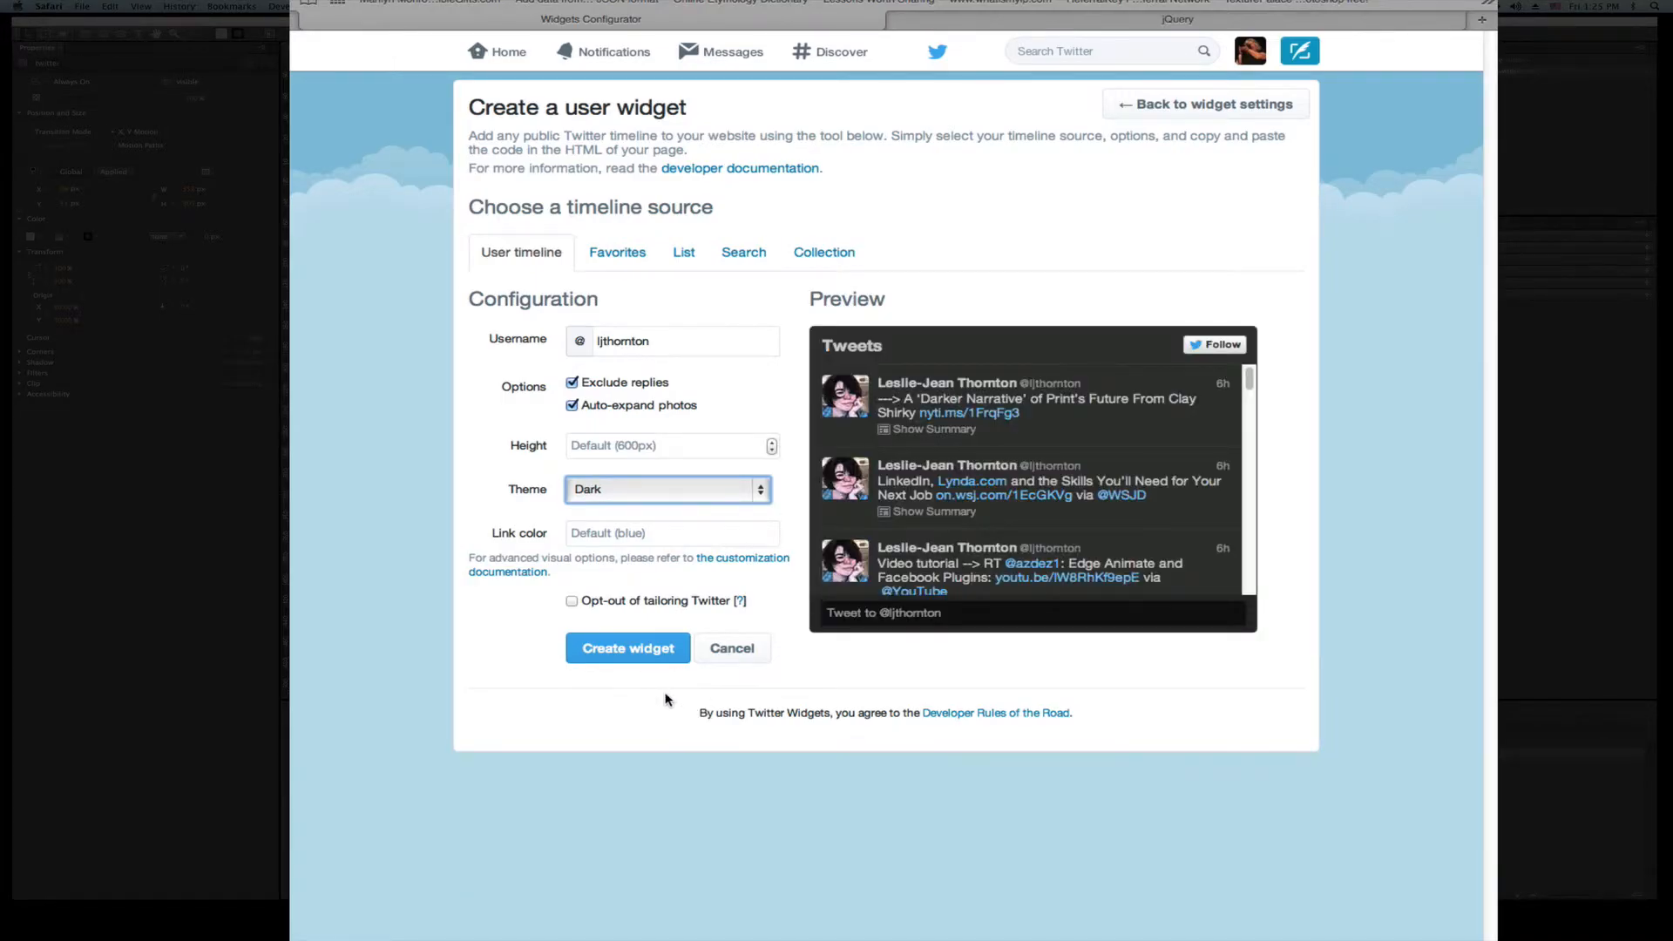
{"action": "mouse_move", "coordinate": [633, 680]}
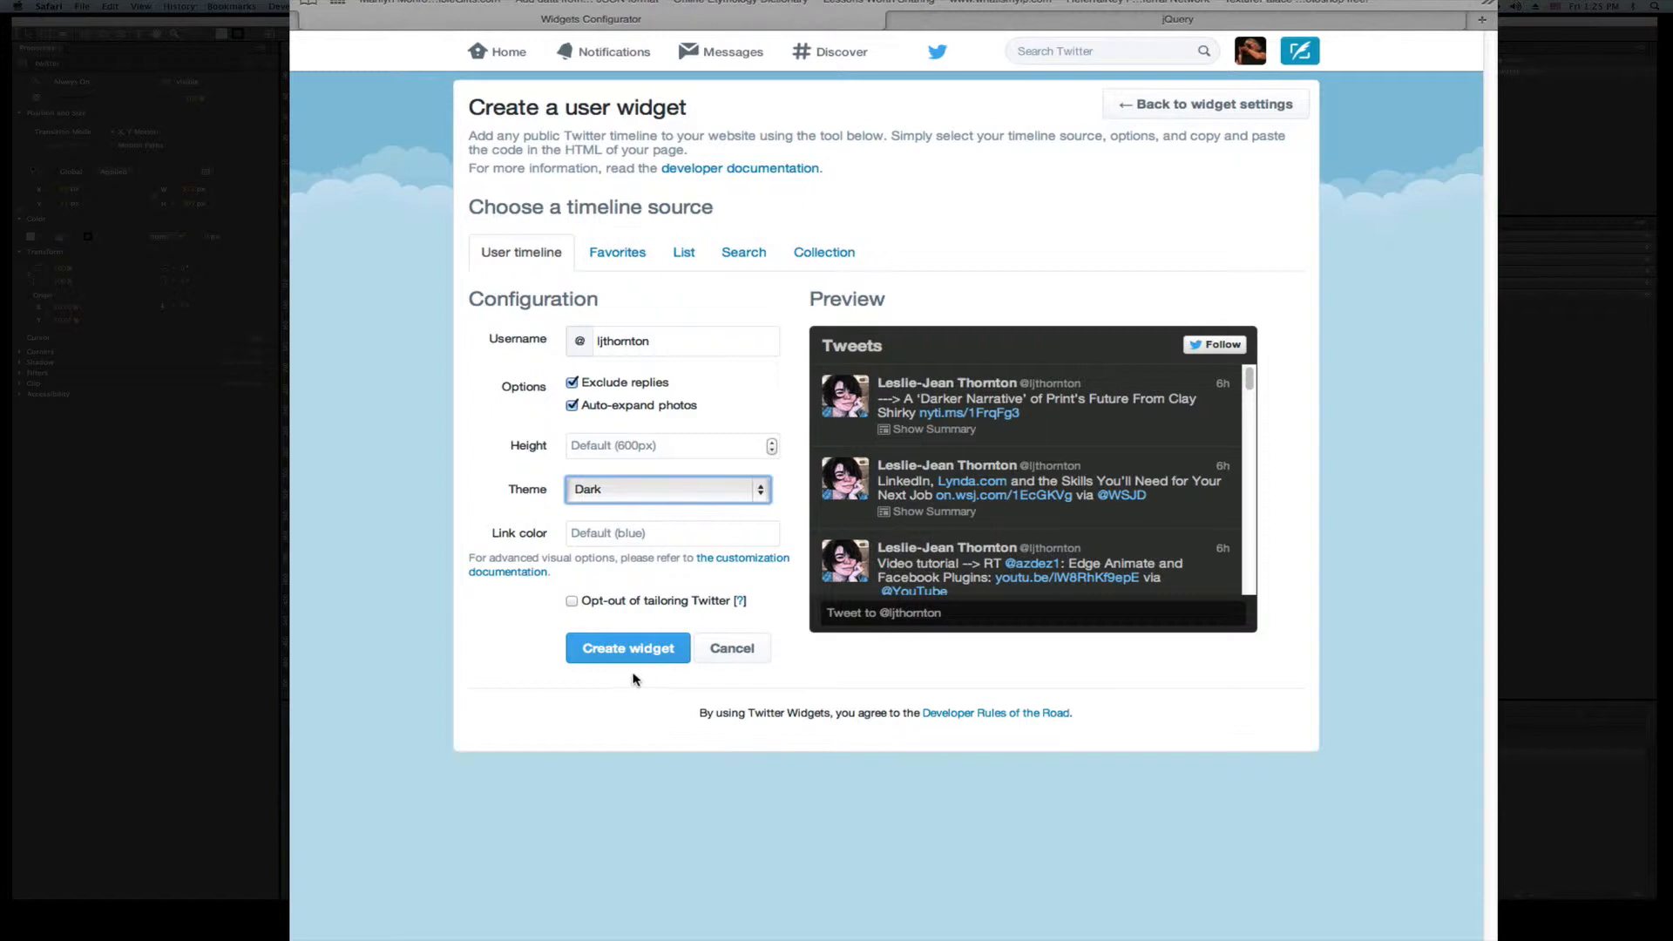
{"action": "left_click", "coordinate": [668, 444]}
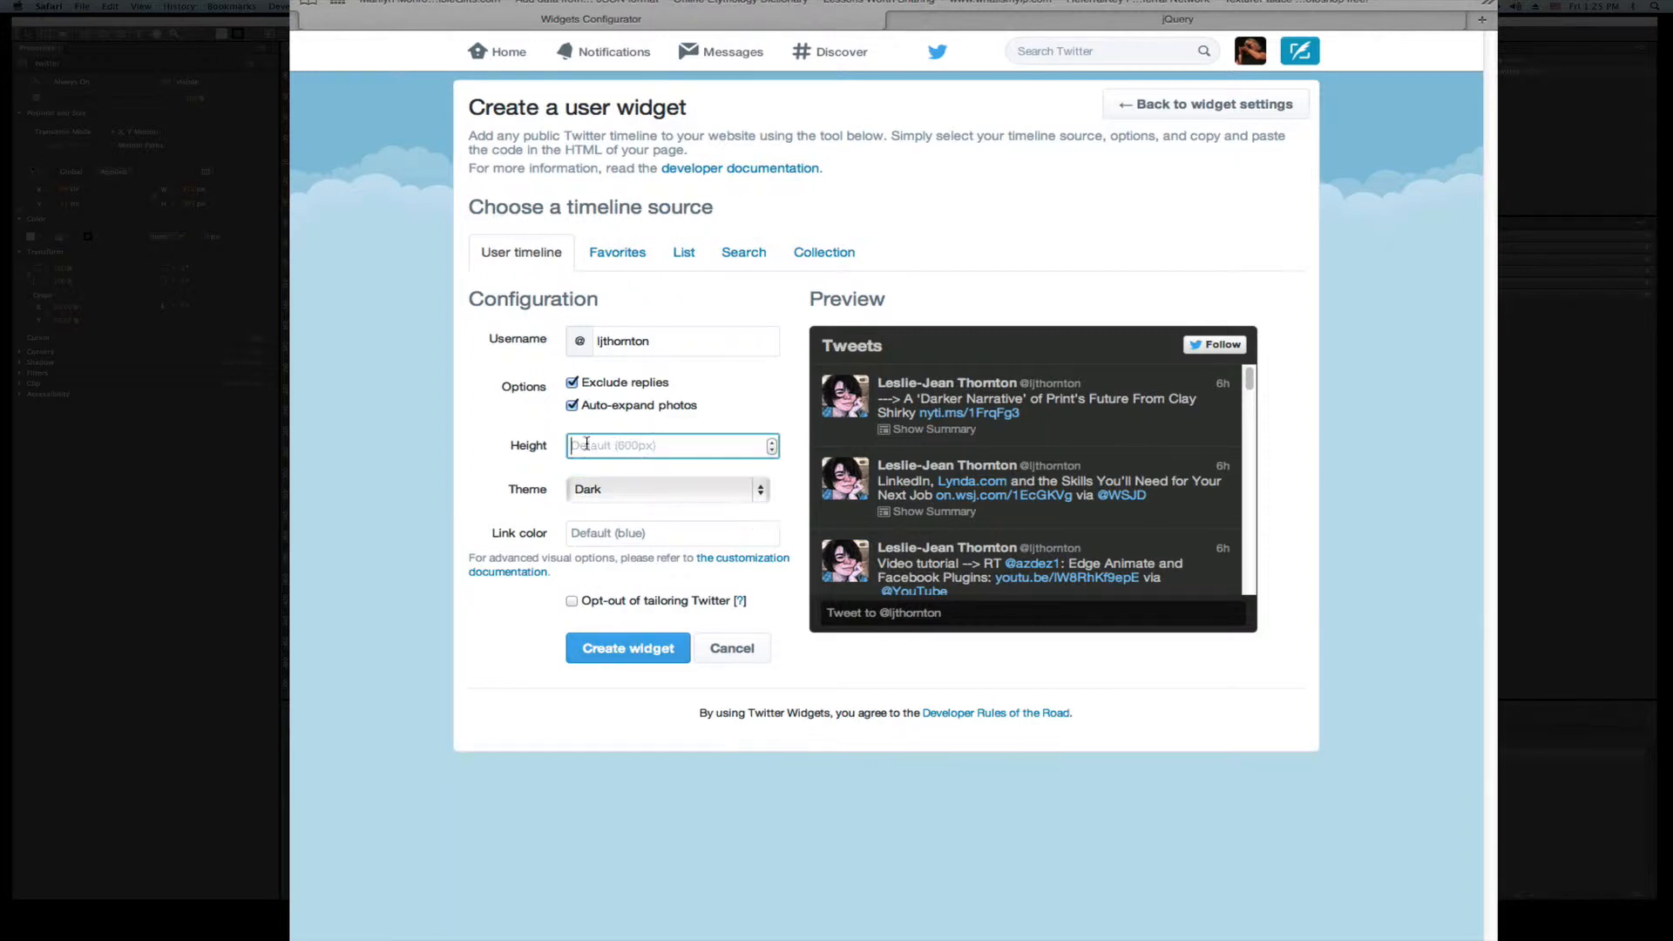
{"action": "type", "text": "300"}
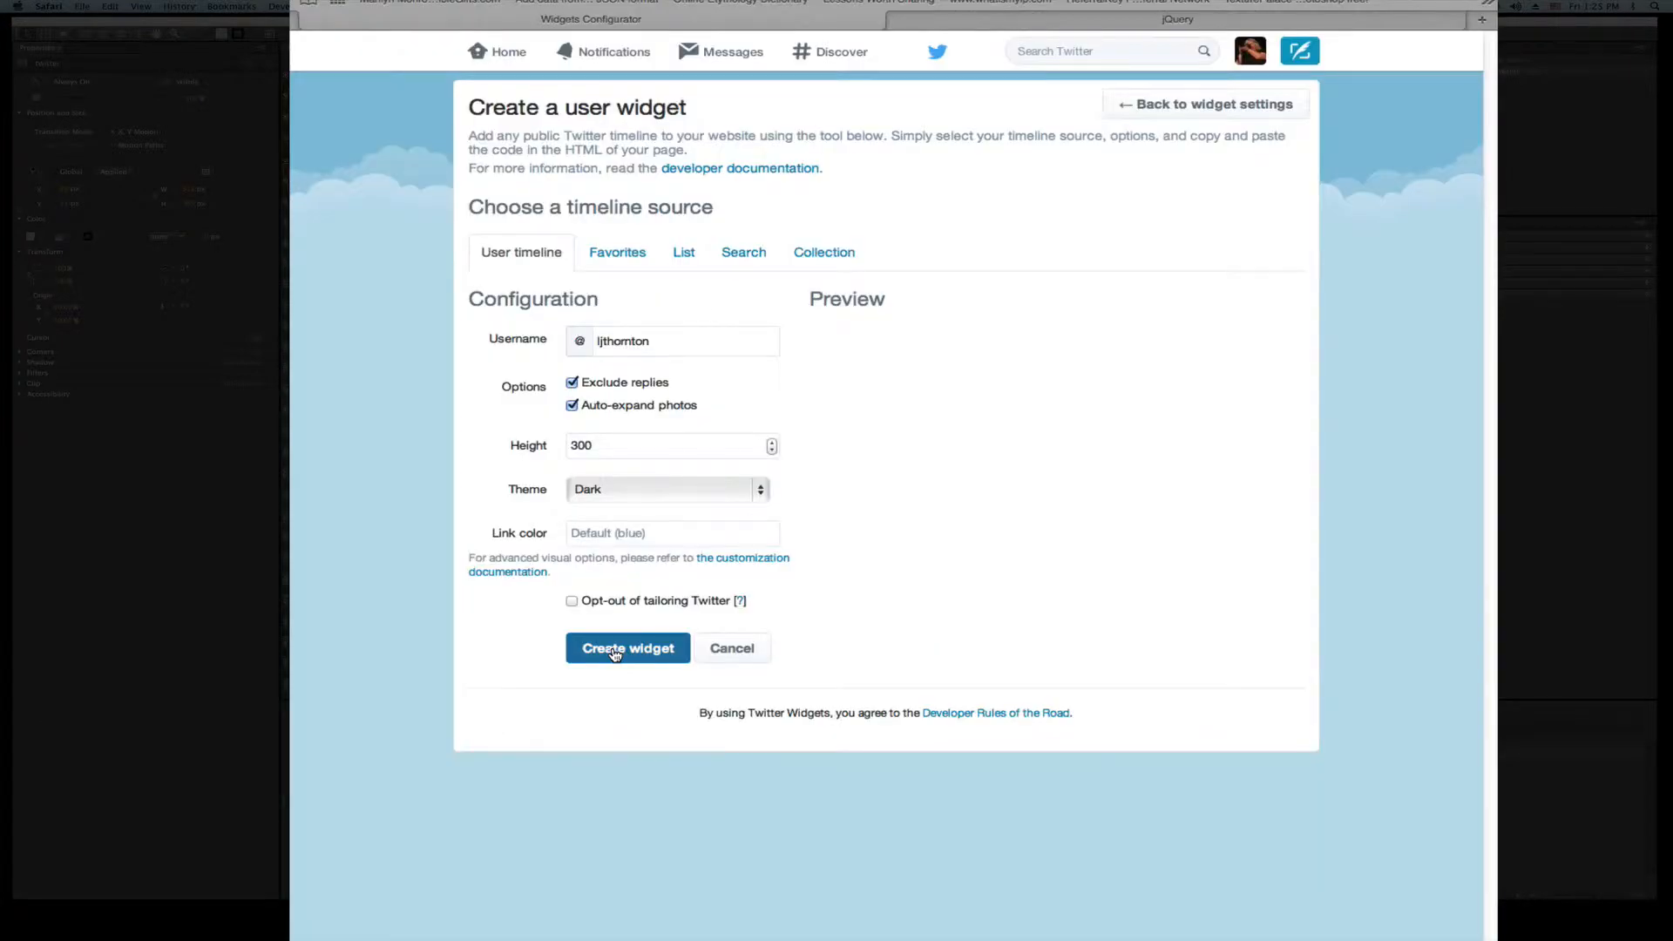
Create the configured widget and copy its embed code to the clipboard
{"action": "left_click", "coordinate": [627, 649]}
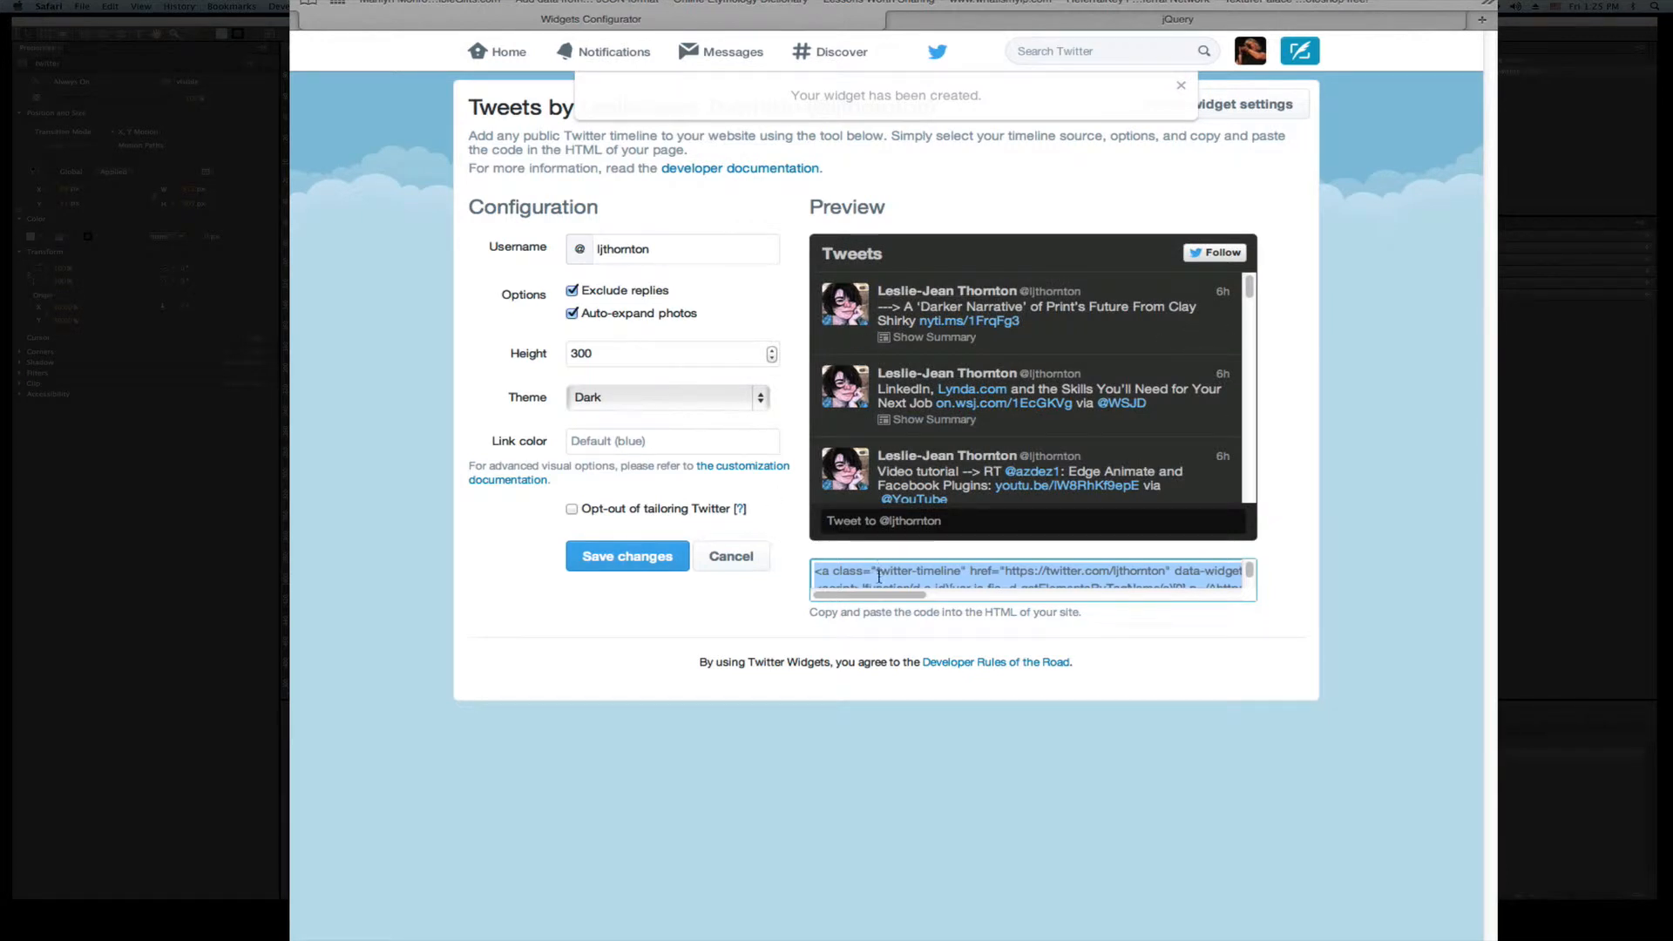
{"action": "key", "text": "cmd"}
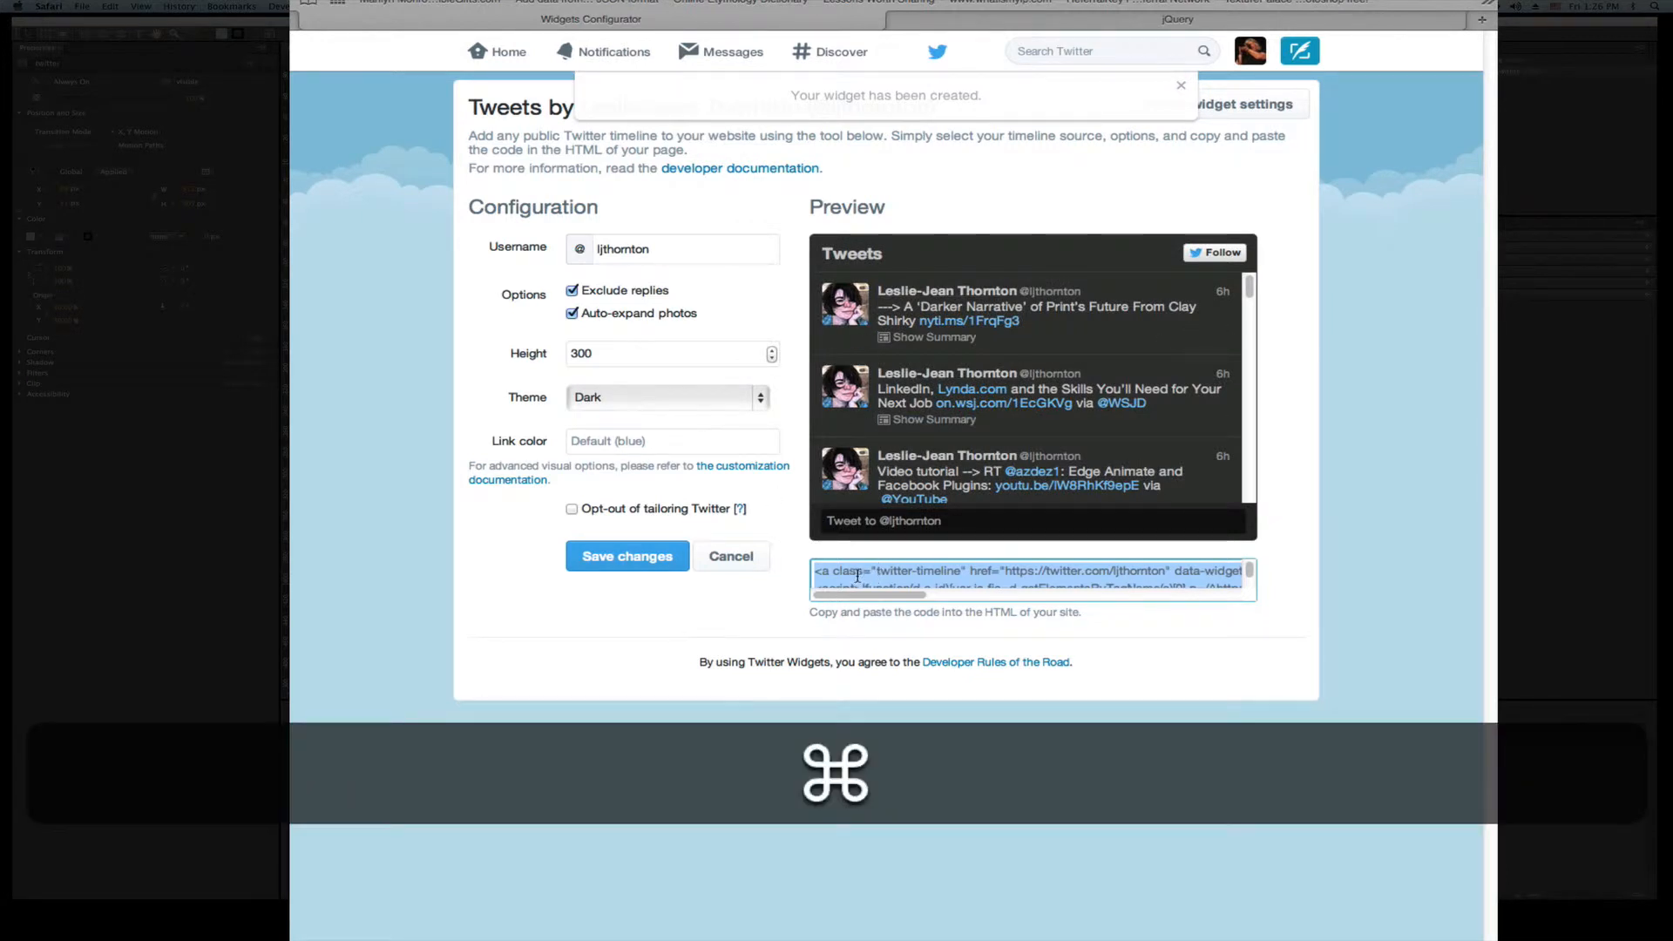
{"action": "key", "text": "cmd+c"}
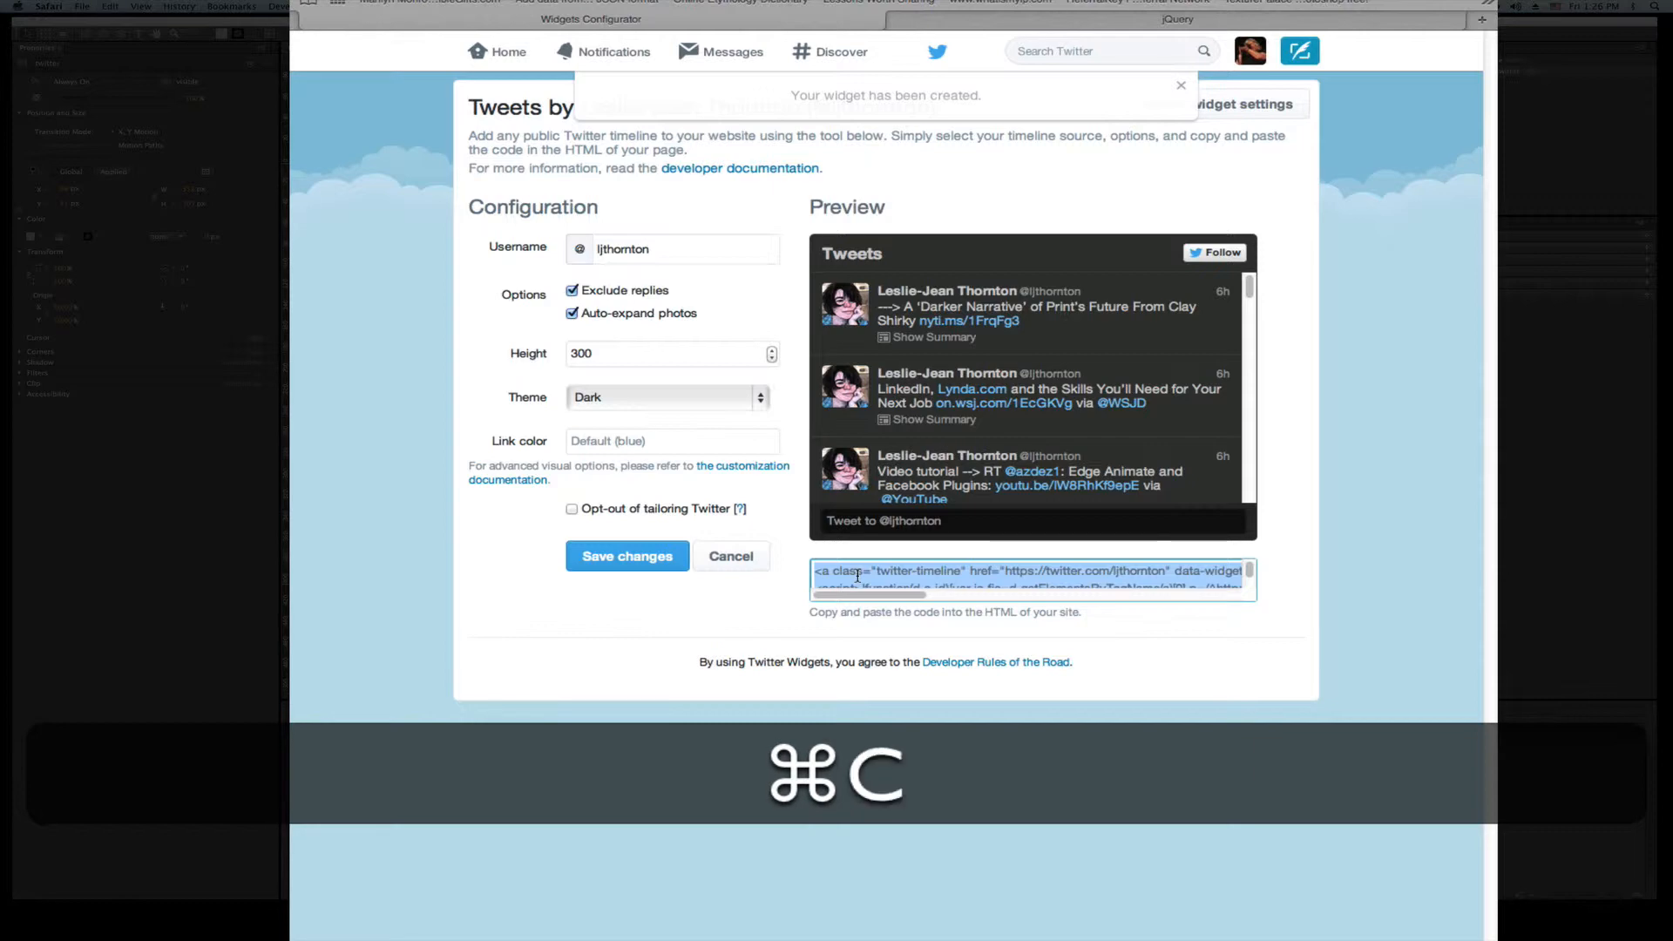
{"action": "key", "text": "cmd+c"}
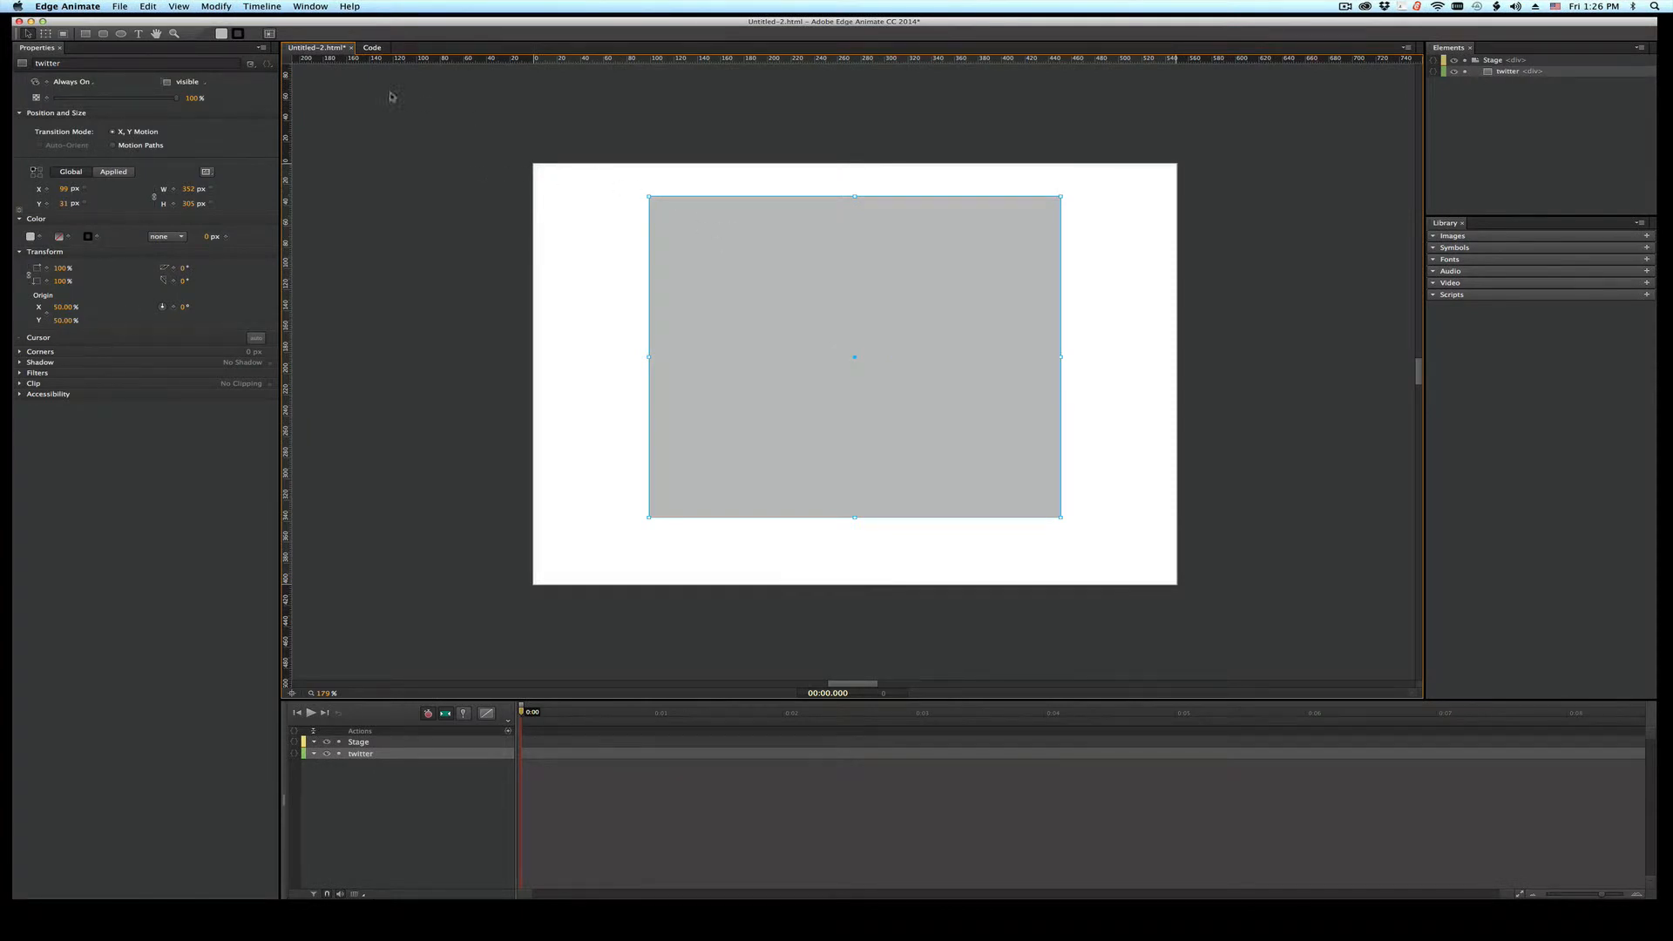
Add a compositionReady event action to the Stage in the Code view
{"action": "left_click", "coordinate": [371, 47]}
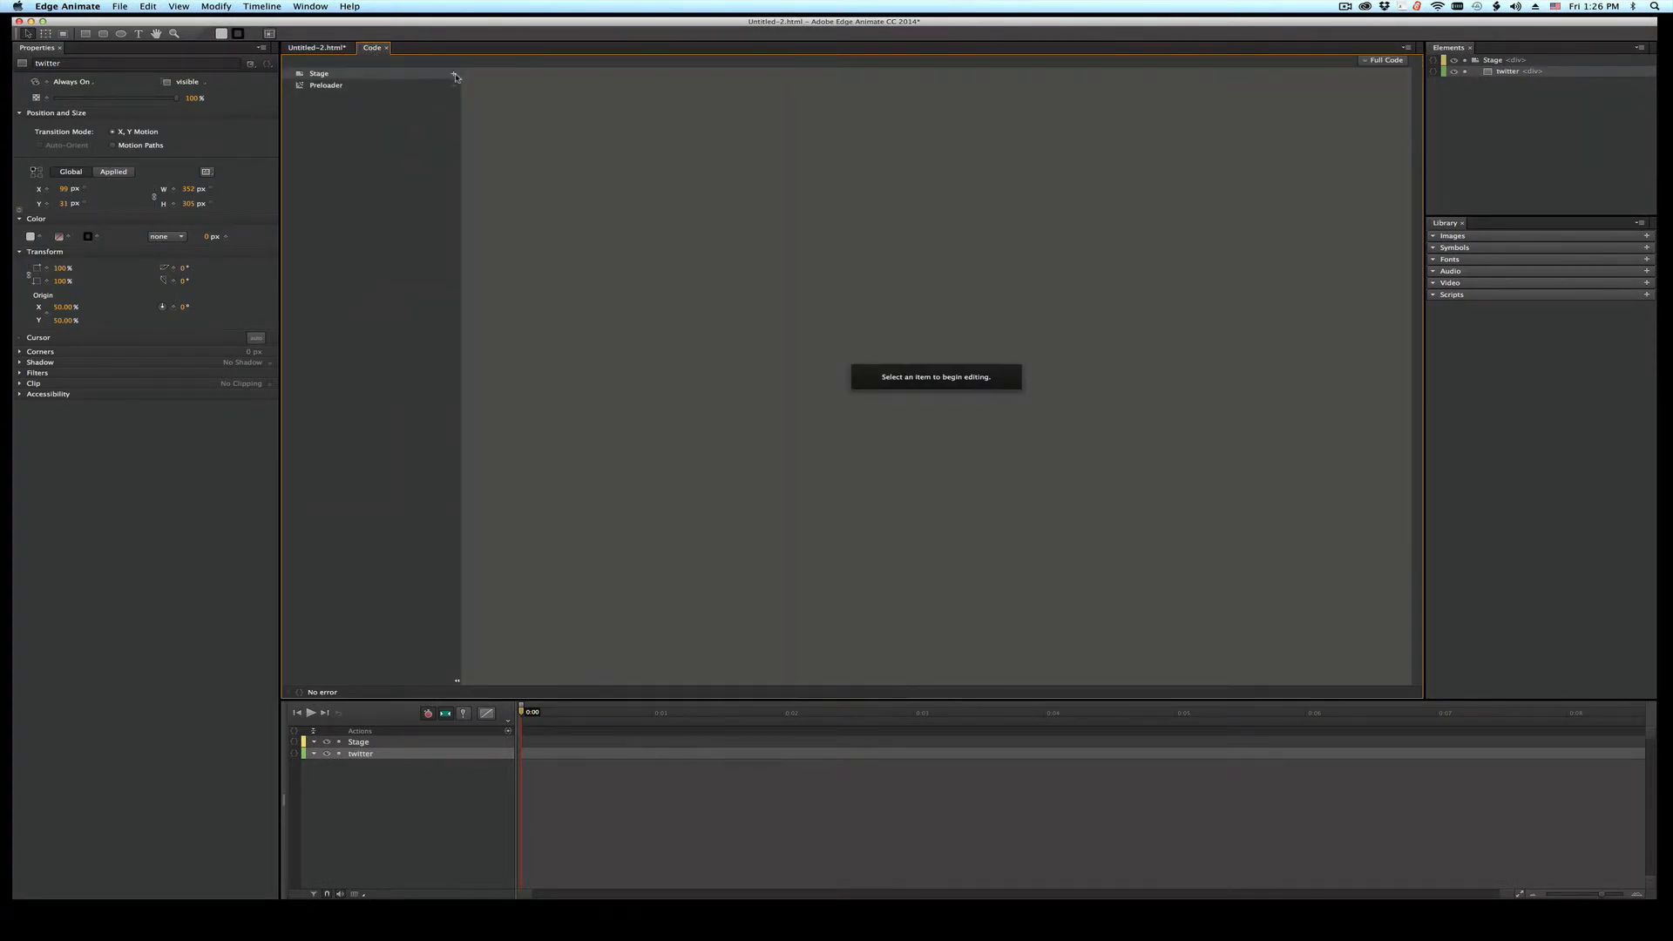
{"action": "left_click", "coordinate": [454, 74]}
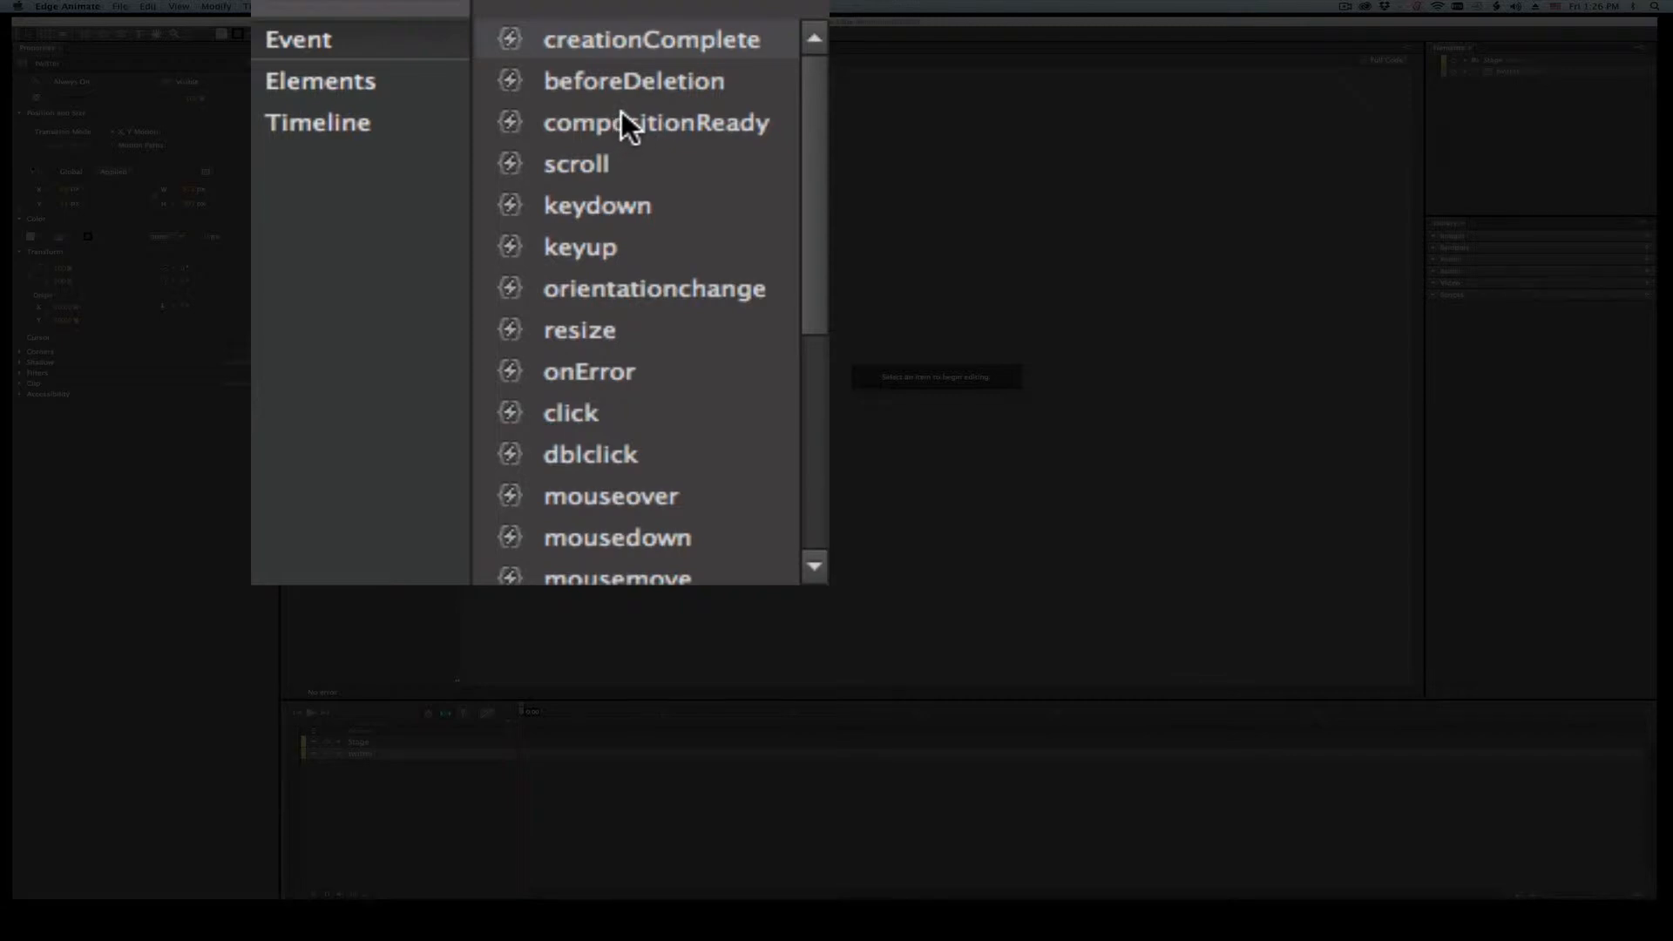
{"action": "left_click", "coordinate": [655, 122]}
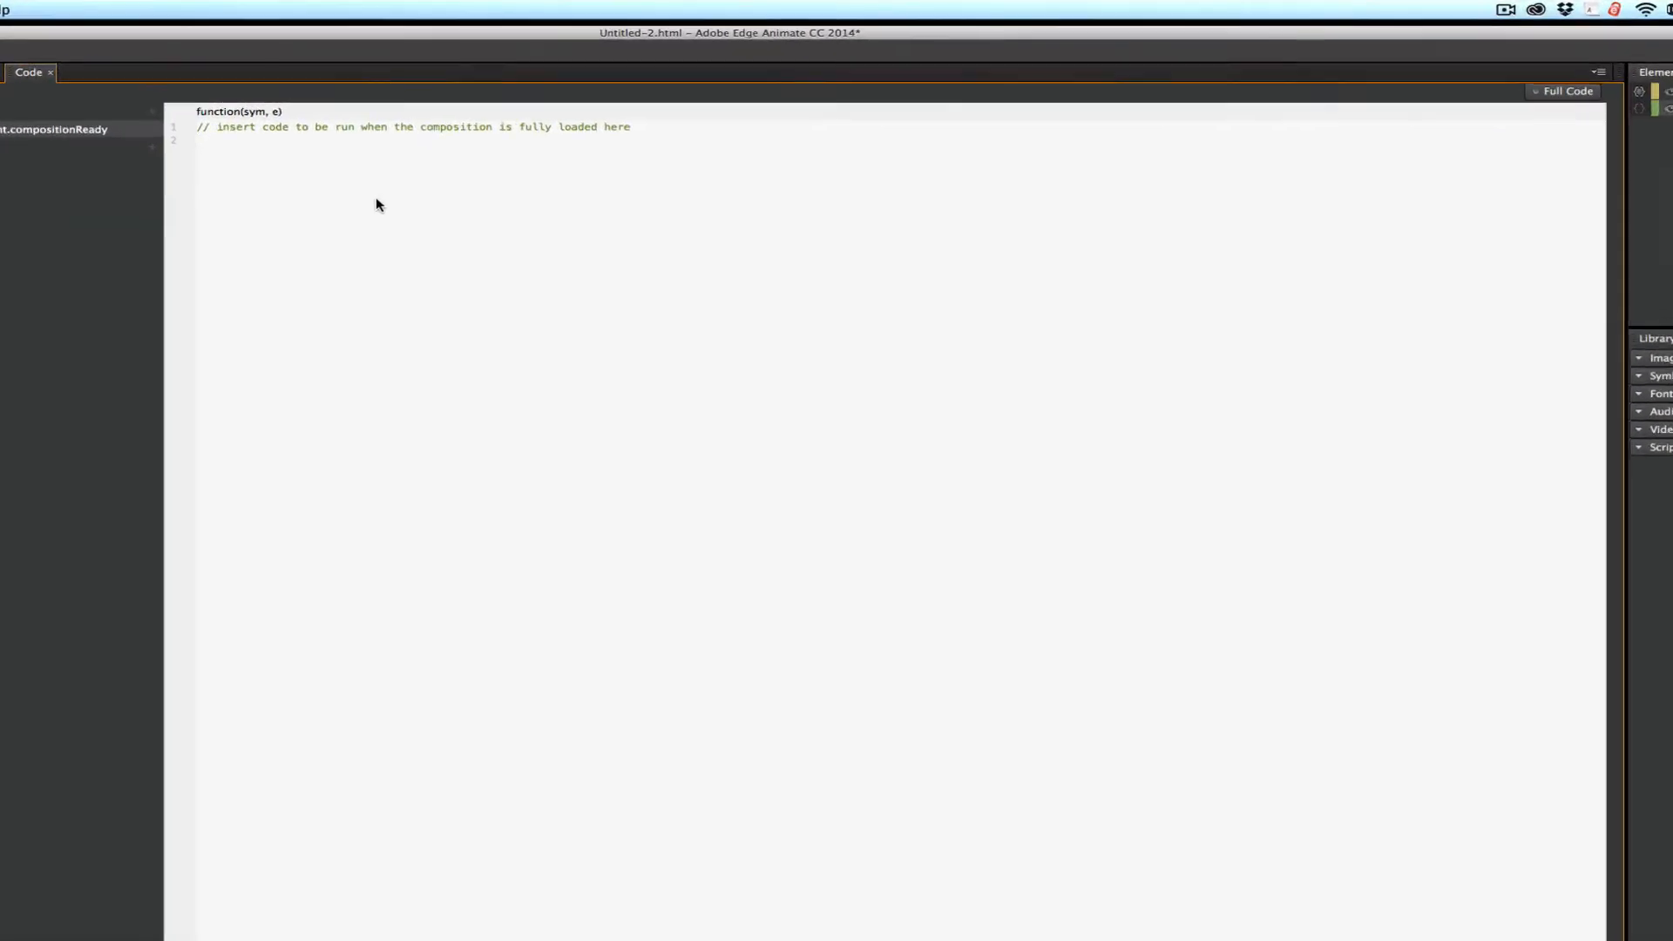
Assign the pasted Twitter embed code to var thefeed, escaping its inner single quotes with backslashes
{"action": "type", "text": "var the"}
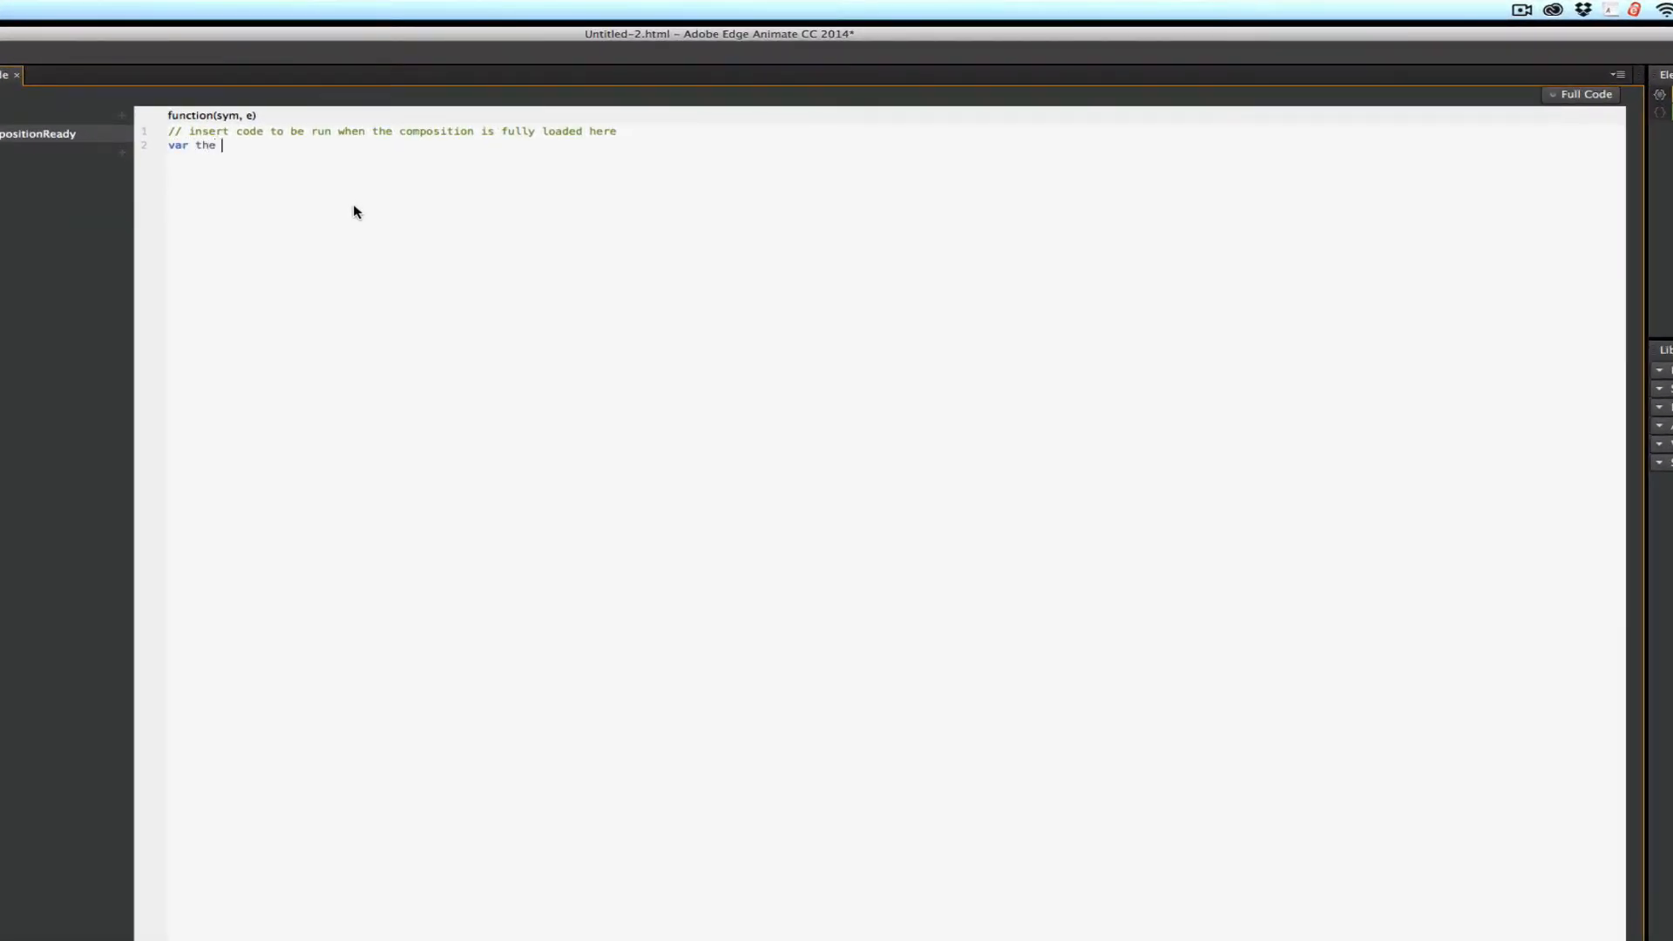
{"action": "type", "text": "feed"}
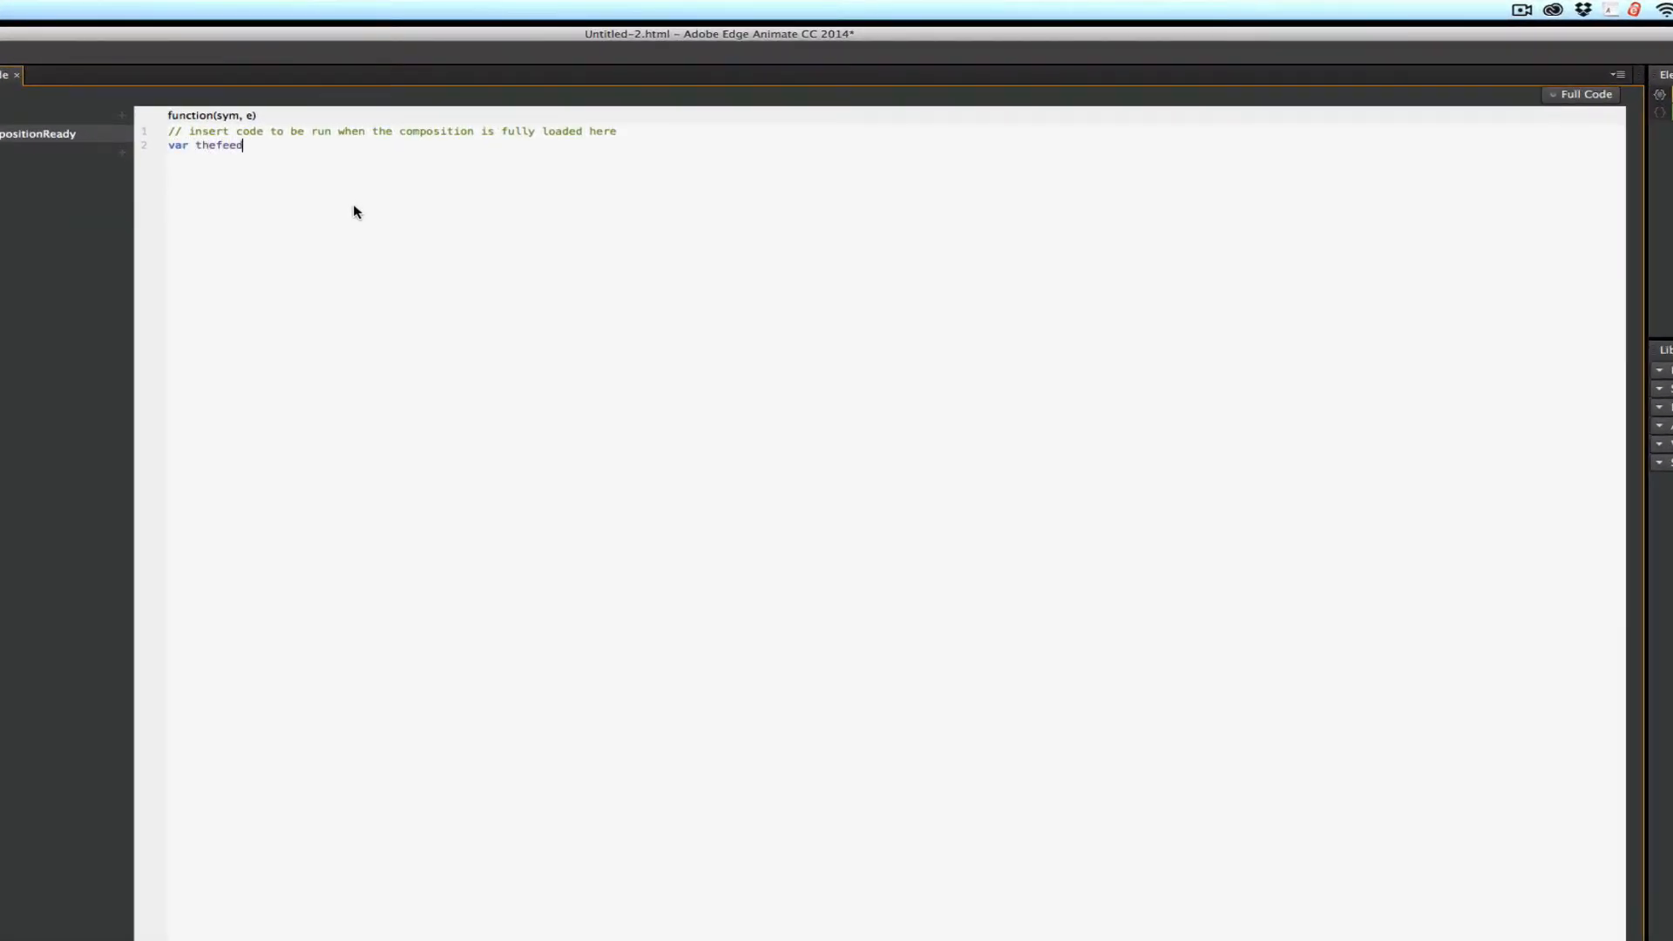
{"action": "type", "text": "="}
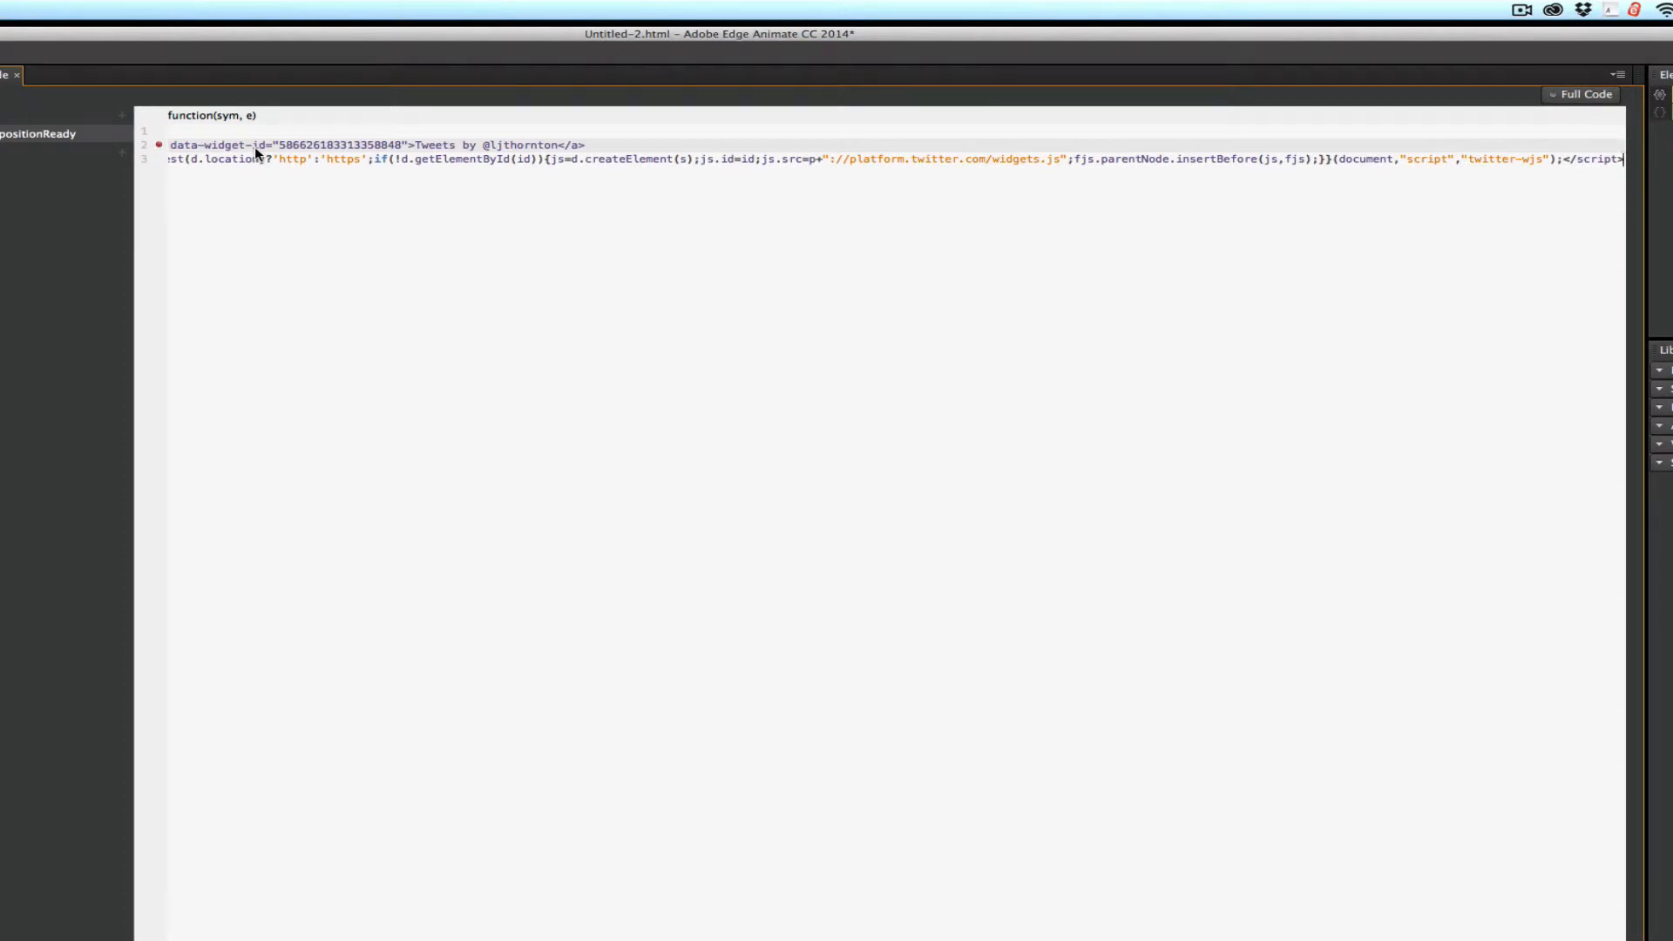
{"action": "mouse_move", "coordinate": [282, 193]}
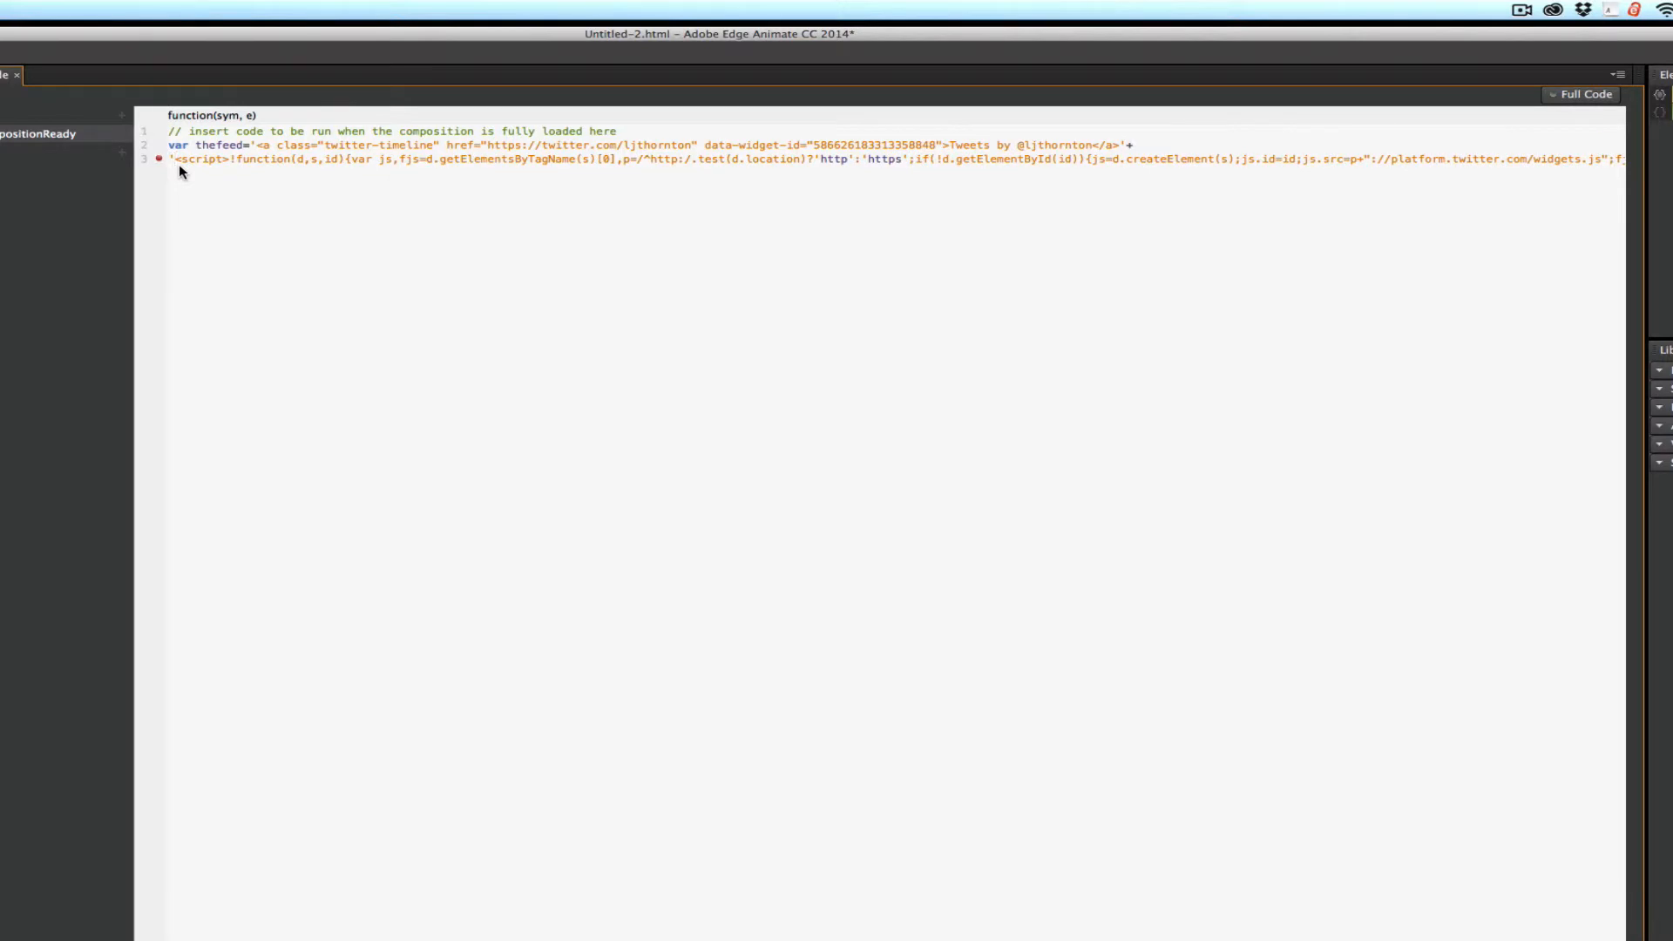
{"action": "mouse_move", "coordinate": [162, 308]}
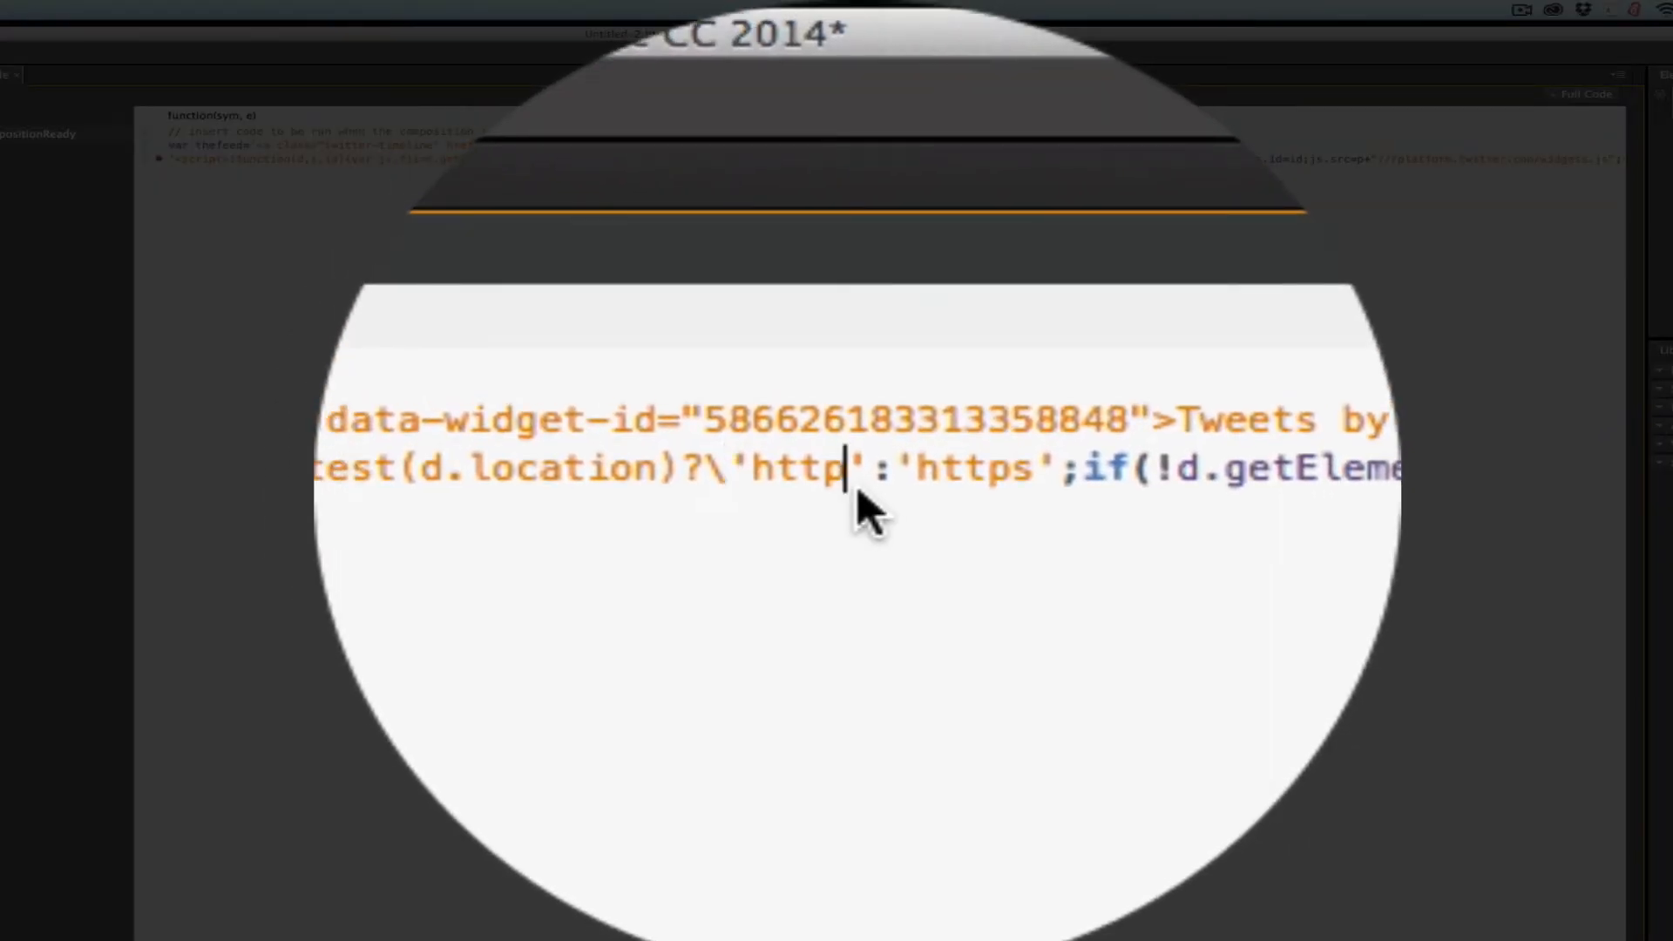
{"action": "type", "text": "\\"}
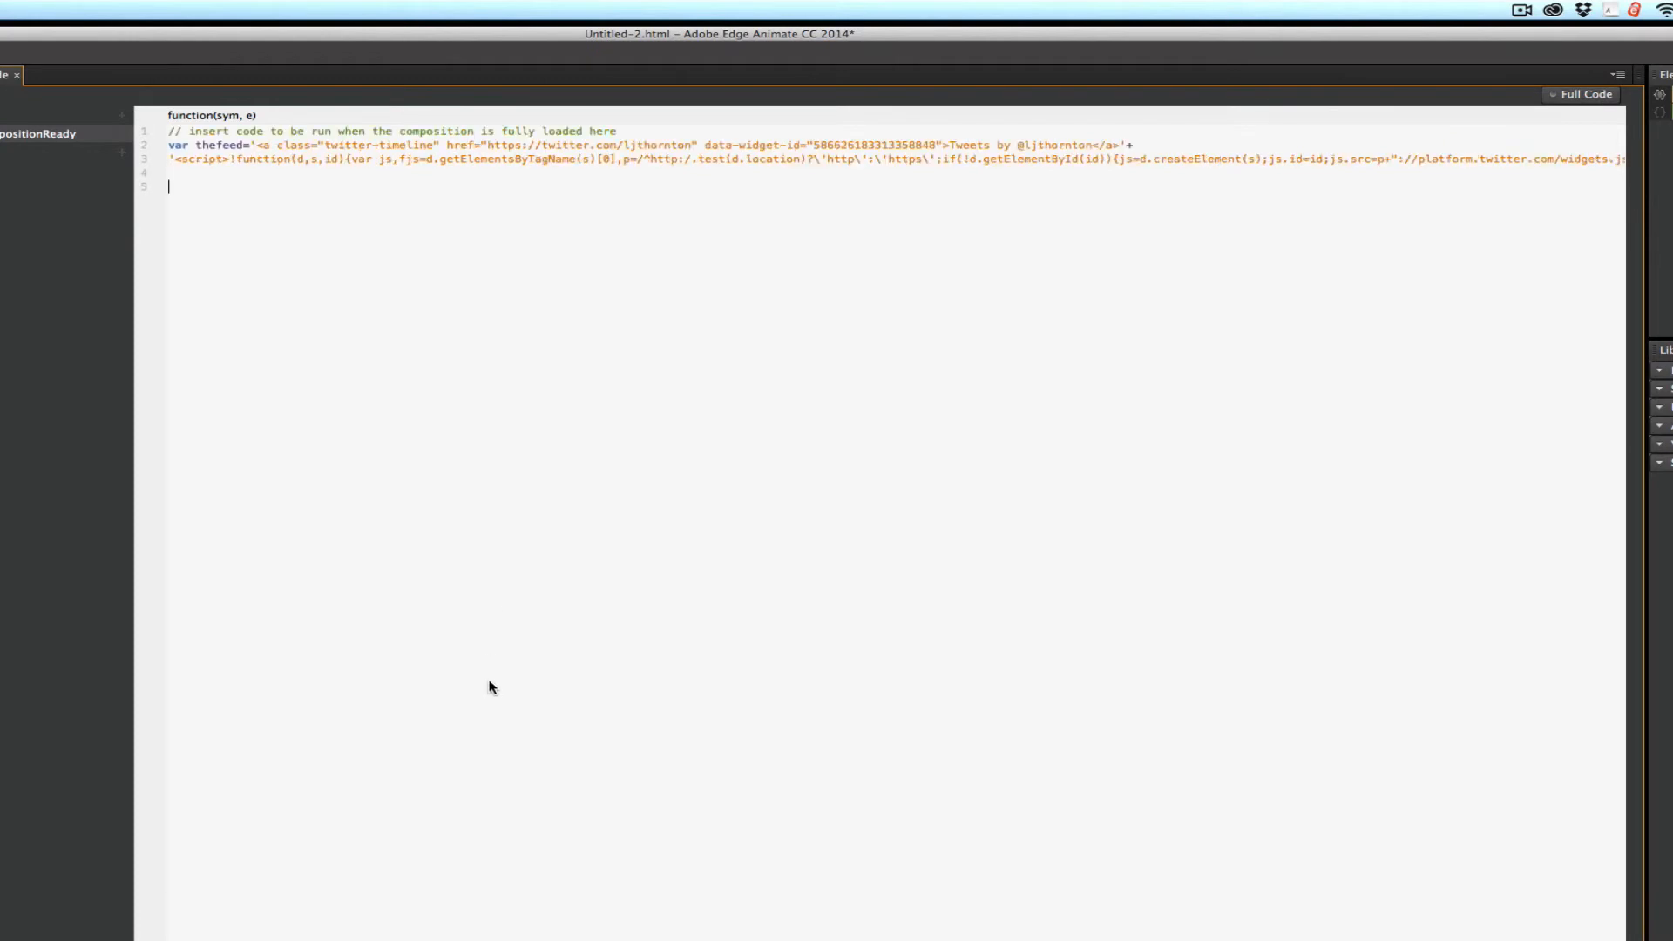
Write sym.$("twitter").html(thefeed); to inject the embed code into the twitter element
{"action": "type", "text": "sym.$"}
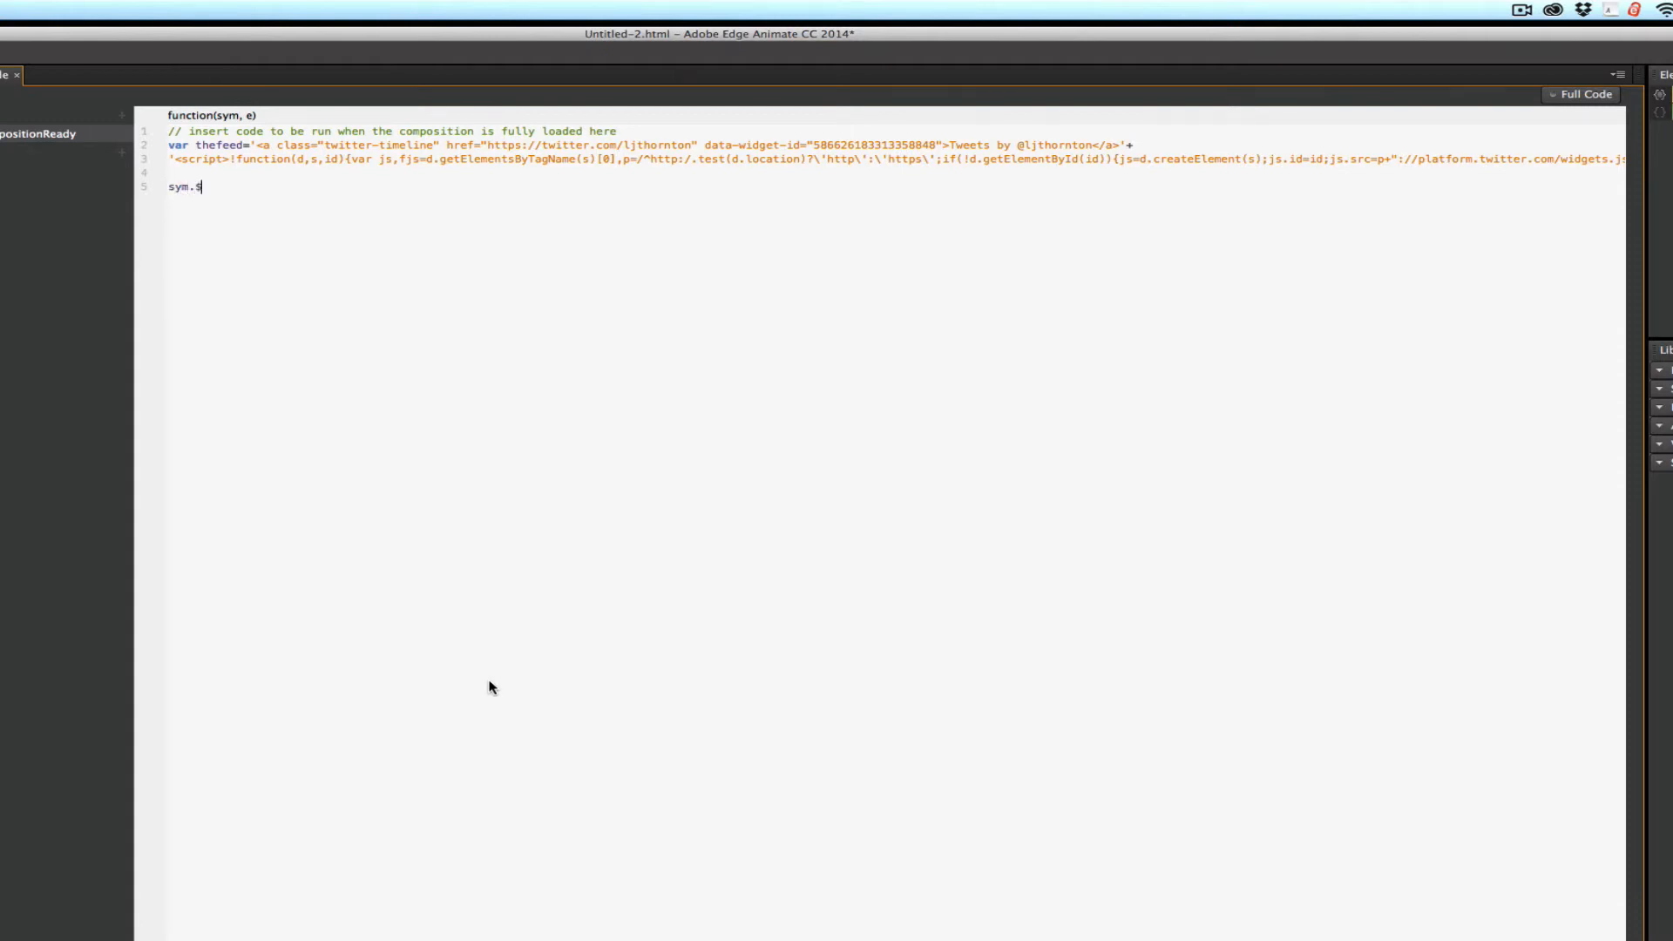
{"action": "type", "text": "(\""}
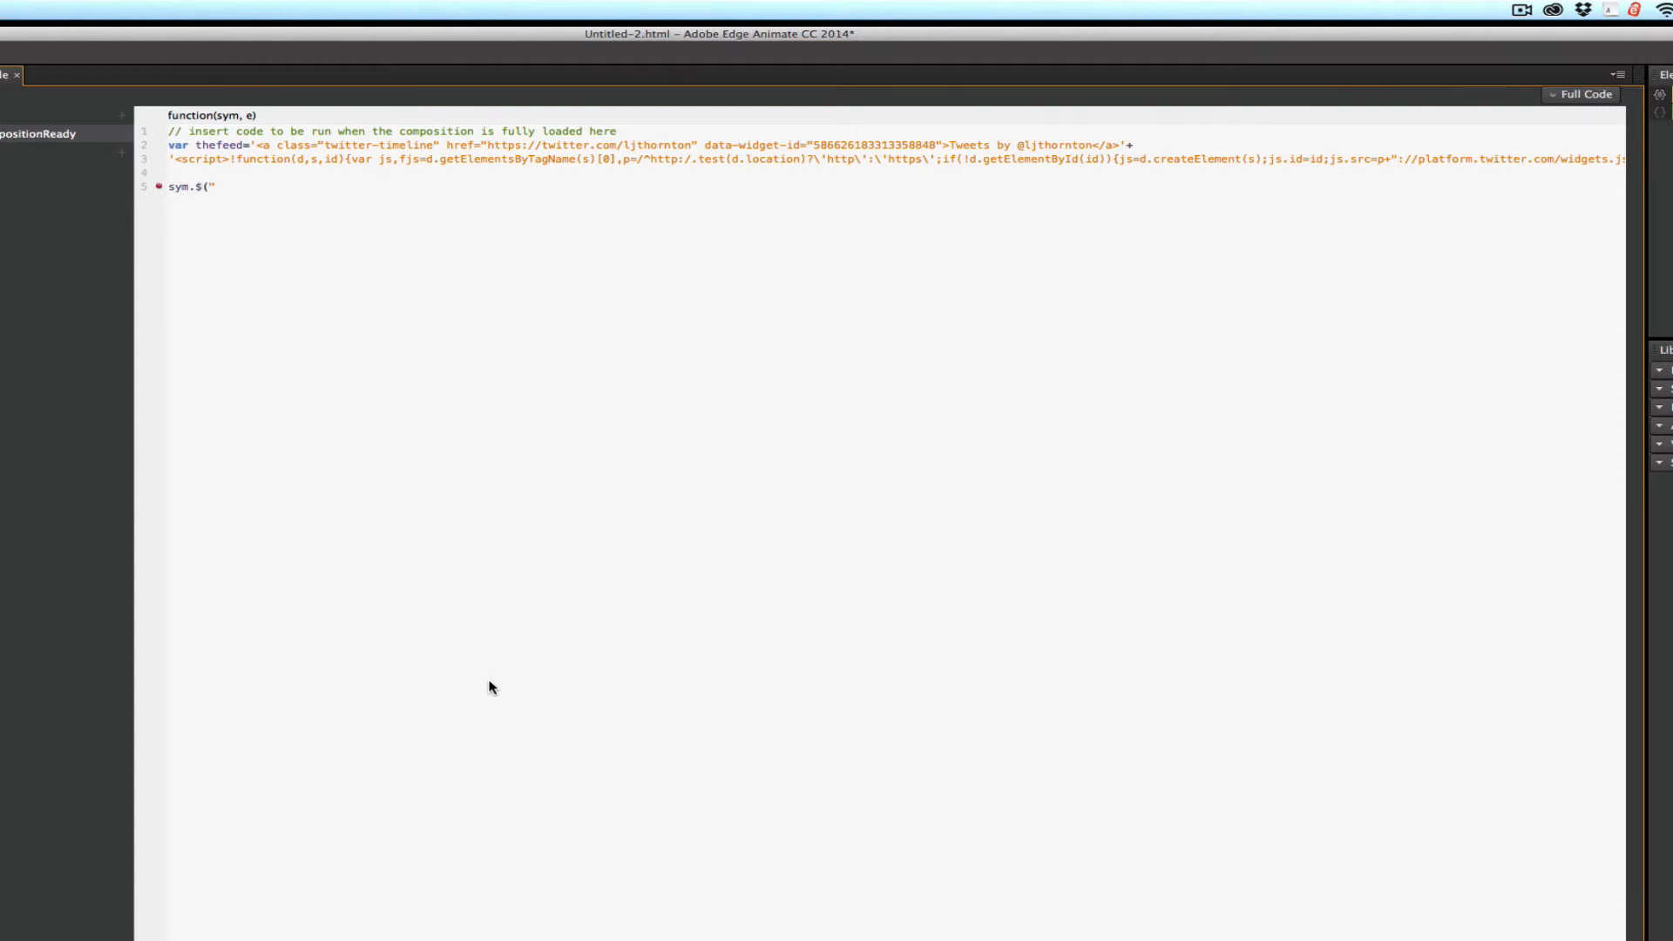
{"action": "type", "text": "\"\")."}
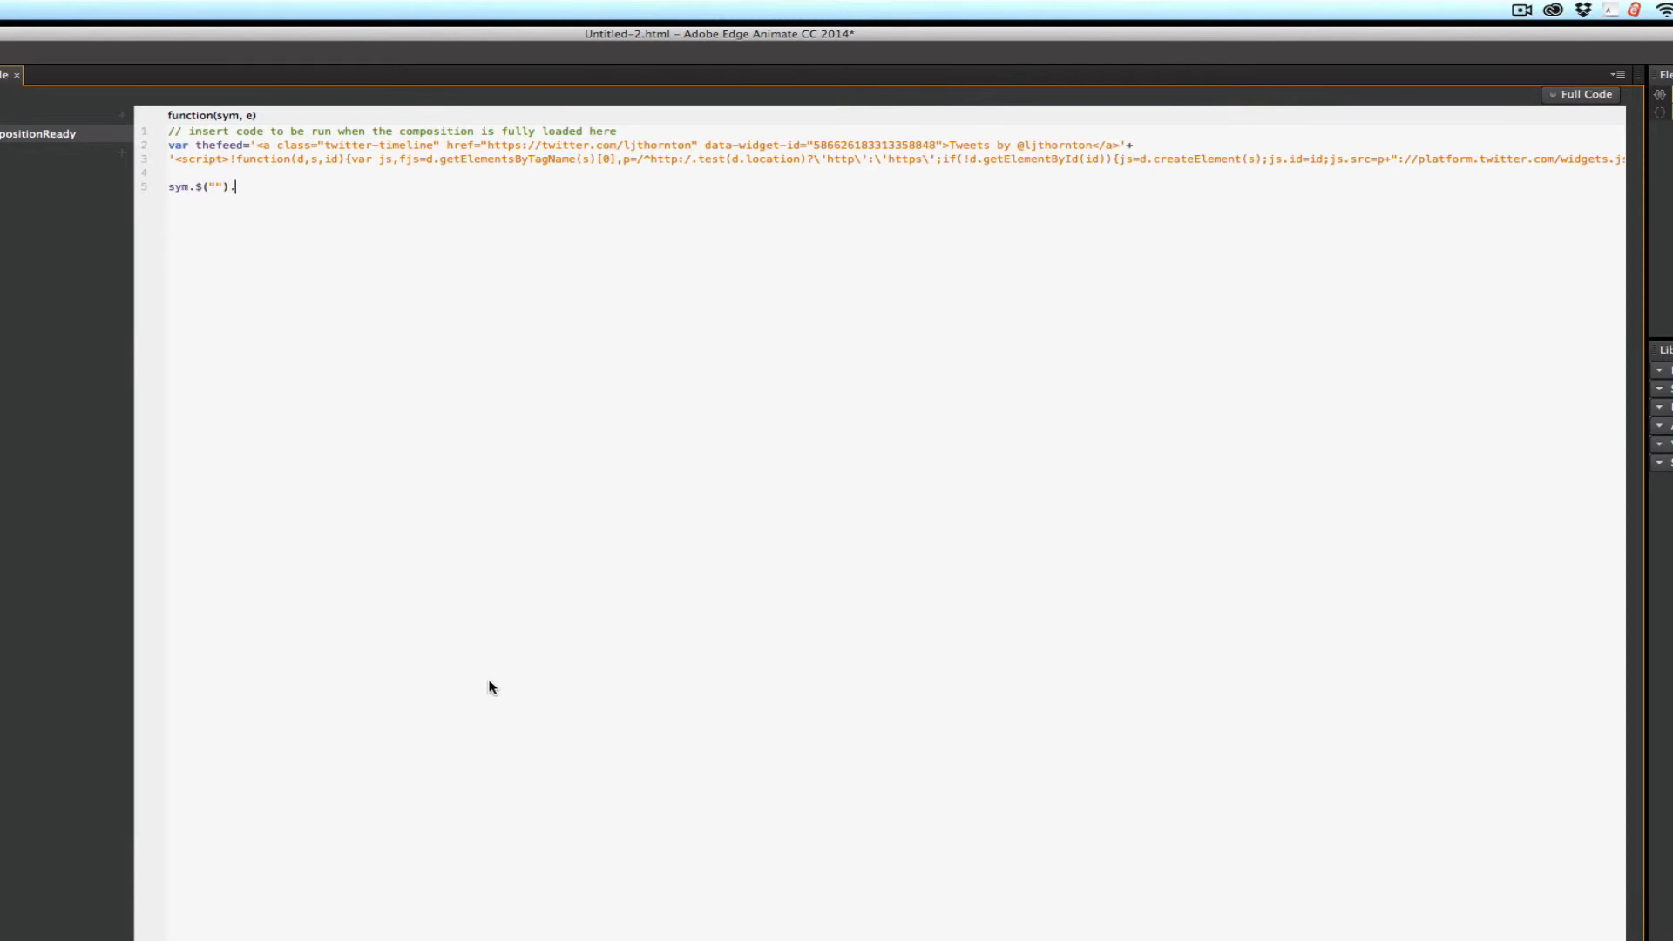
{"action": "type", "text": "html"}
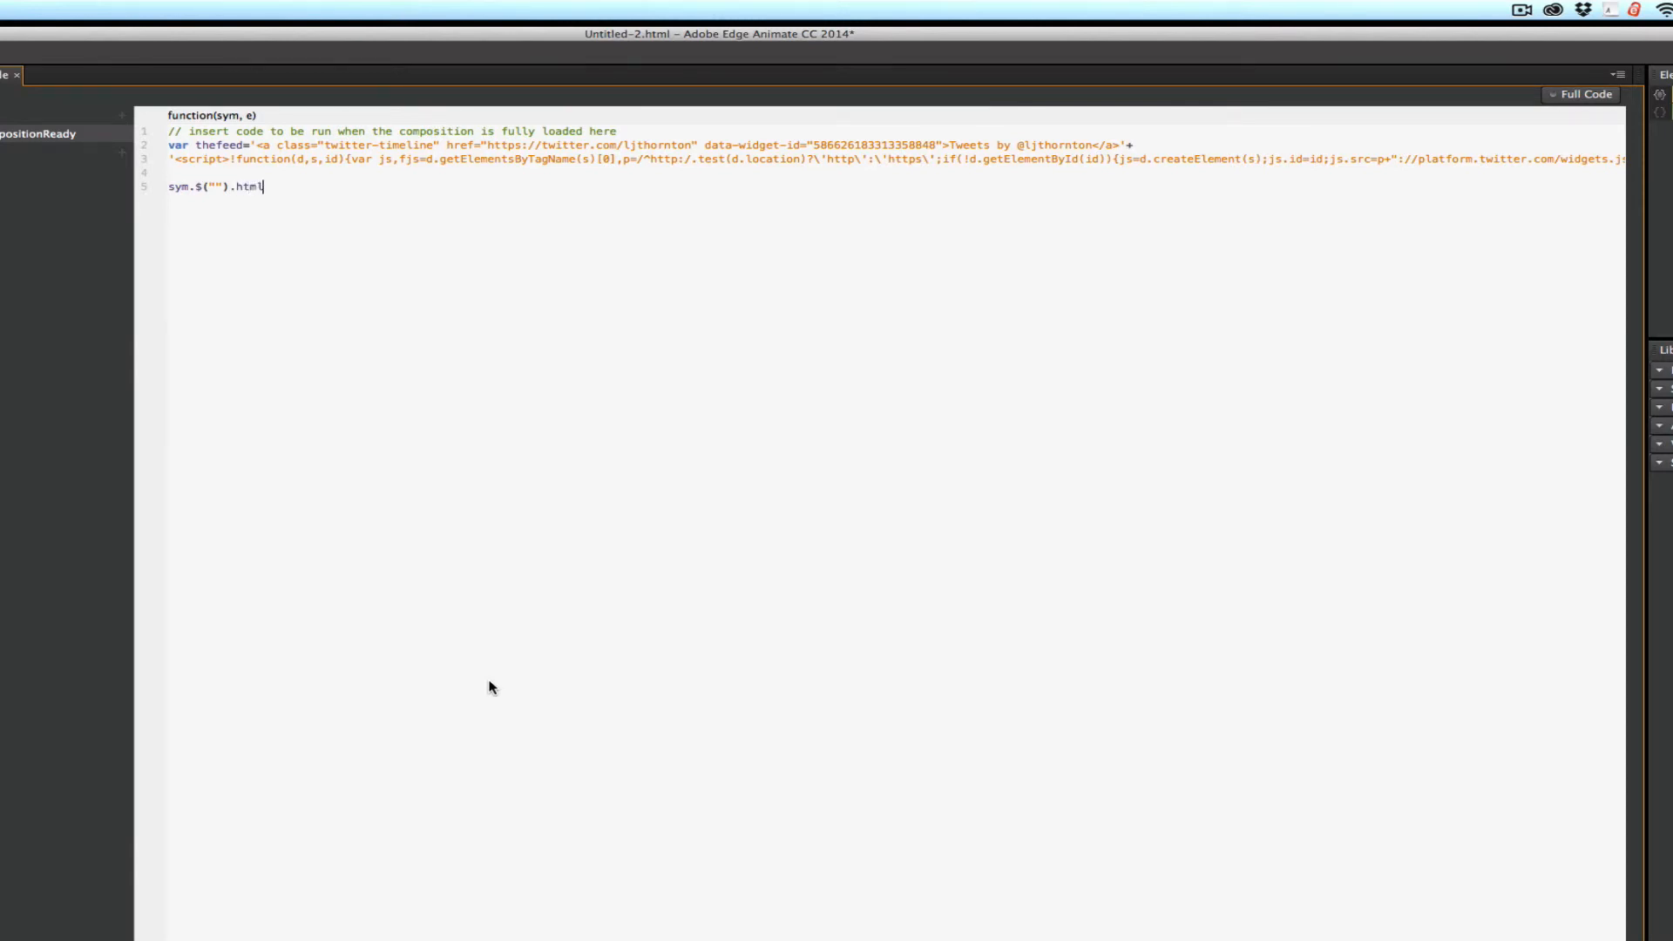
{"action": "type", "text": "("}
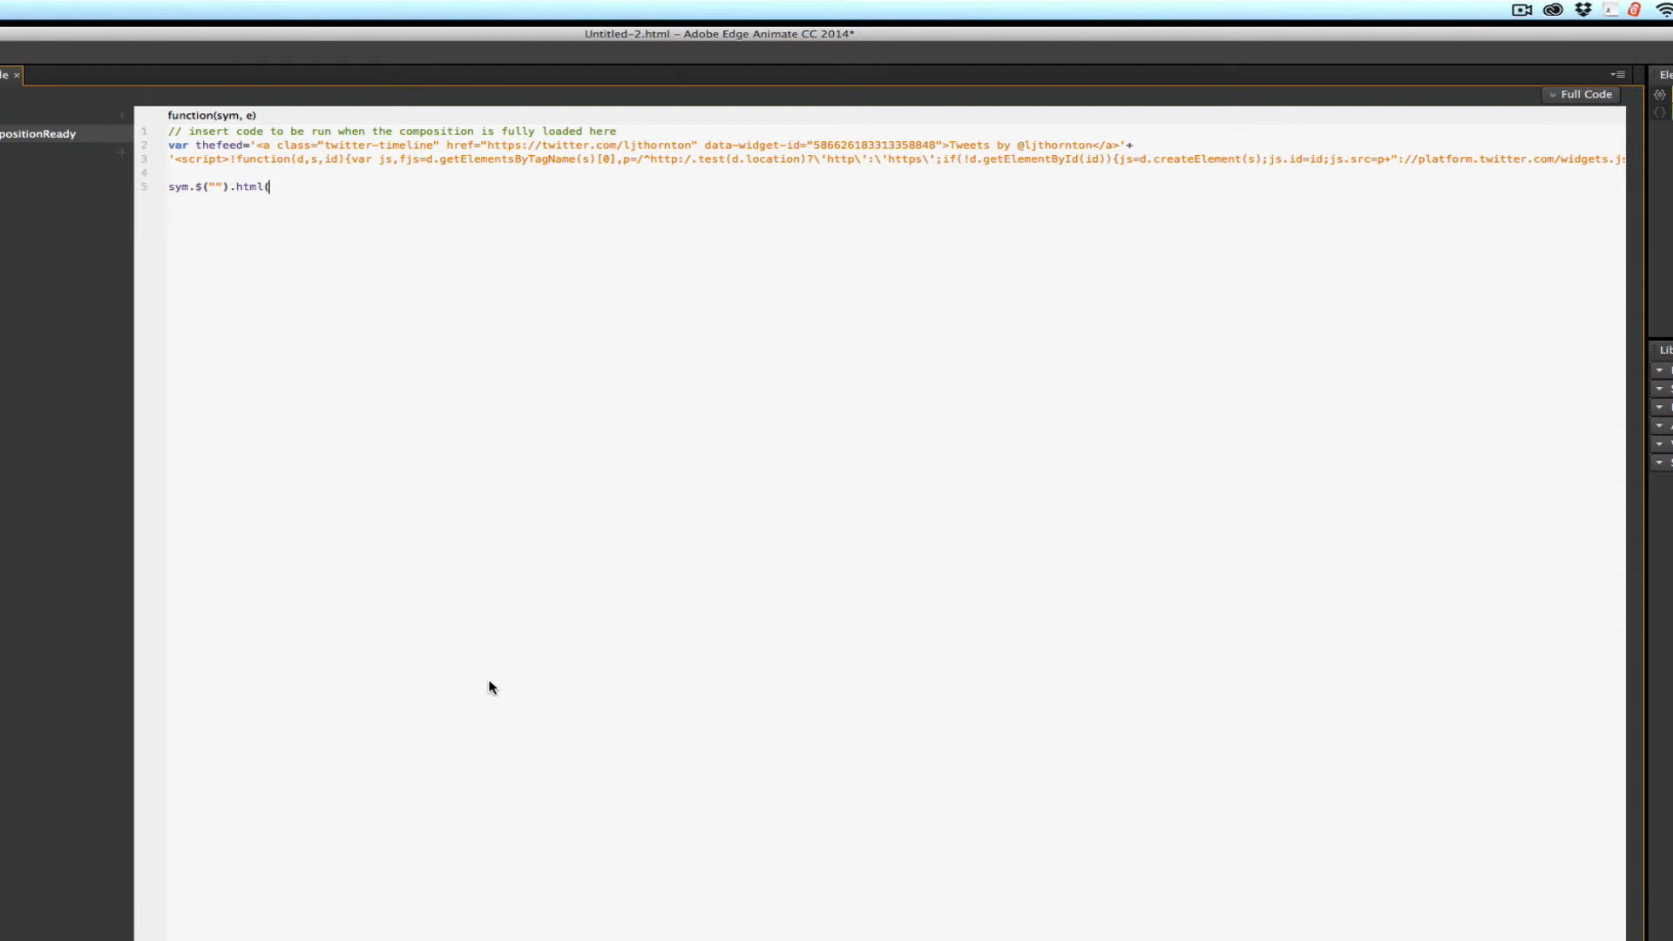
{"action": "type", "text": ");"}
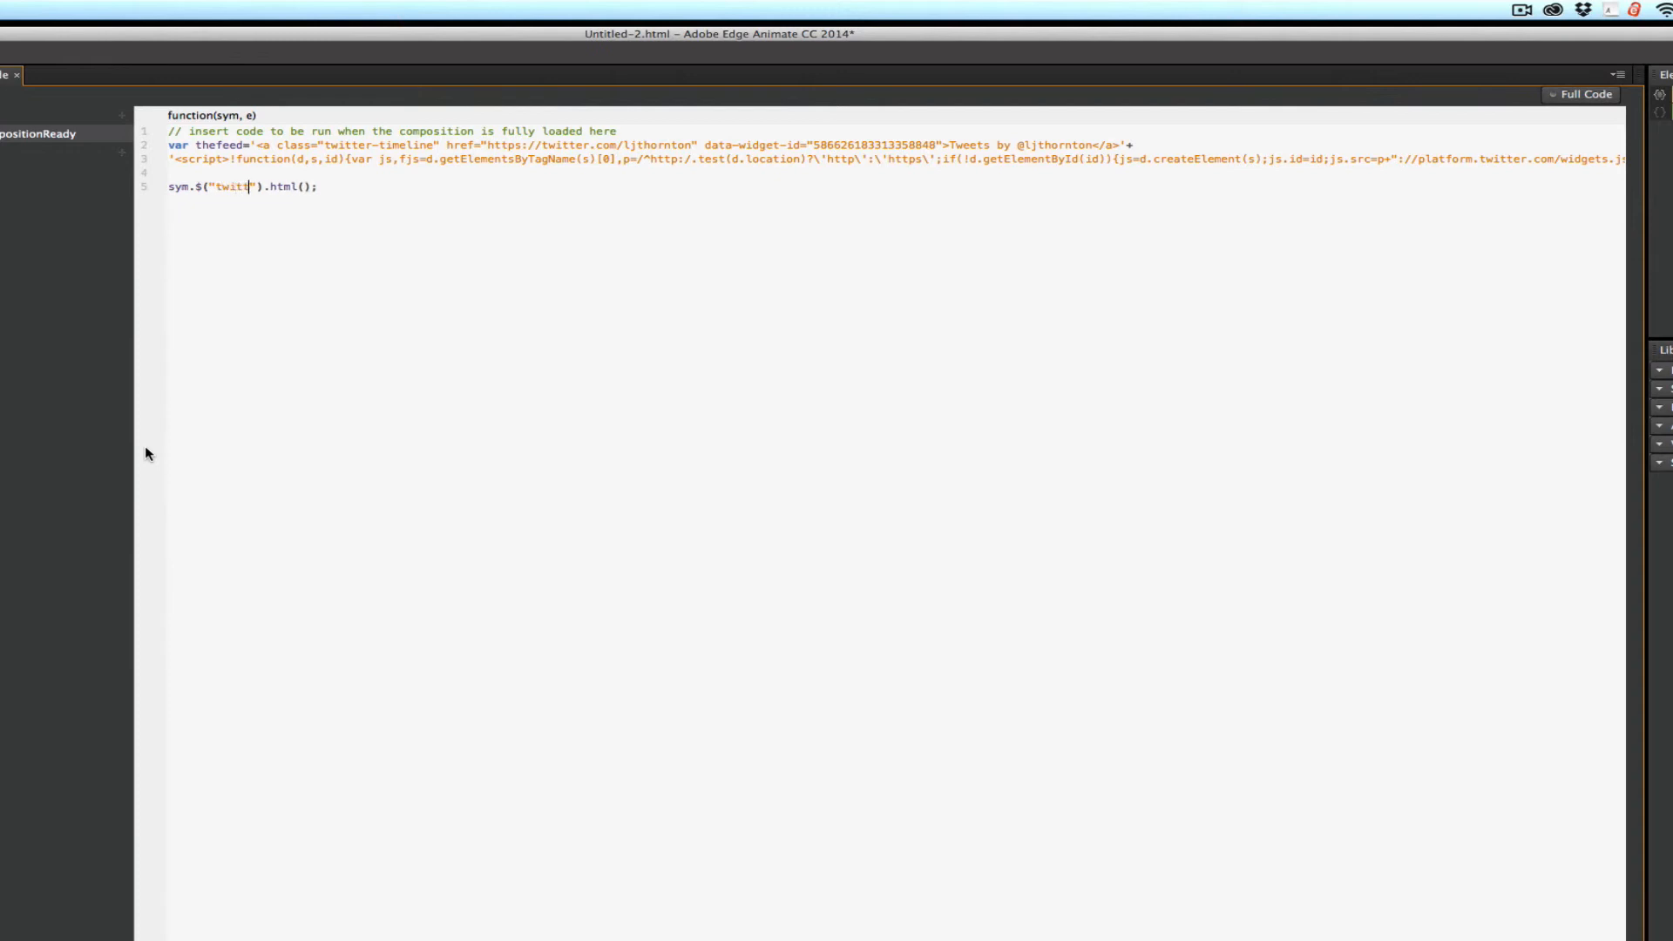
{"action": "type", "text": "er"}
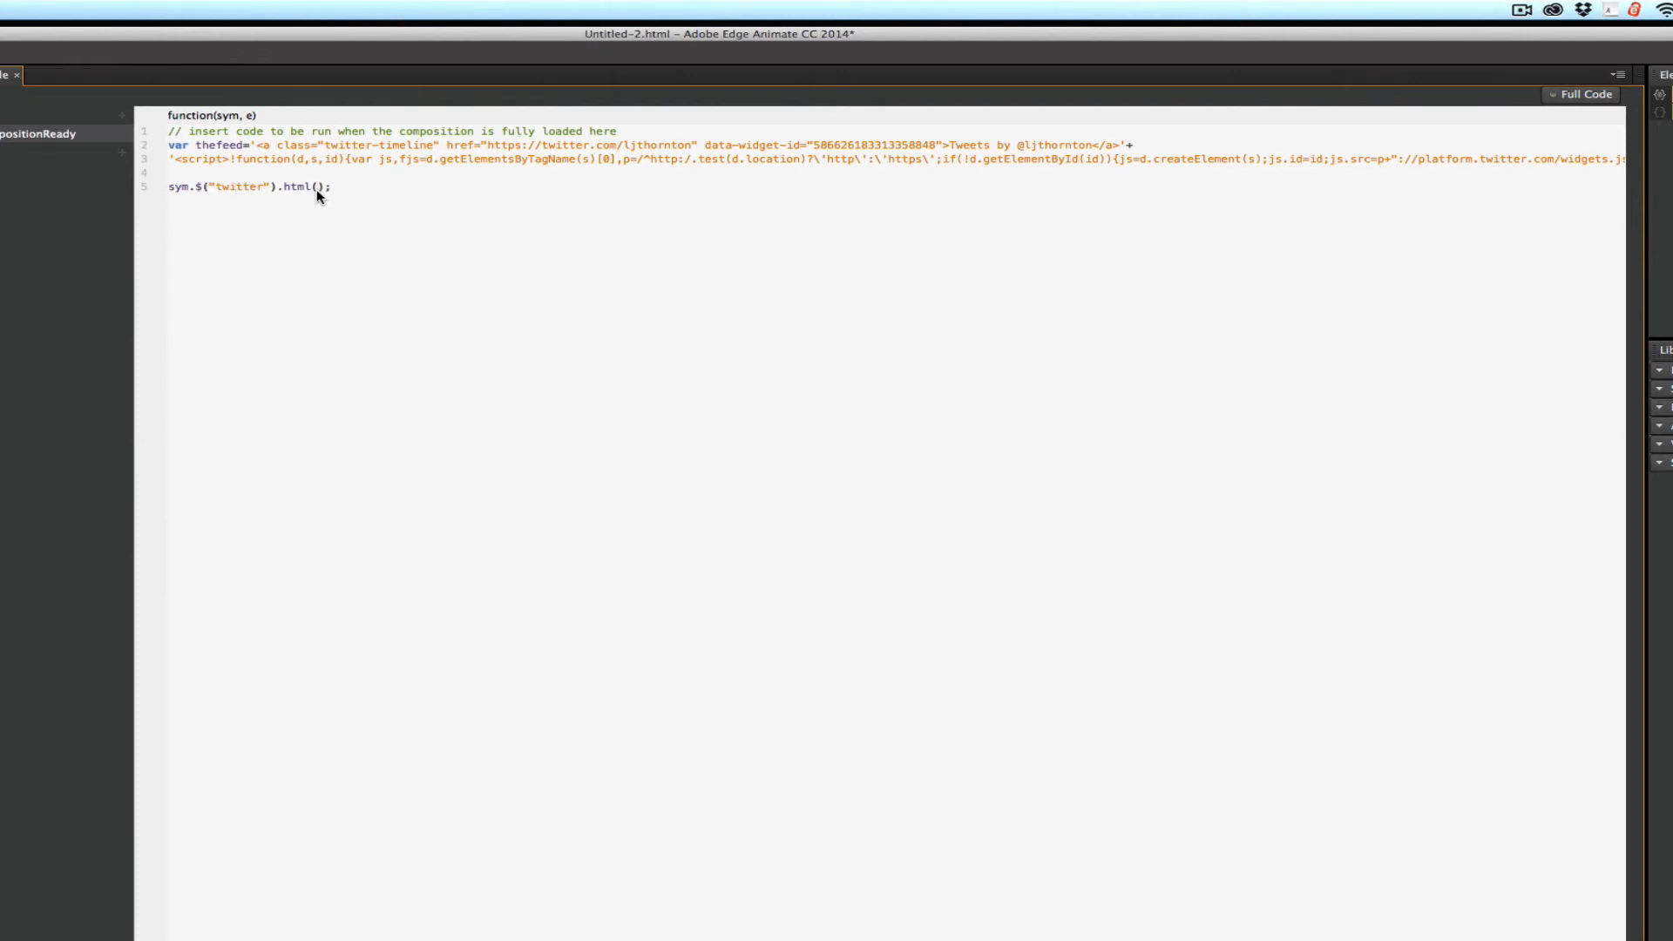
{"action": "type", "text": "thefeed"}
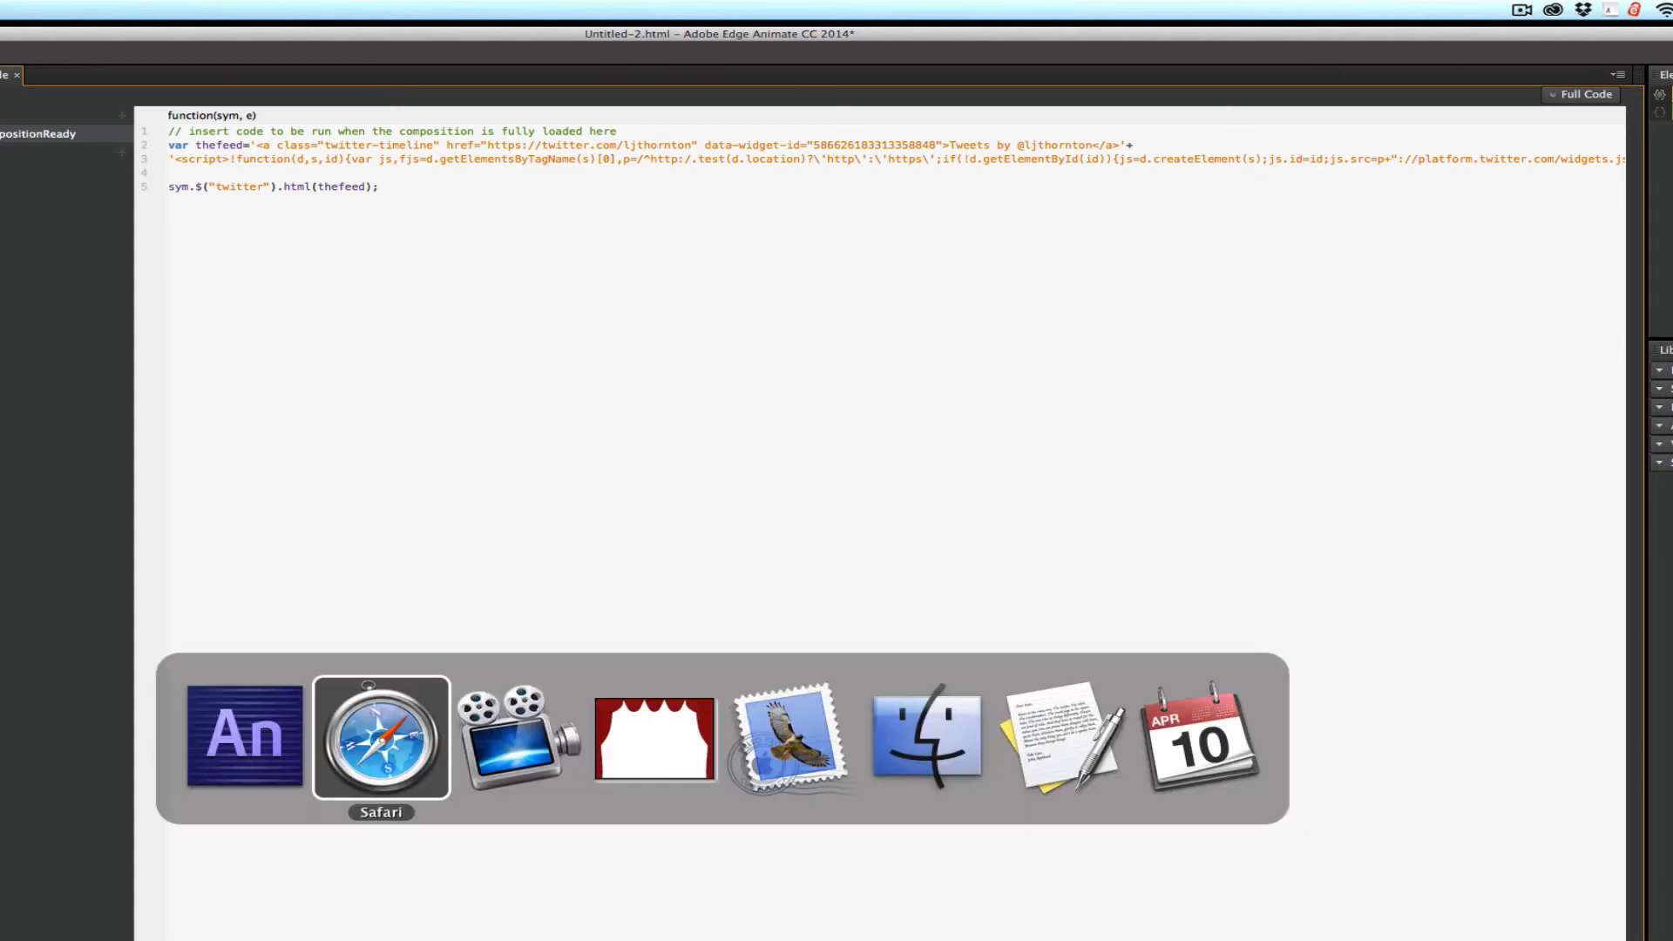
On jQuery's download page, select the jquery-1.11.2.min.js CDN src URL
{"action": "left_click", "coordinate": [380, 735]}
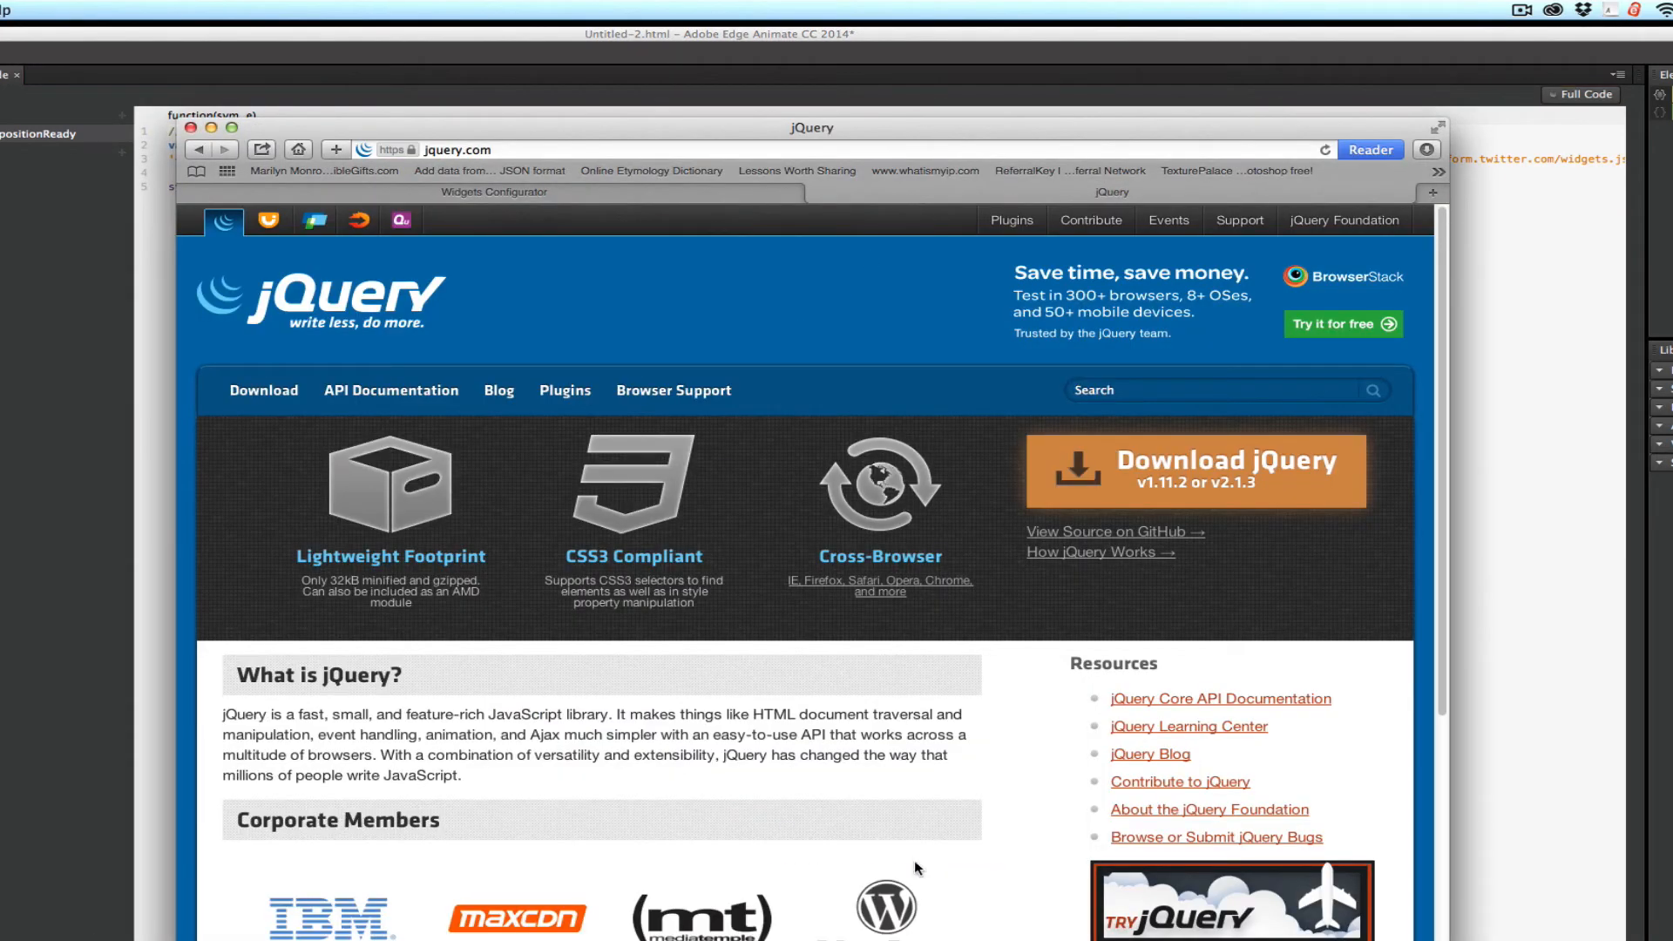
{"action": "left_click", "coordinate": [1194, 470]}
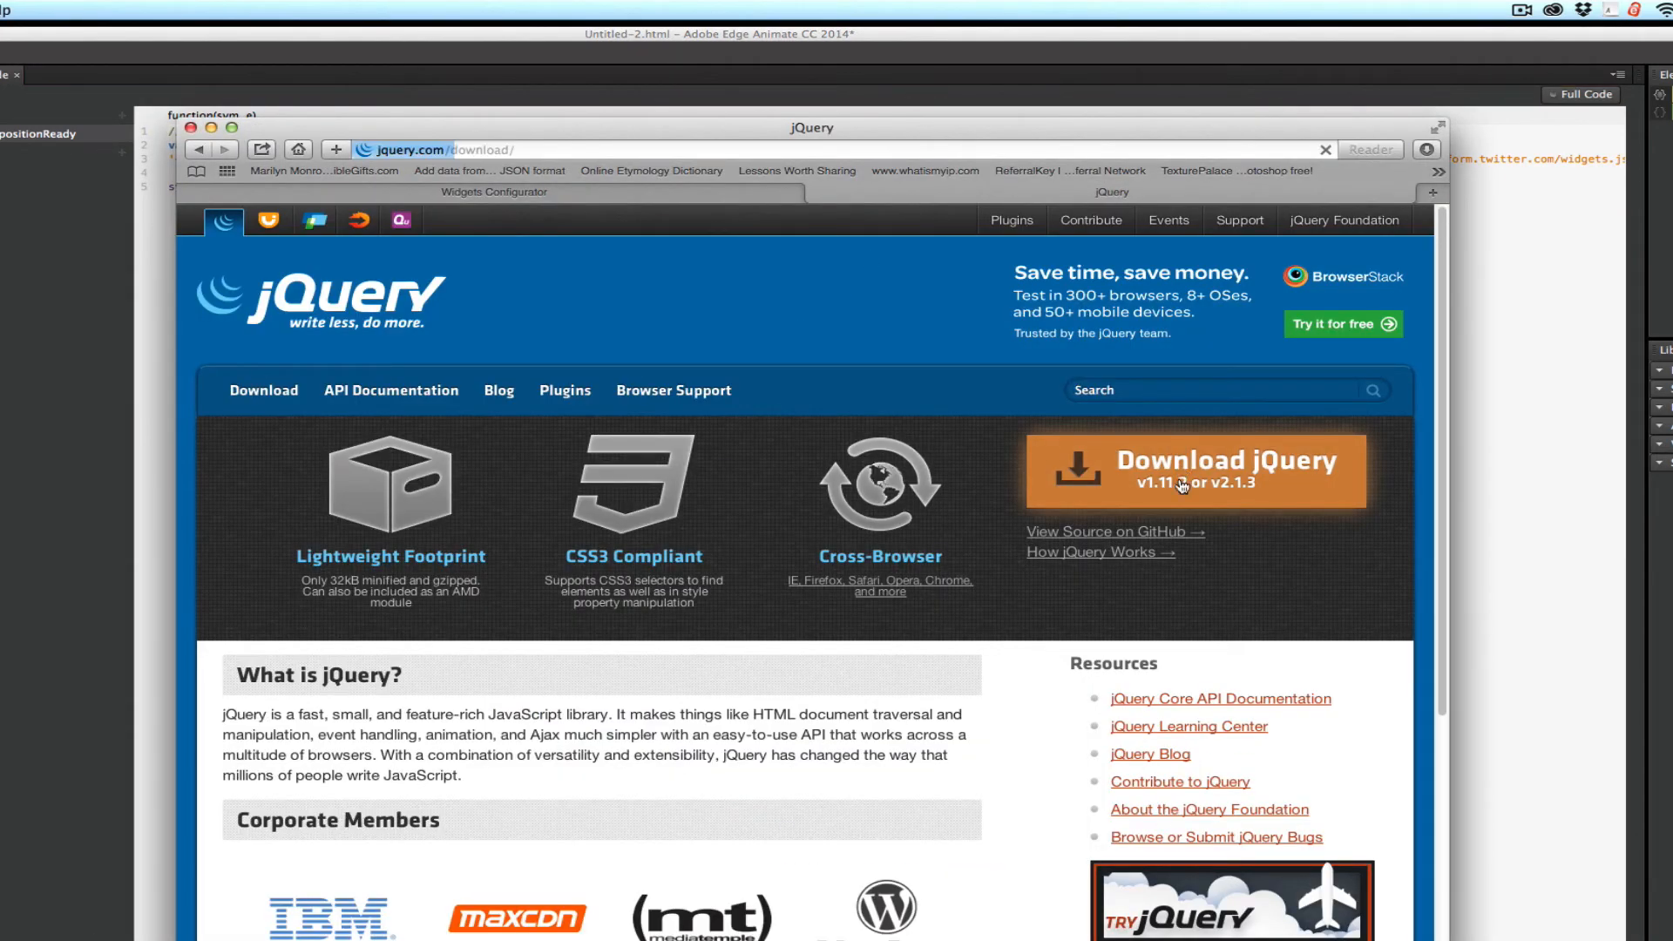
{"action": "left_click", "coordinate": [1192, 471]}
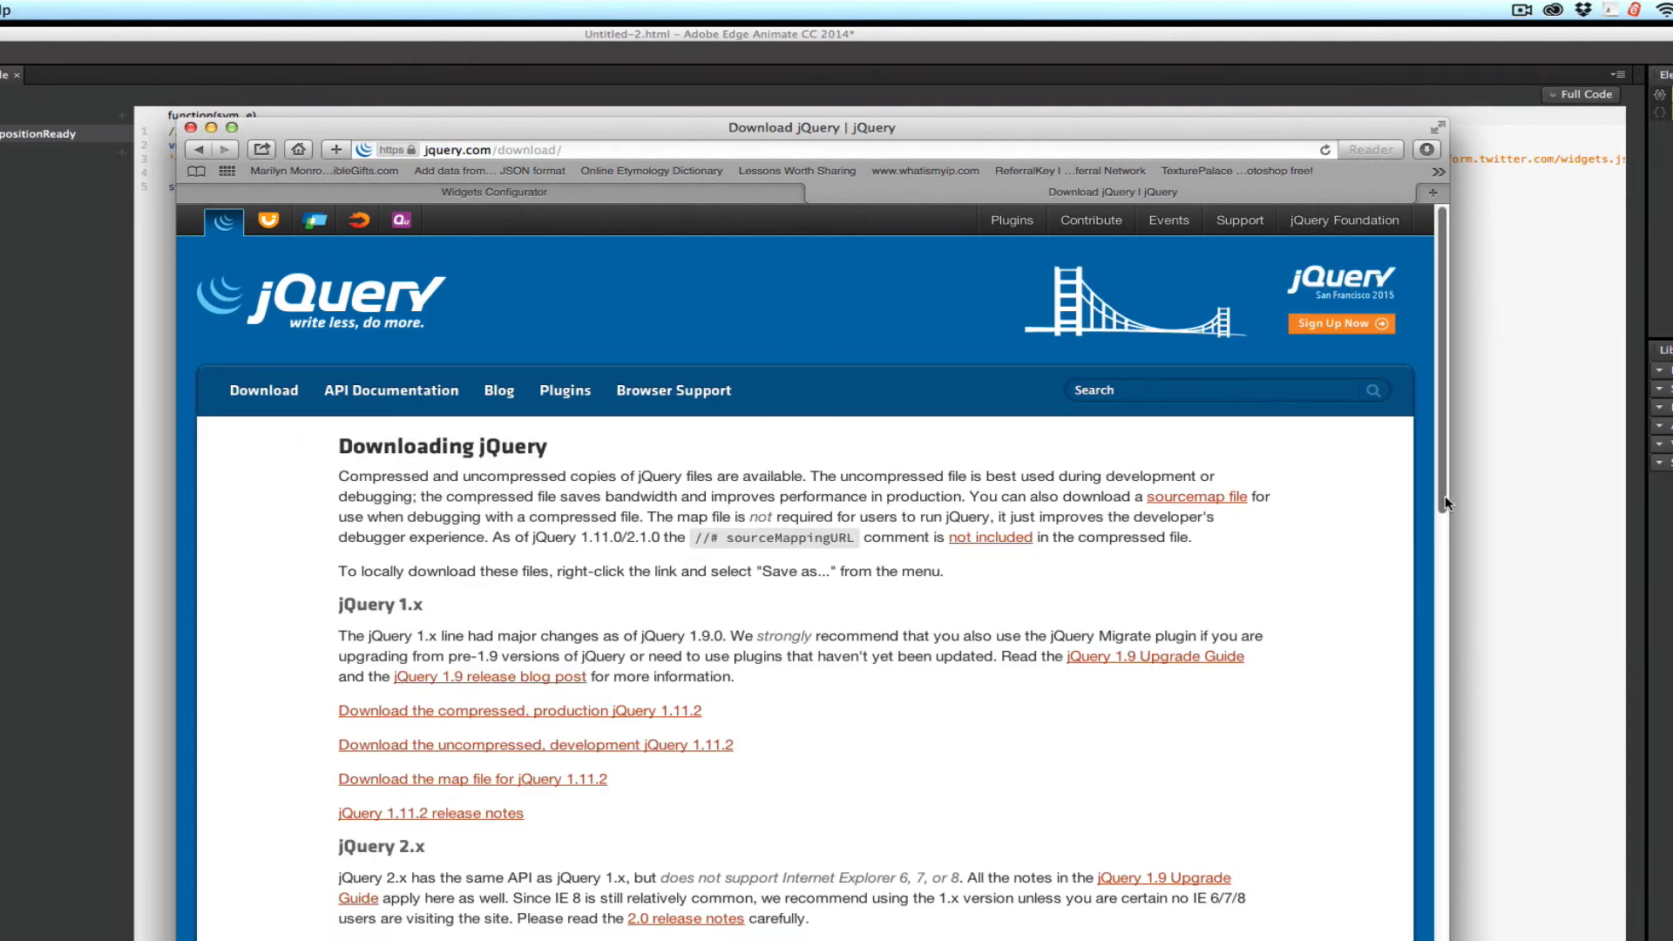
{"action": "scroll", "scroll_direction": "down", "scroll_amount": 3}
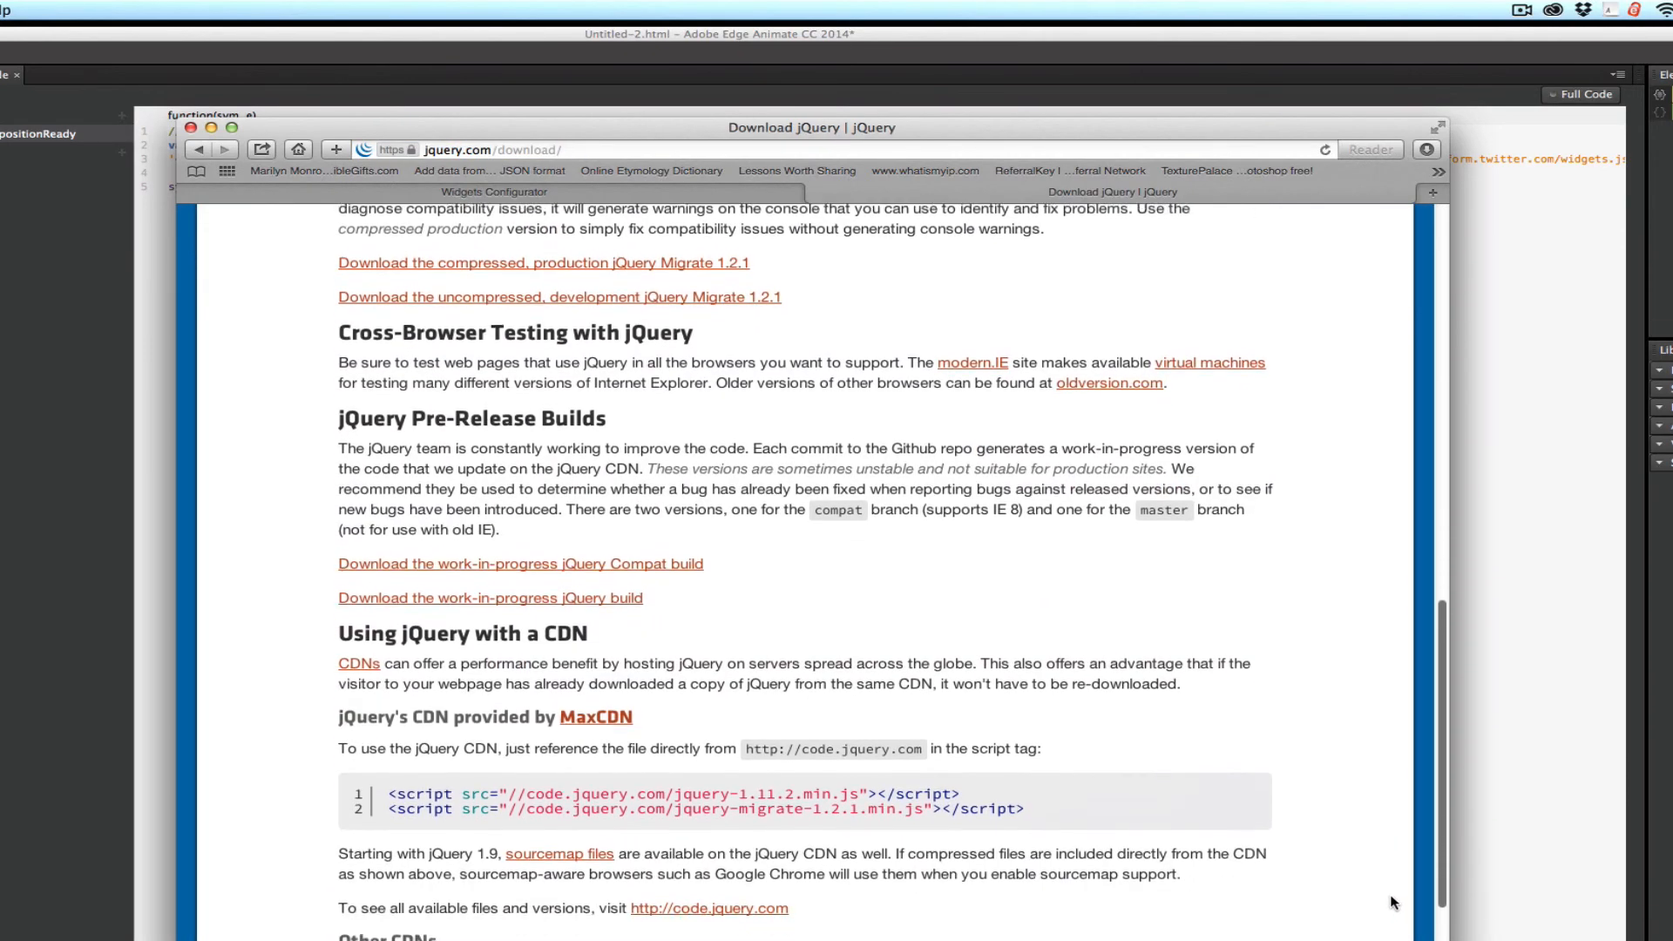
{"action": "scroll", "scroll_direction": "down", "scroll_amount": 3}
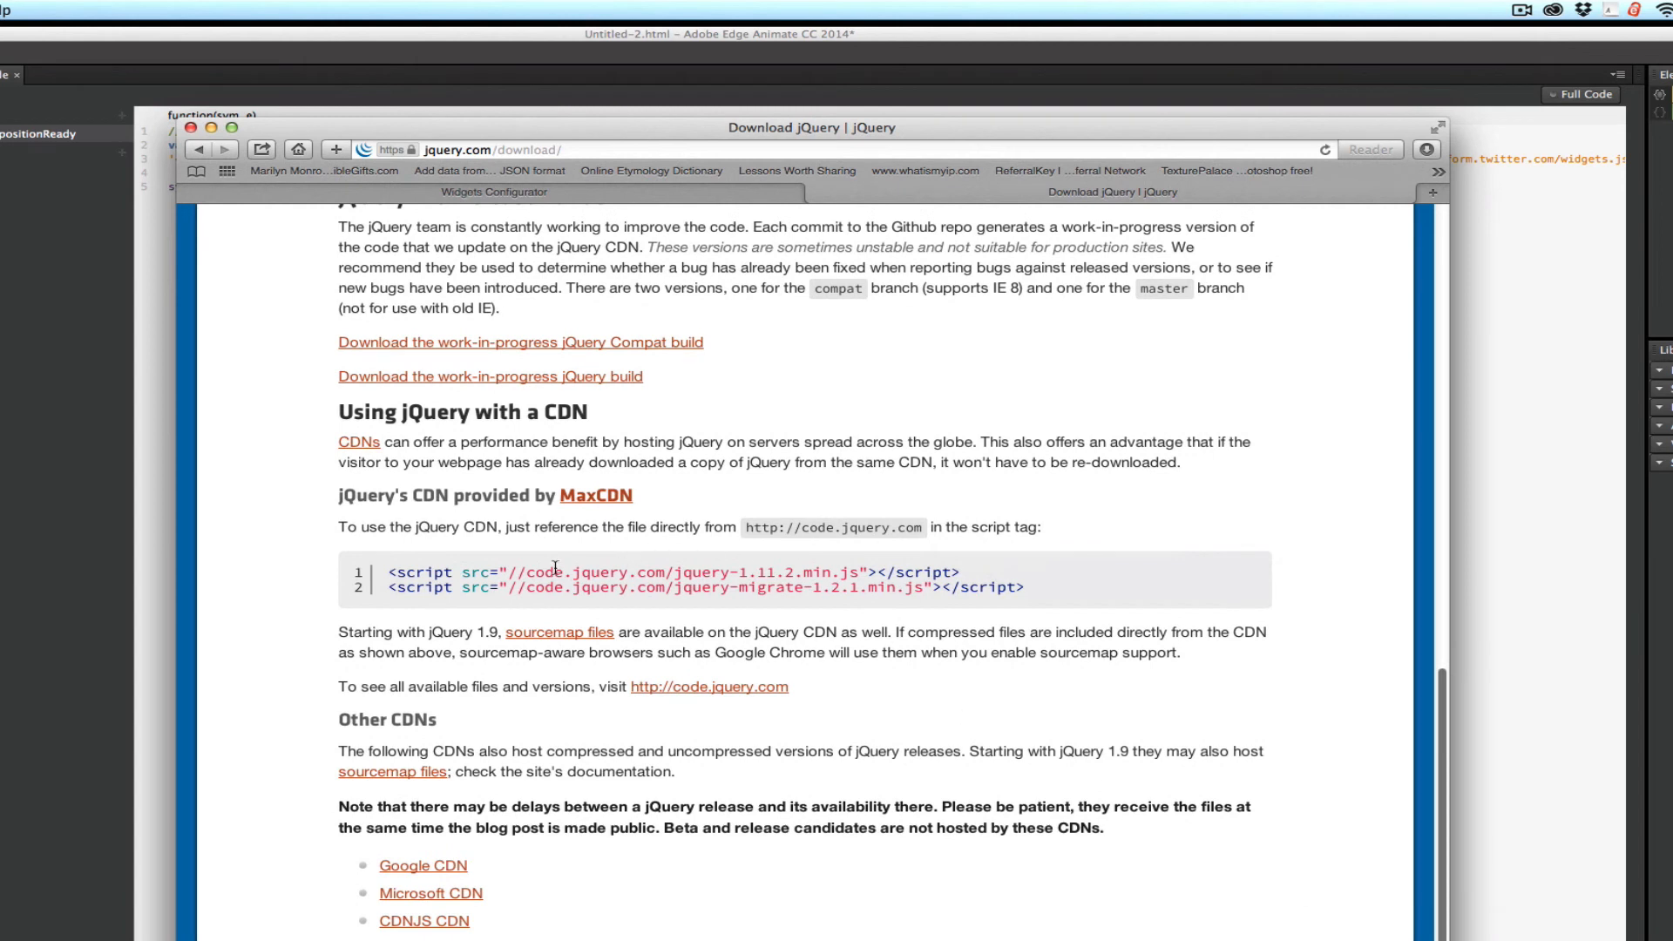
{"action": "left_click_drag", "start_coordinate": [526, 571], "coordinate": [699, 572]}
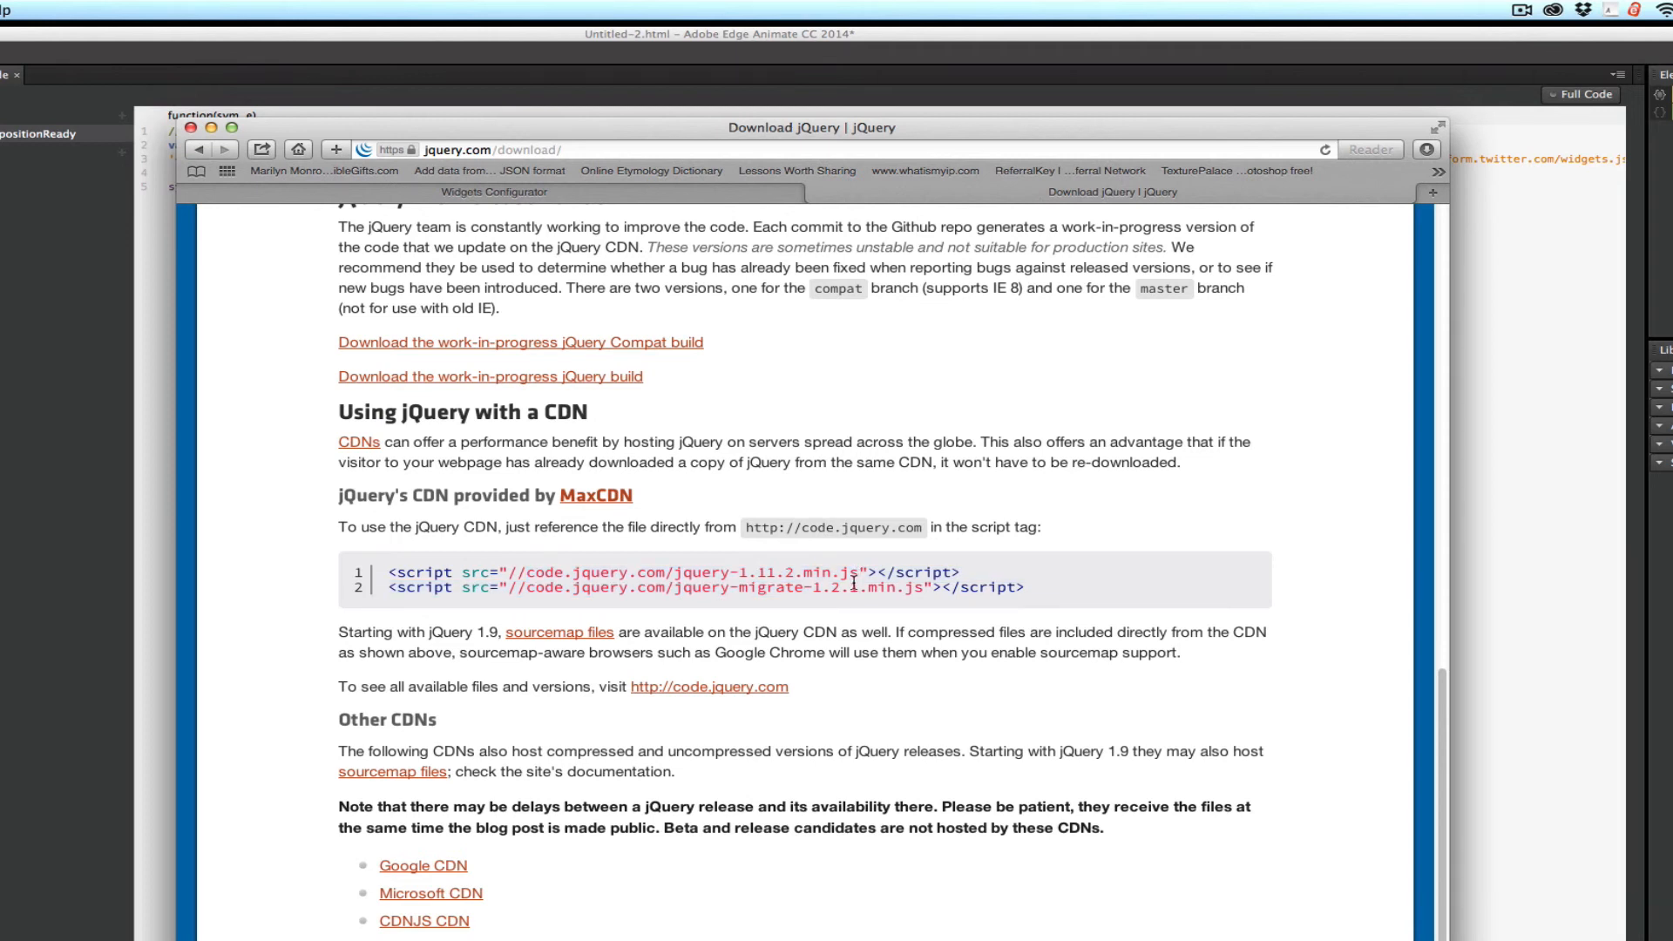
{"action": "mouse_move", "coordinate": [1517, 747]}
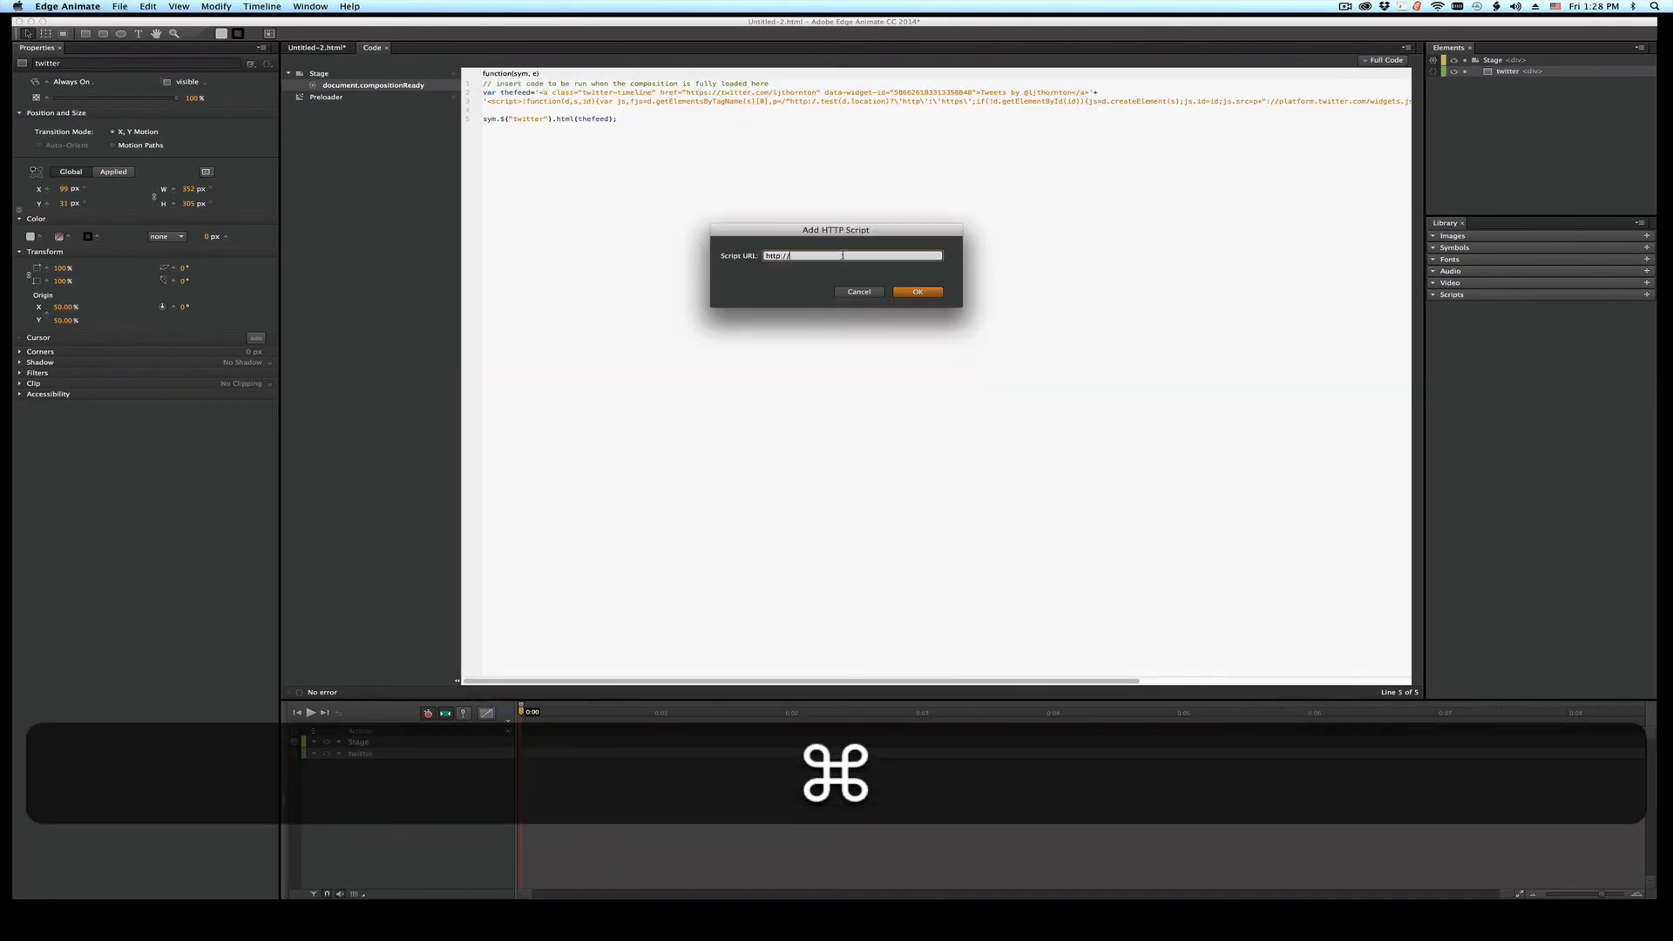
{"action": "left_click", "coordinate": [917, 291]}
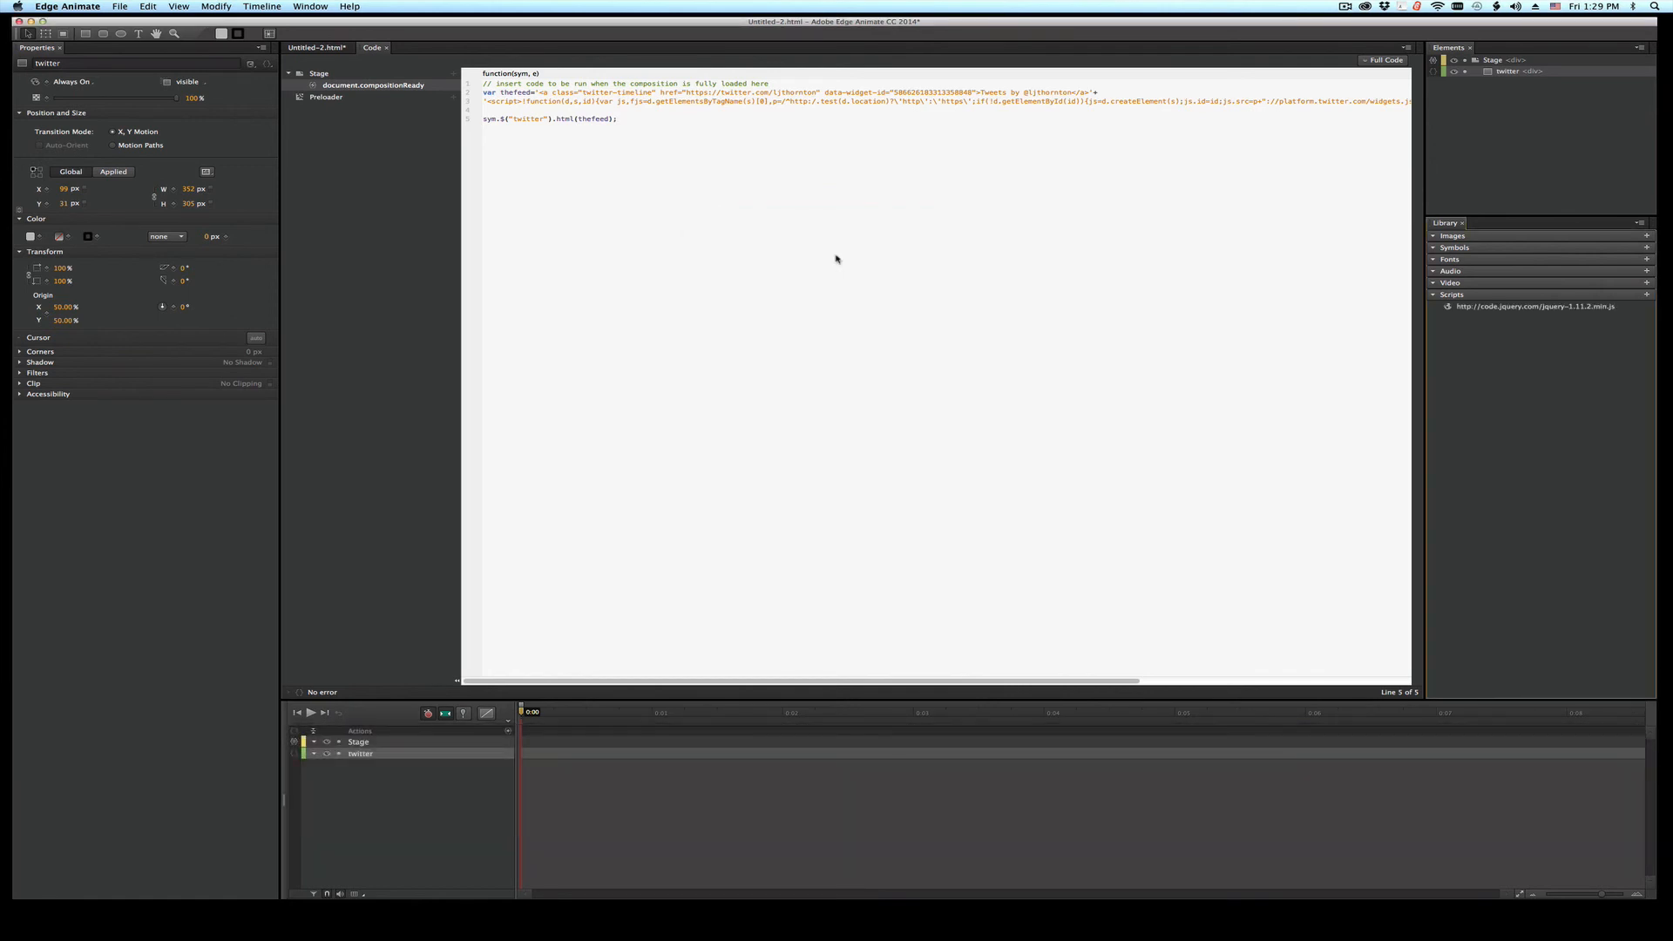
{"action": "key", "text": "cmd"}
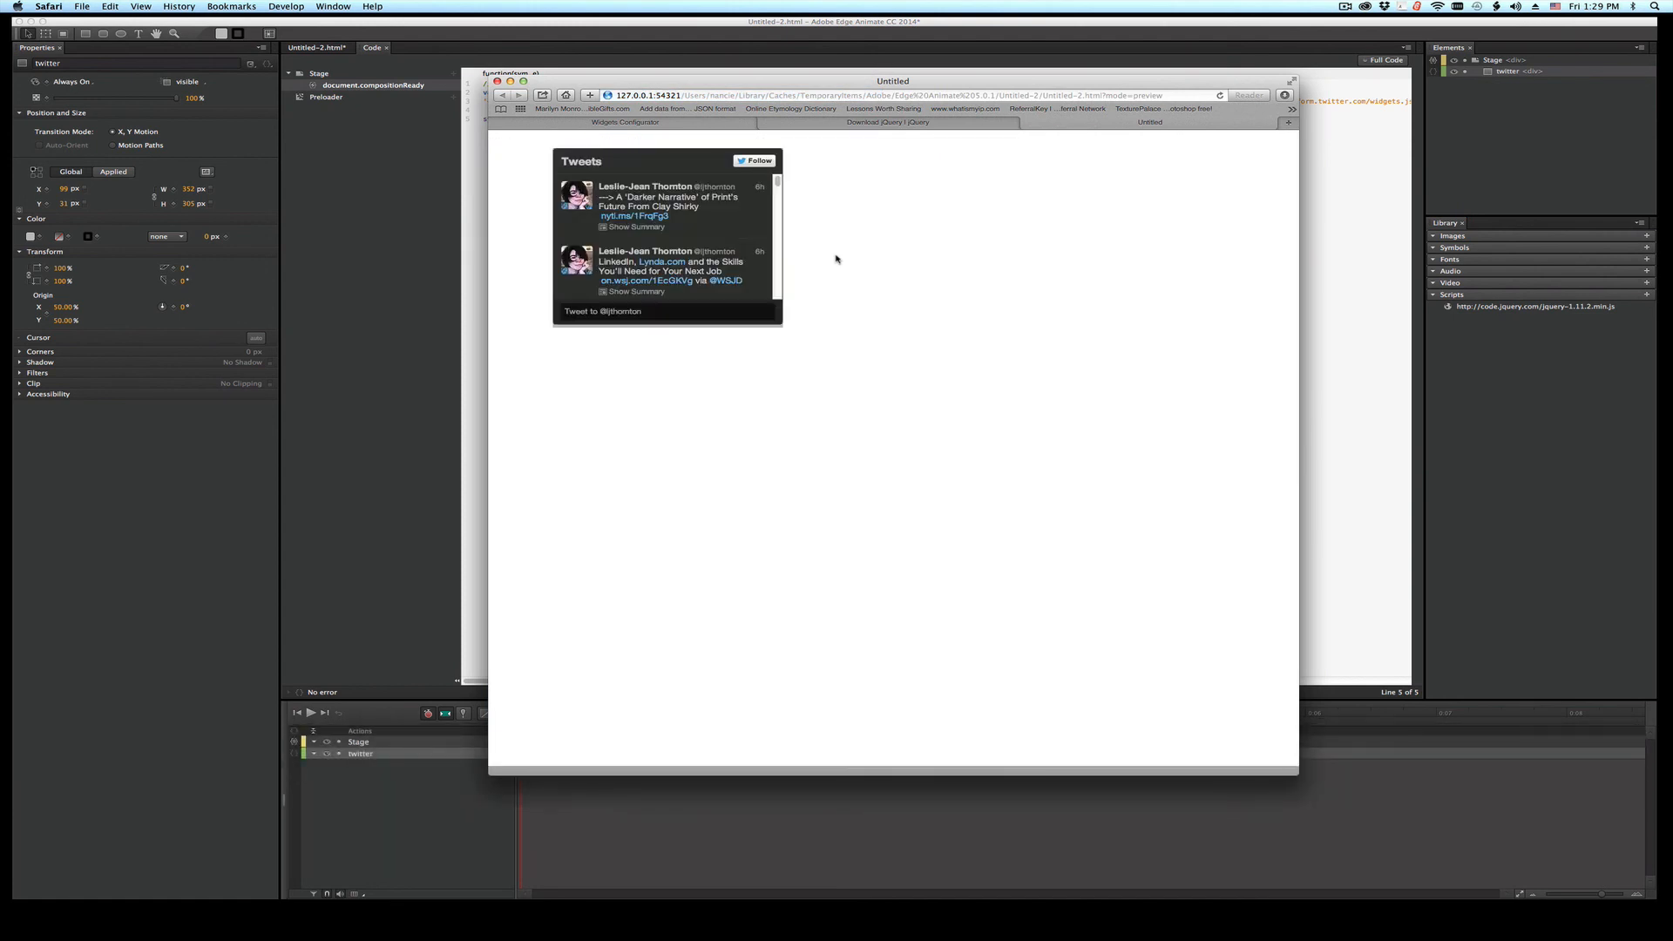
{"action": "mouse_move", "coordinate": [761, 188]}
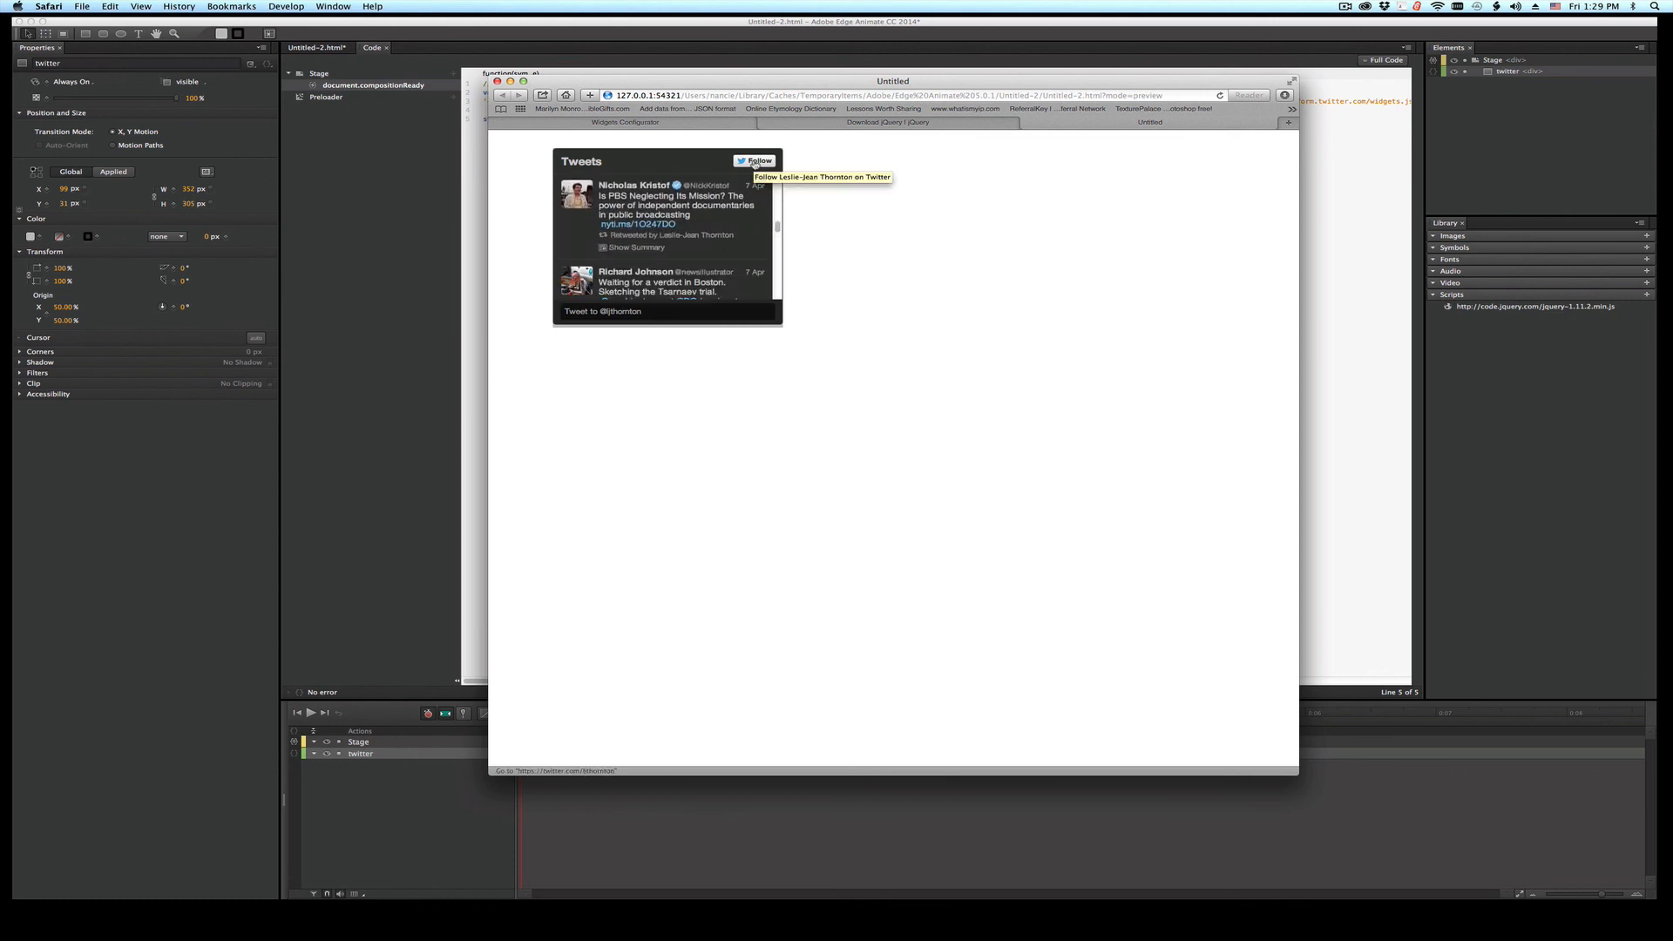
{"action": "mouse_move", "coordinate": [778, 225]}
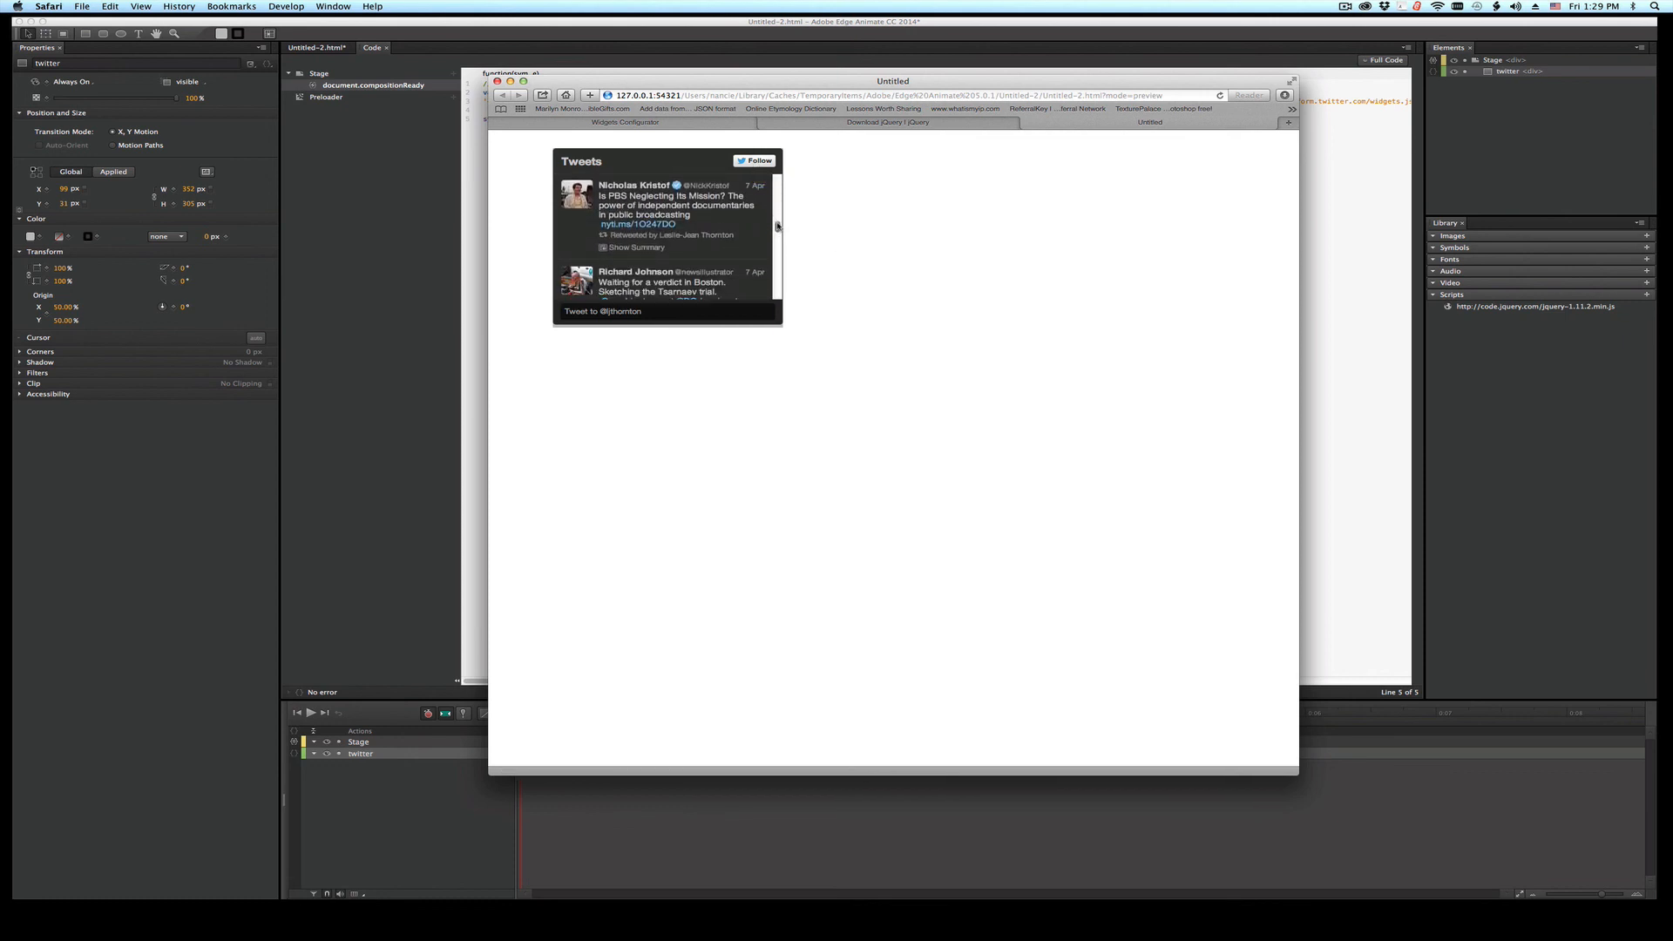
{"action": "mouse_move", "coordinate": [624, 312]}
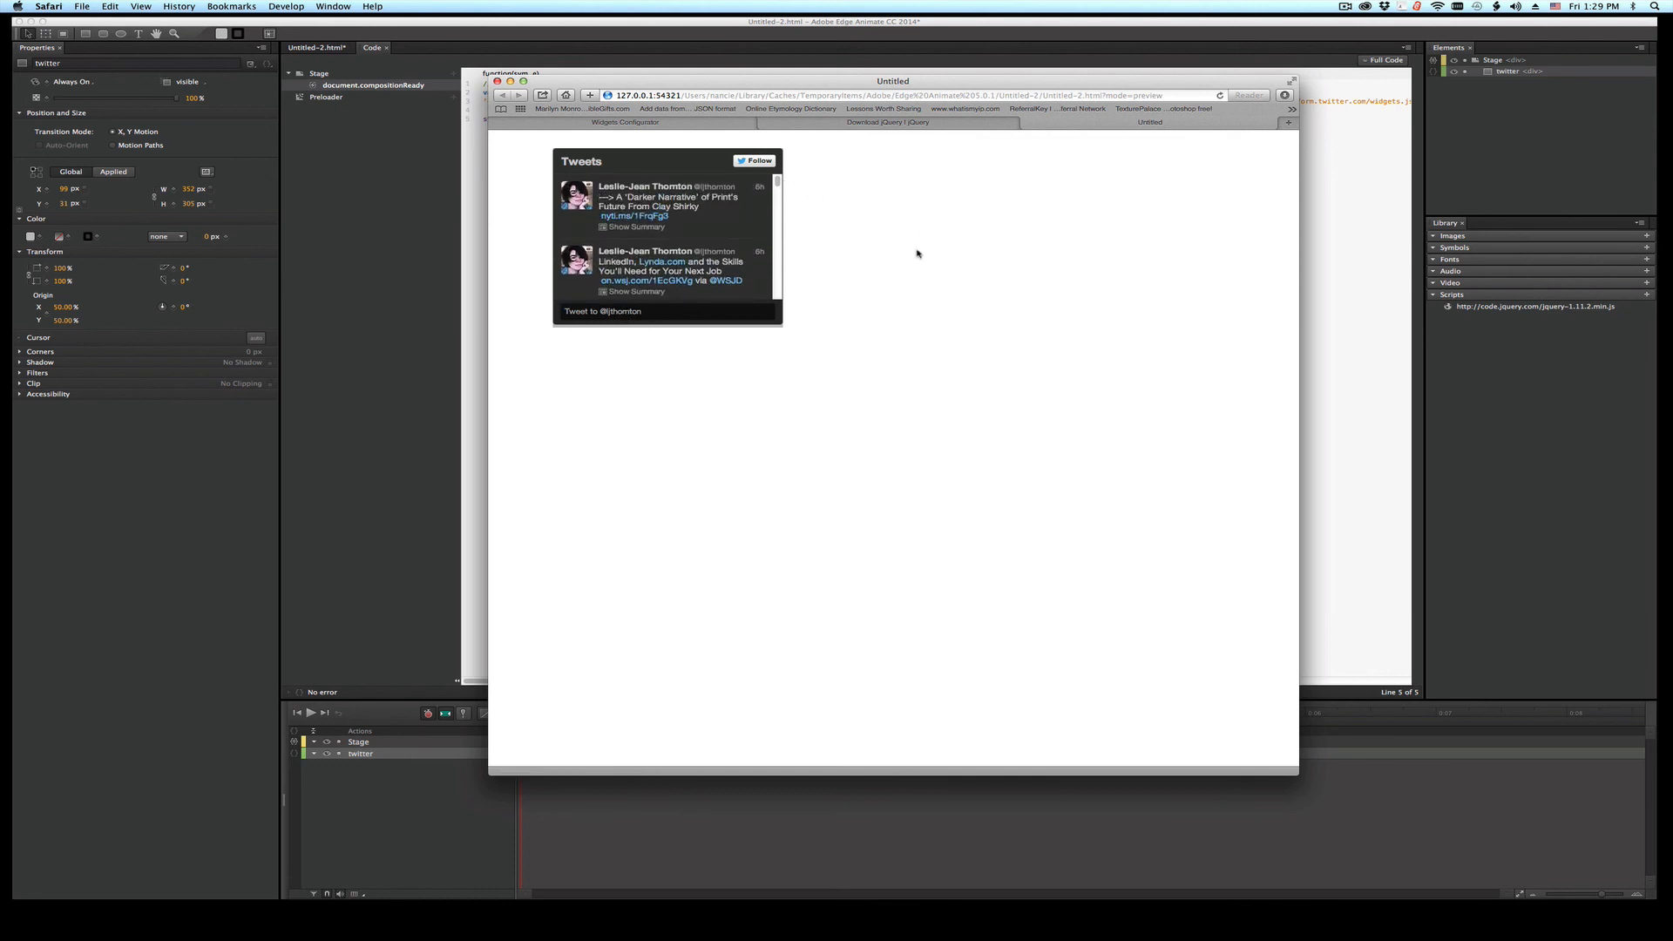
{"action": "mouse_move", "coordinate": [1401, 353]}
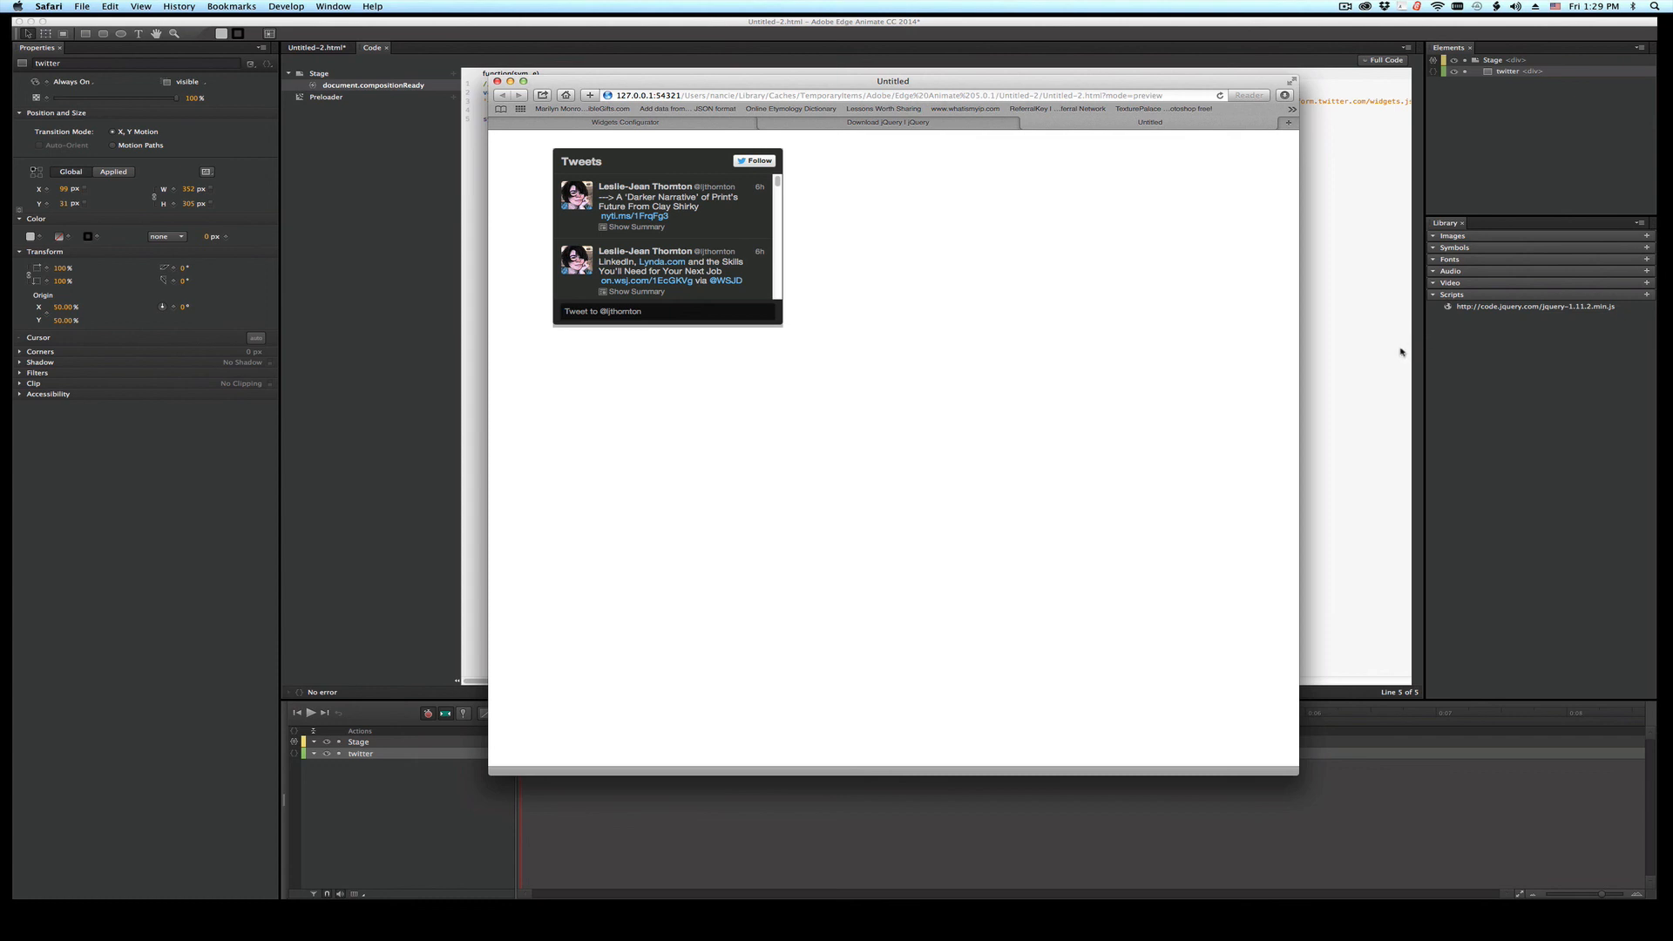